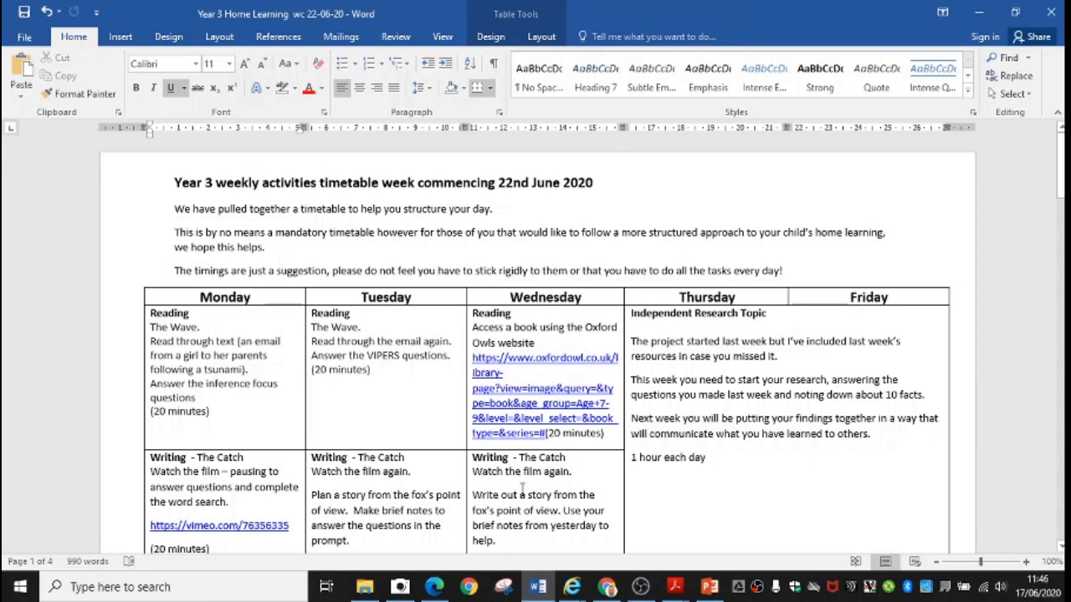
mouse_move(724, 372)
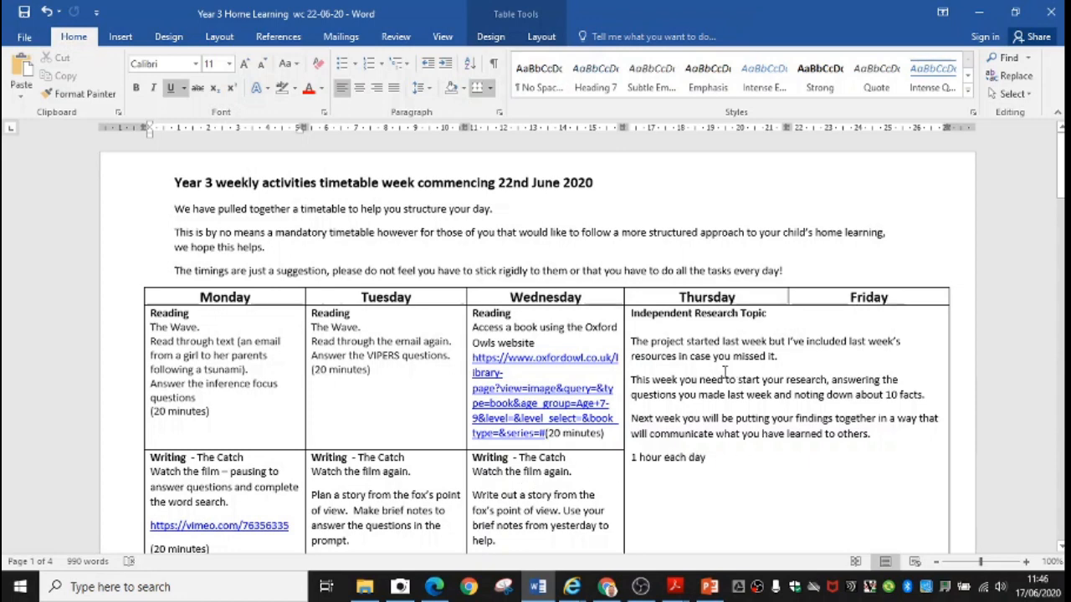
mouse_move(1033, 306)
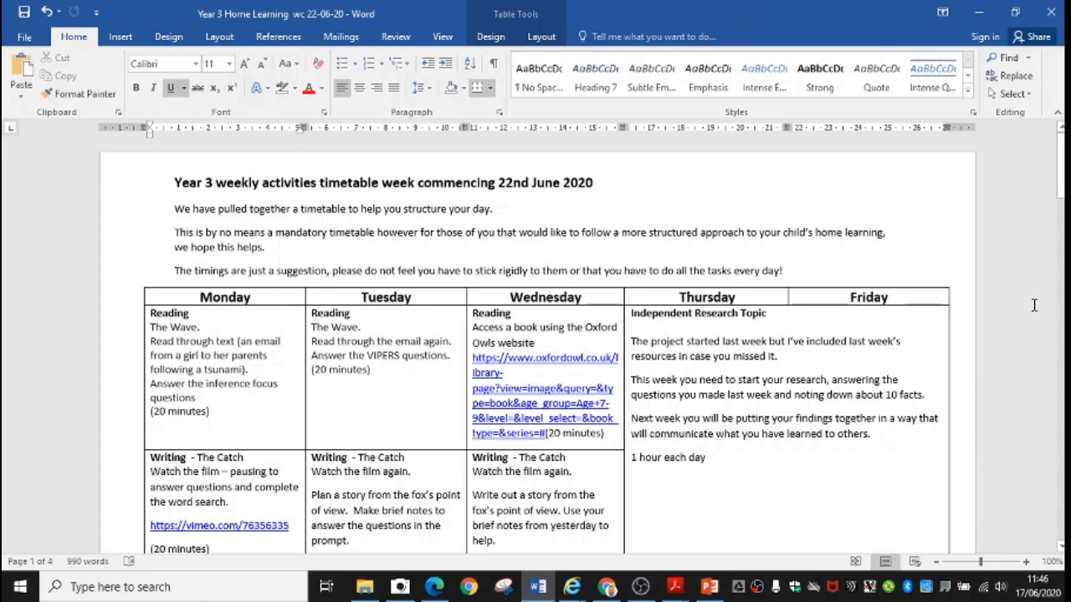
Scroll the Year 3 timetable to page 2's times tables, maths, spelling and art tasks.
scroll(down, 3)
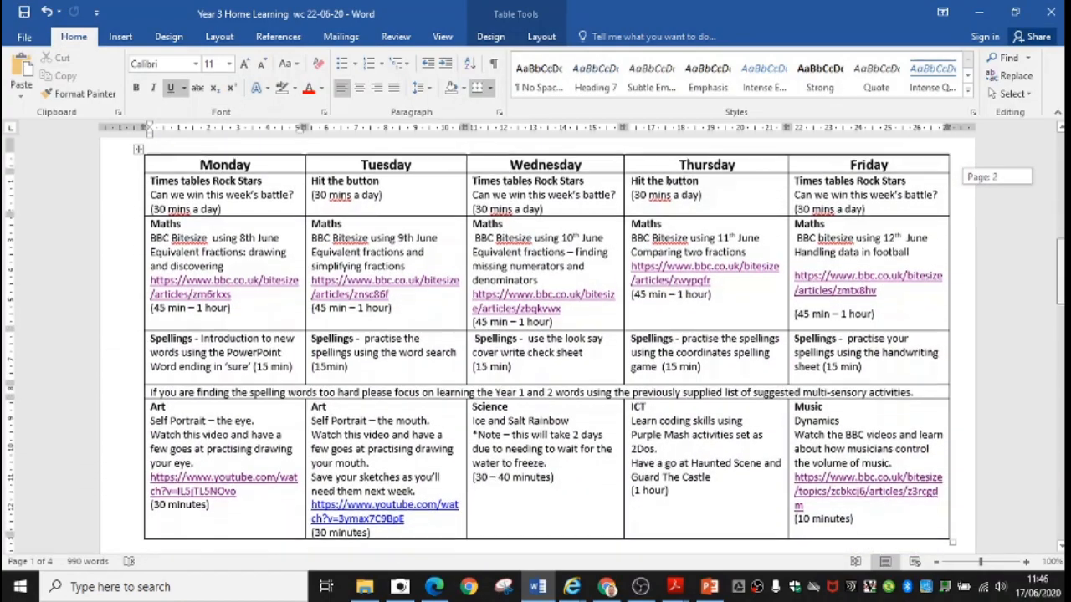
scroll(down, 3)
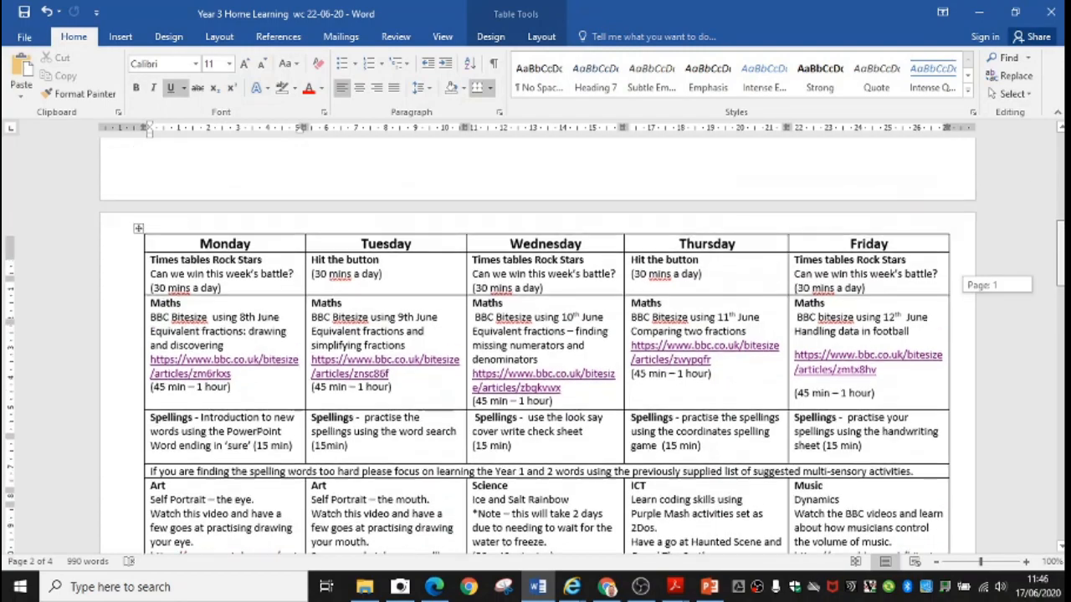
scroll(down, 3)
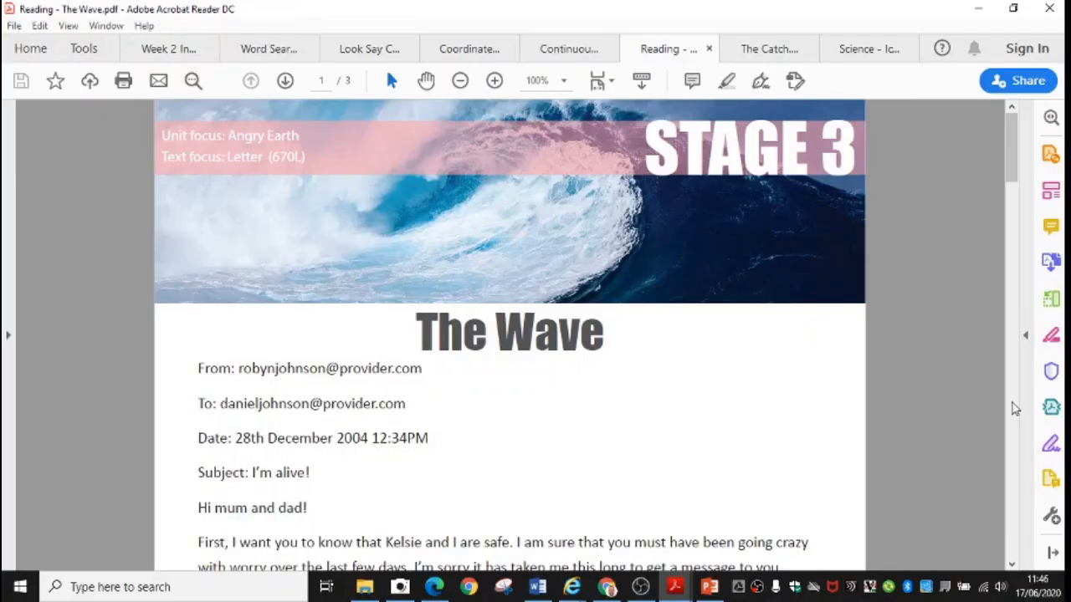
mouse_move(952, 343)
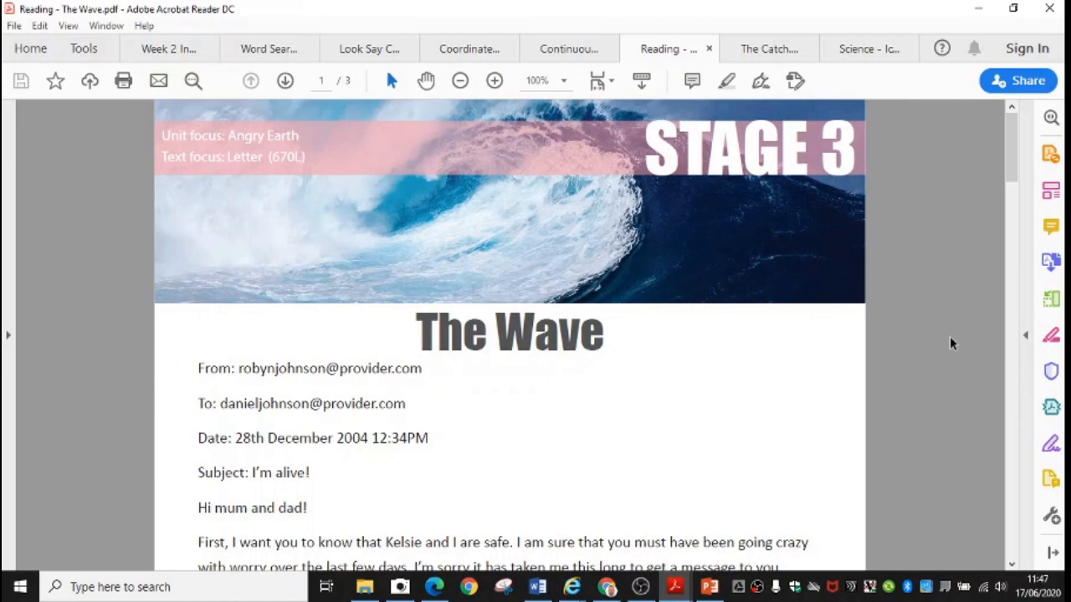
Read The Wave email down to the Inference Focus questions on page 2.
scroll(down, 3)
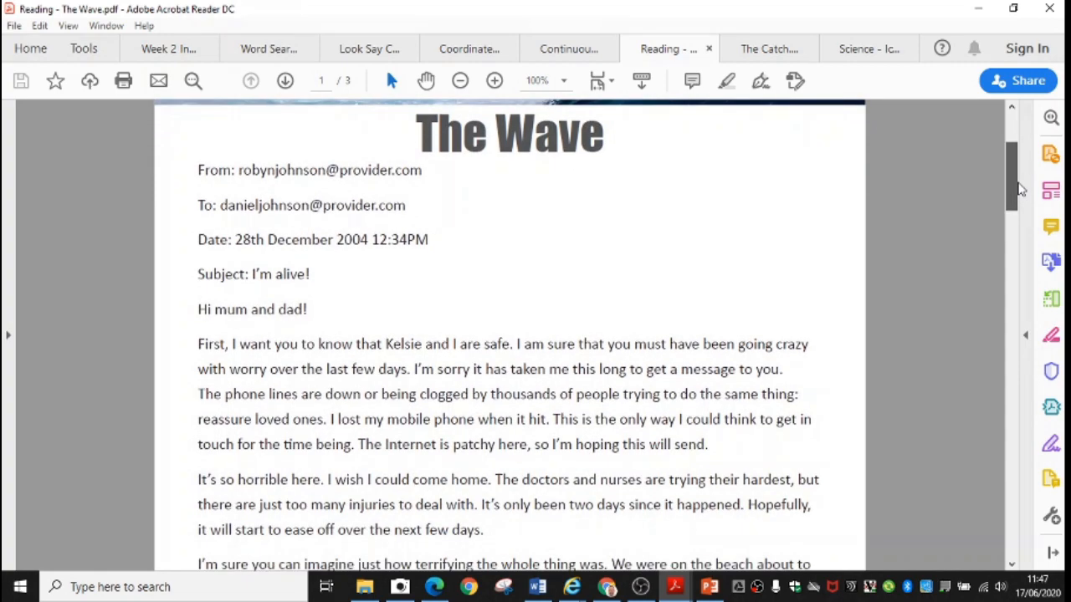
scroll(down, 3)
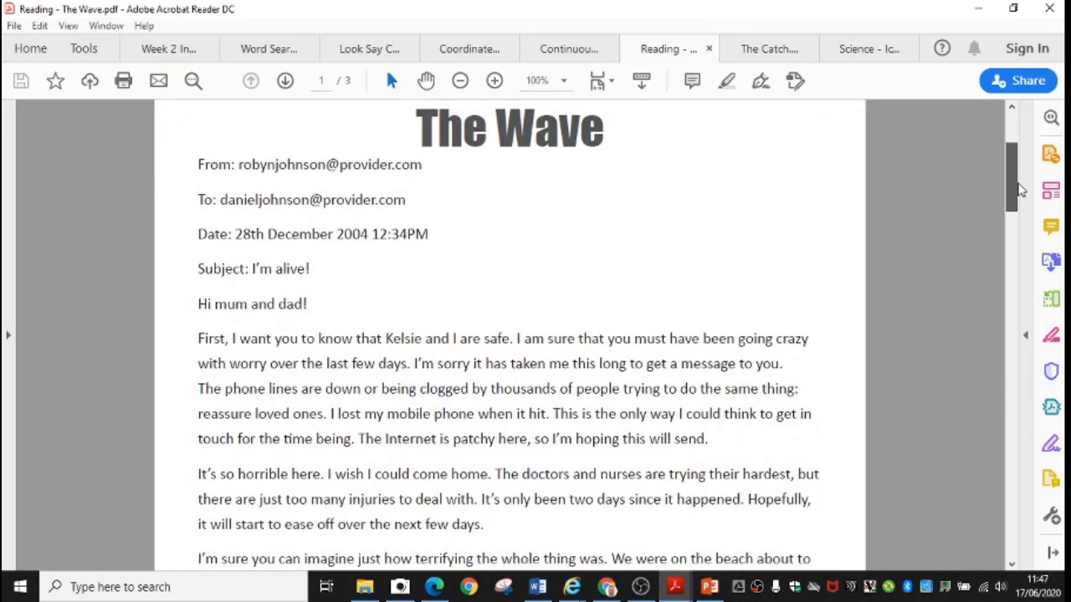
scroll(down, 3)
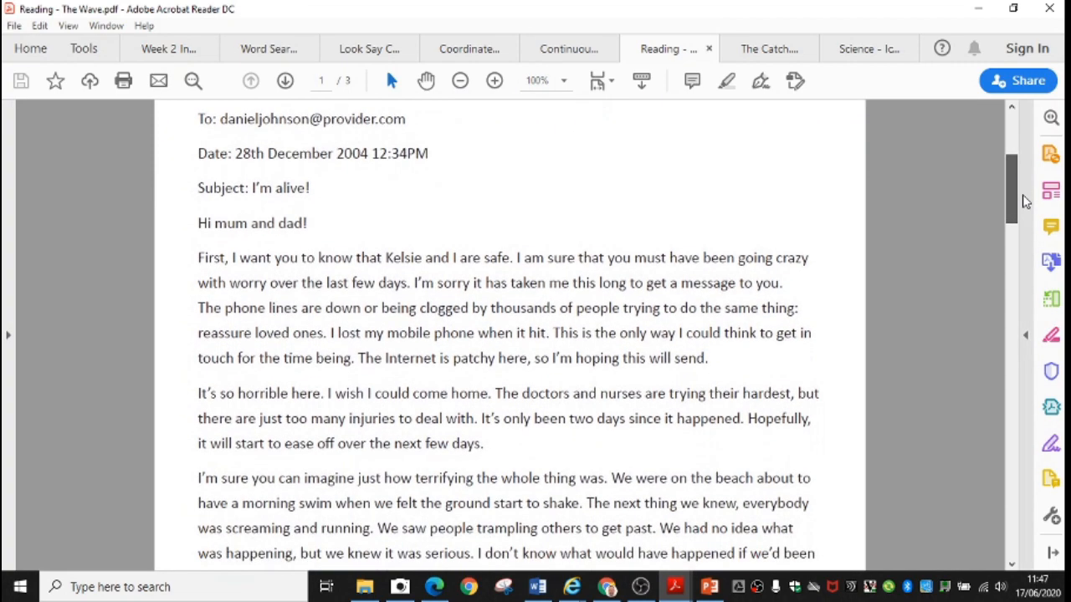
scroll(down, 3)
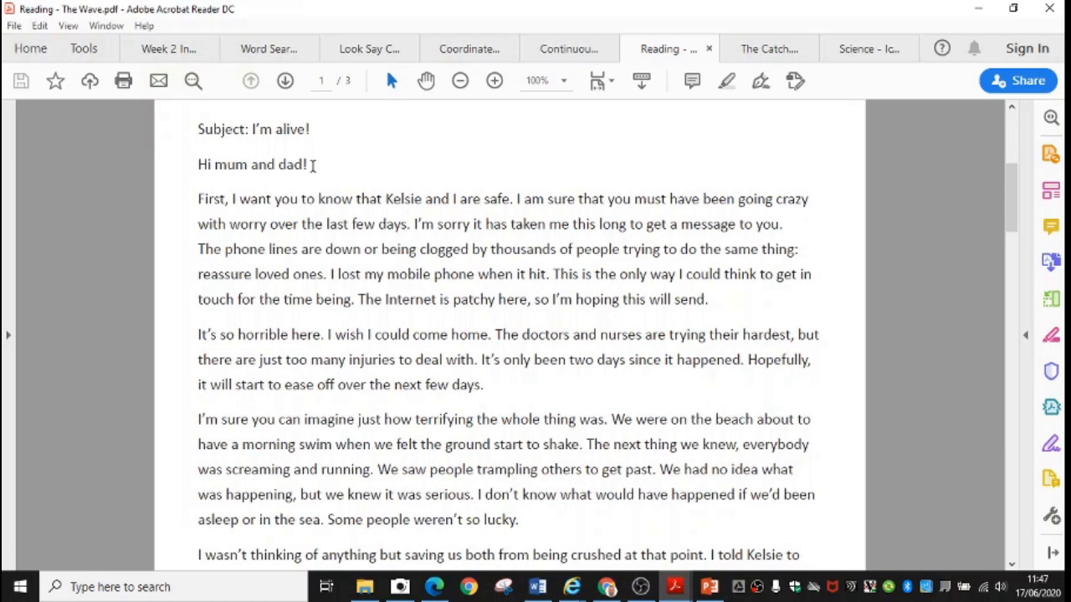
mouse_move(1006, 207)
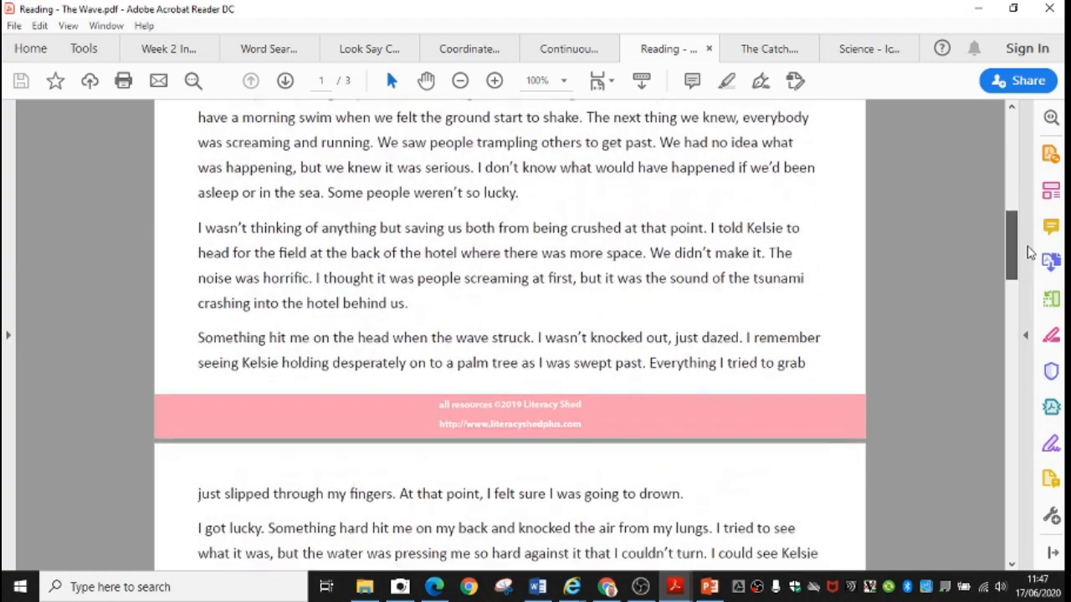
scroll(down, 3)
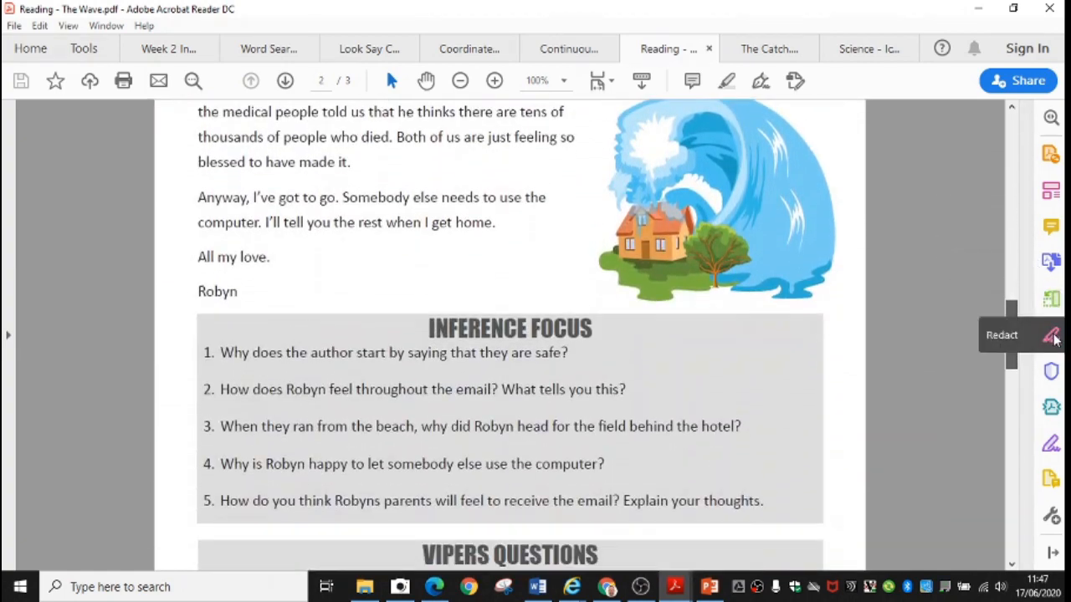
mouse_move(858, 330)
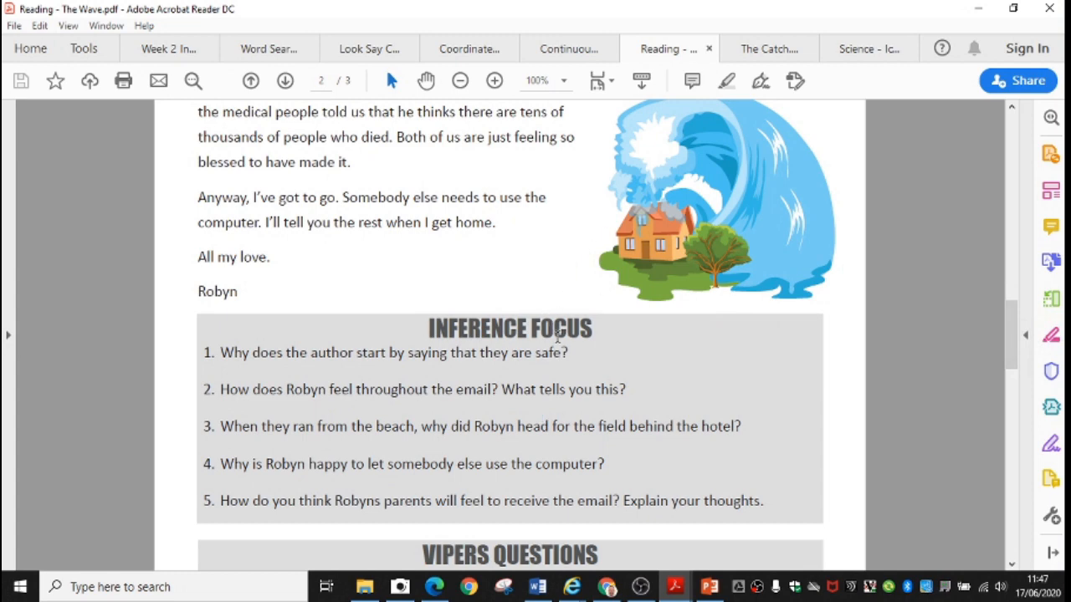
mouse_move(623, 370)
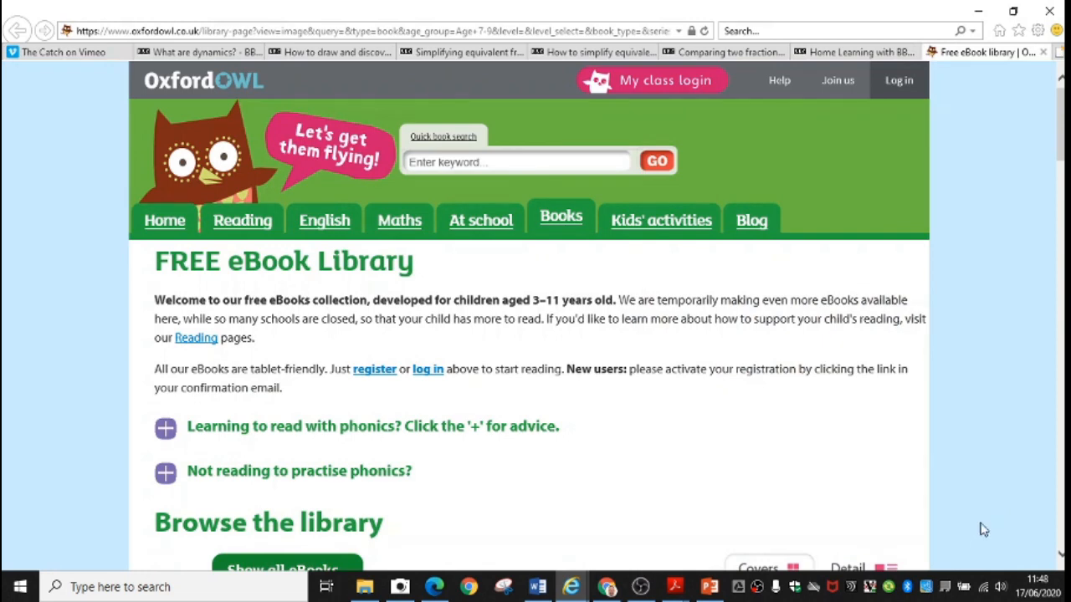
Scroll past Browse the library to the Age 7-9 eBook shelves.
scroll(down, 3)
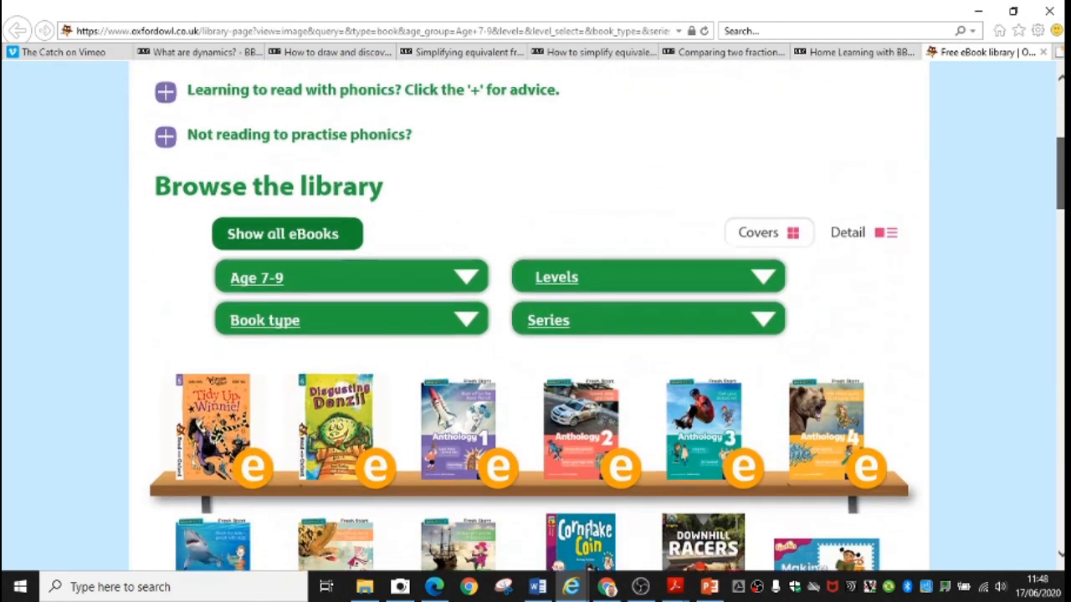
scroll(down, 3)
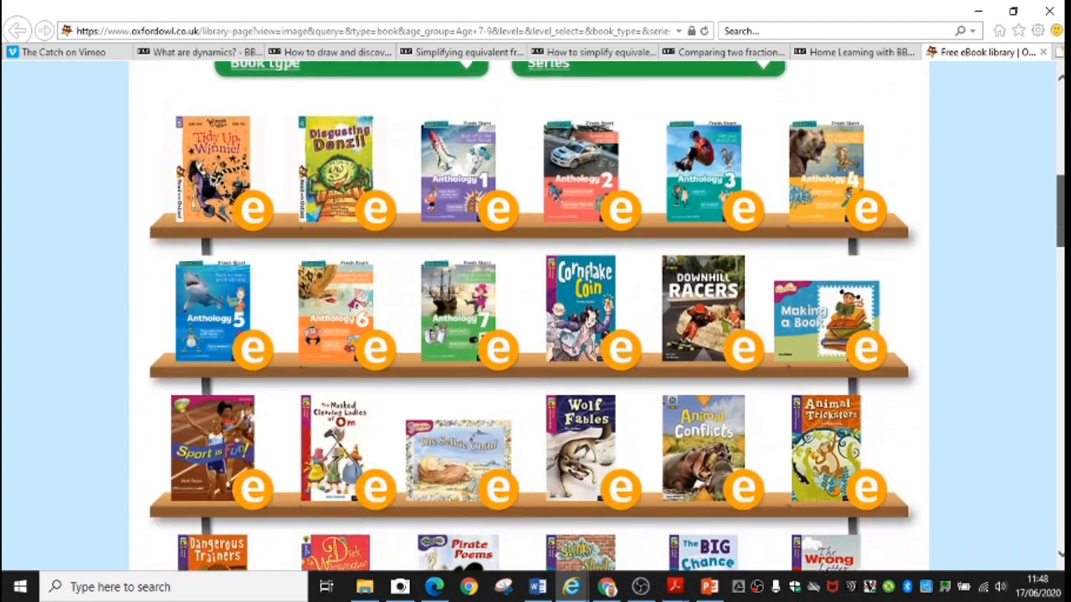
scroll(down, 3)
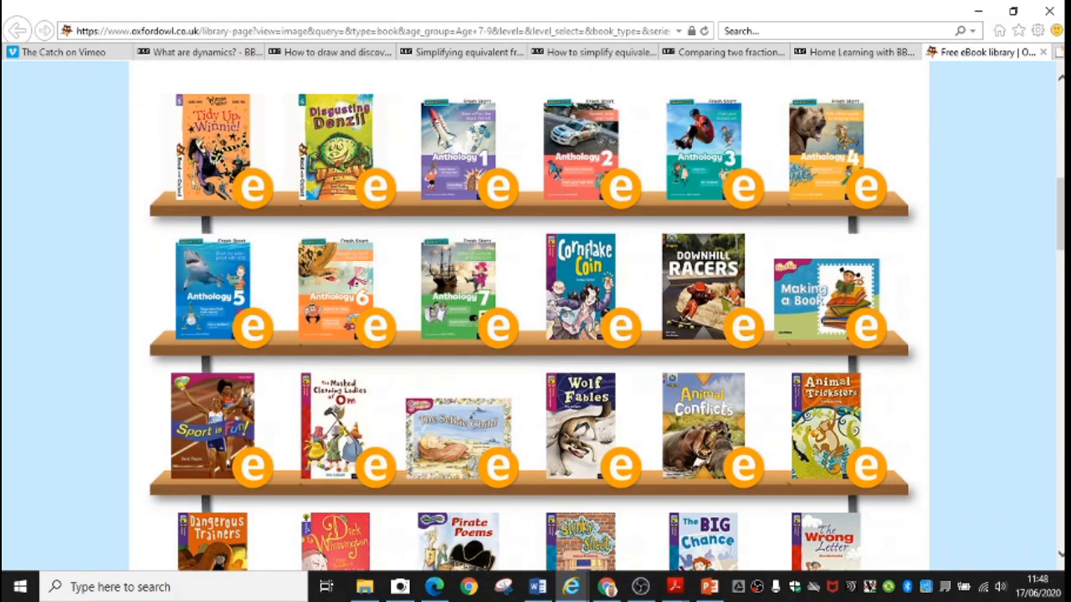
click(59, 51)
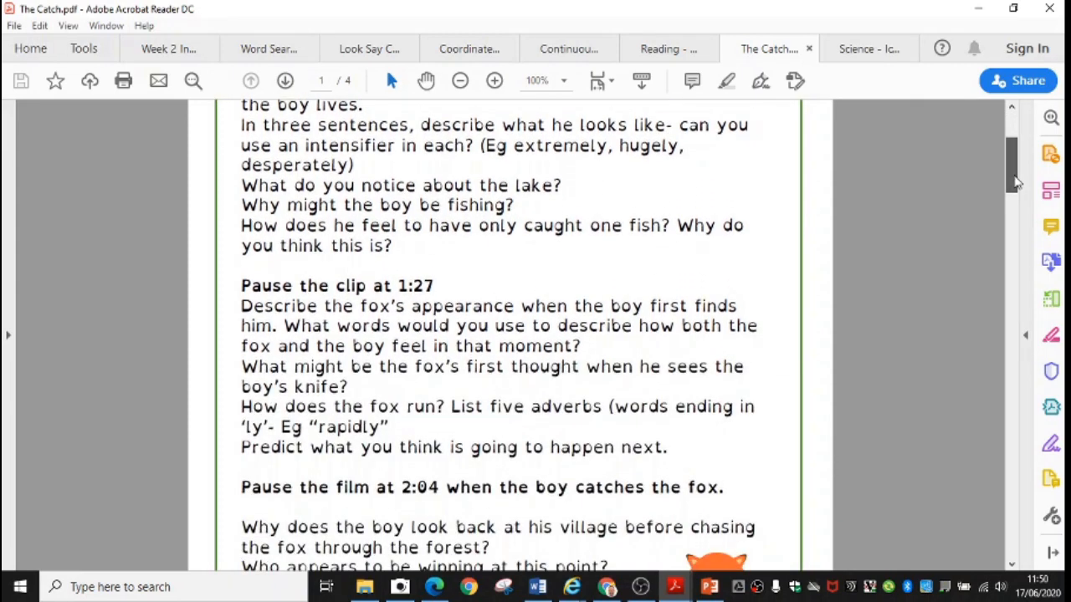
Scroll The Catch worksheet past the word search and writing prompts to lined page 4.
scroll(down, 3)
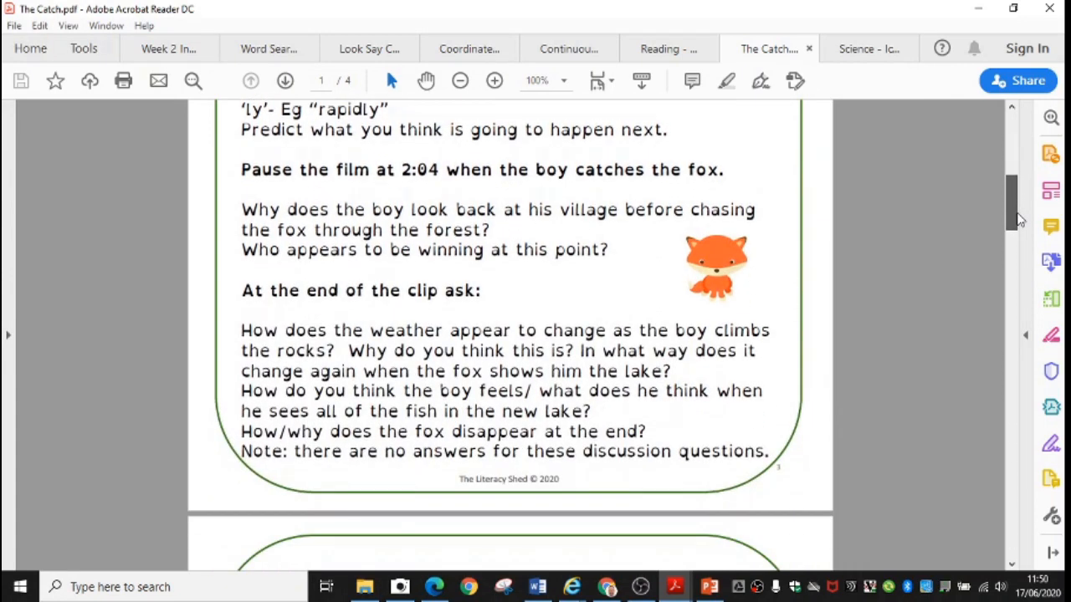
scroll(down, 3)
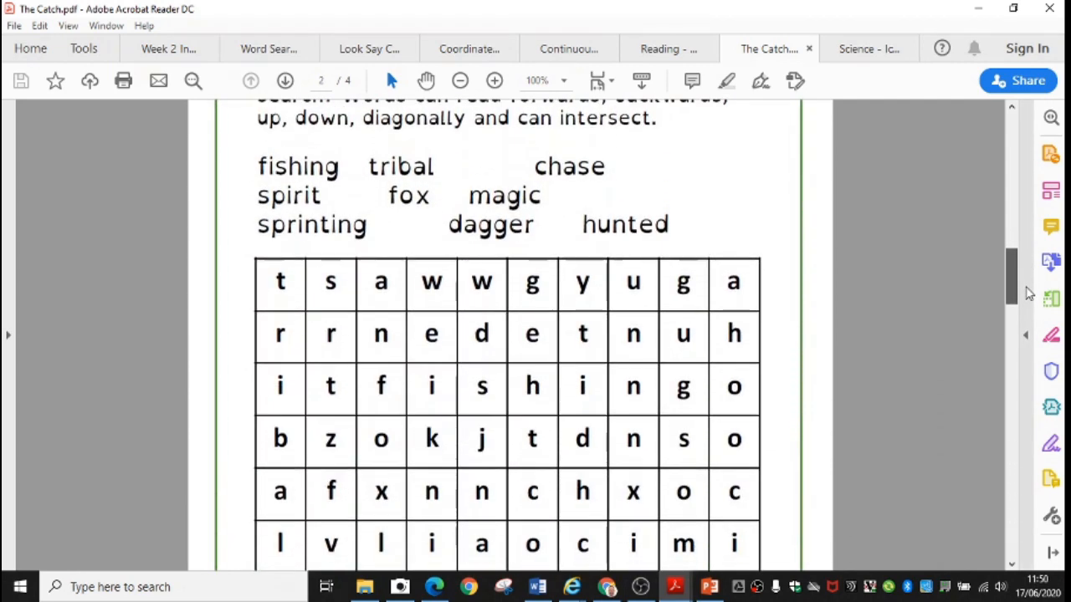
scroll(down, 3)
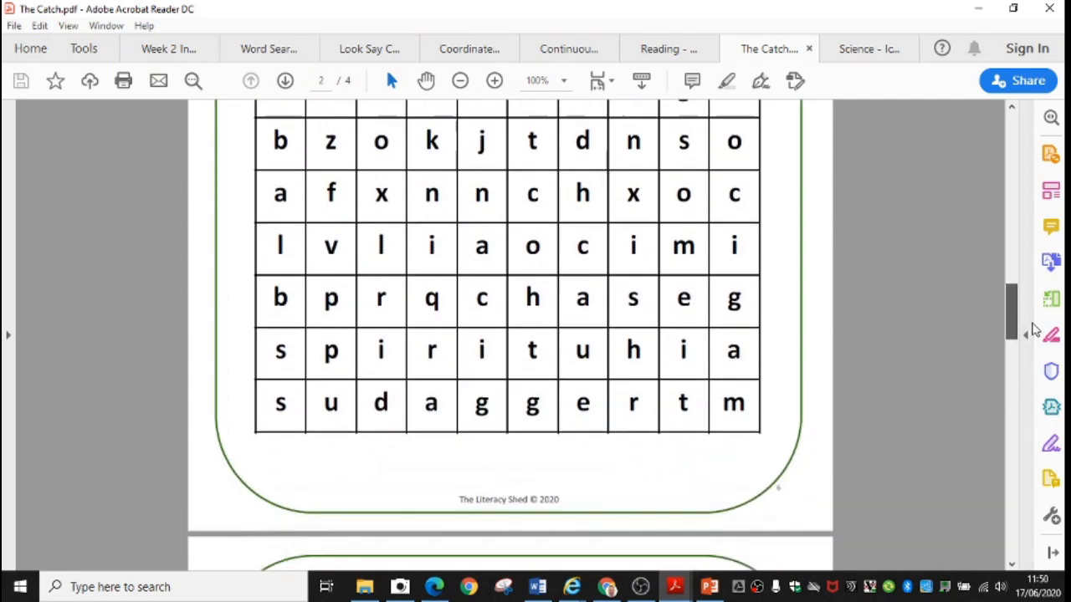
scroll(down, 3)
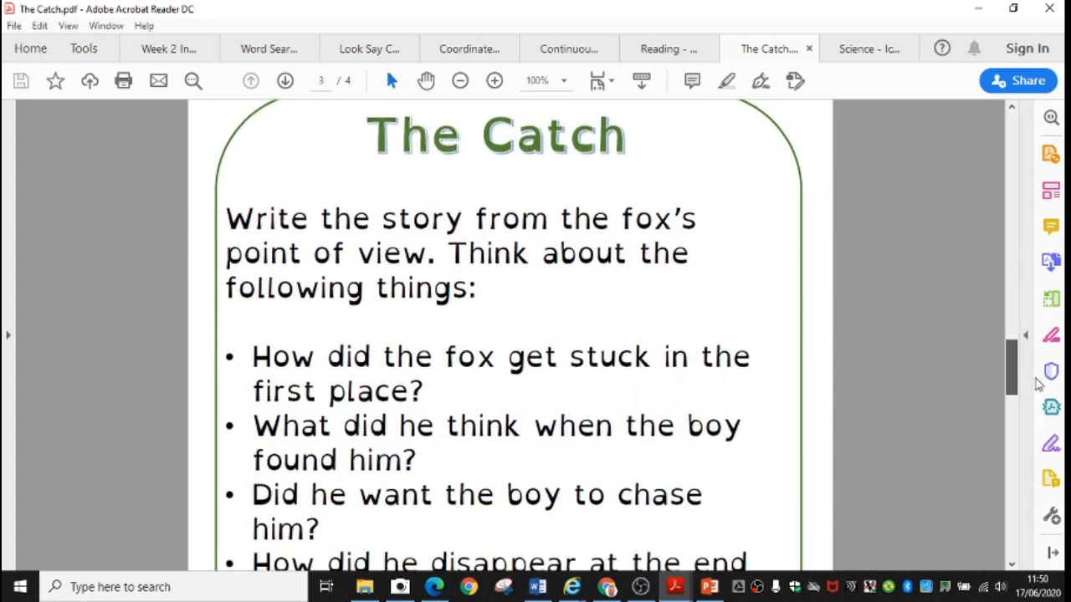
scroll(down, 3)
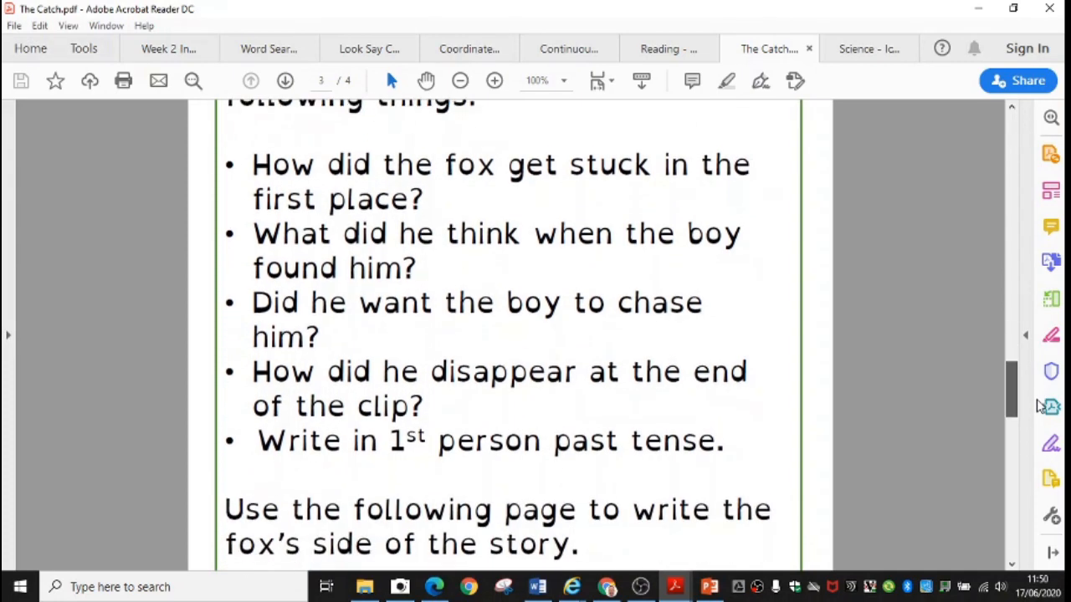
scroll(down, 3)
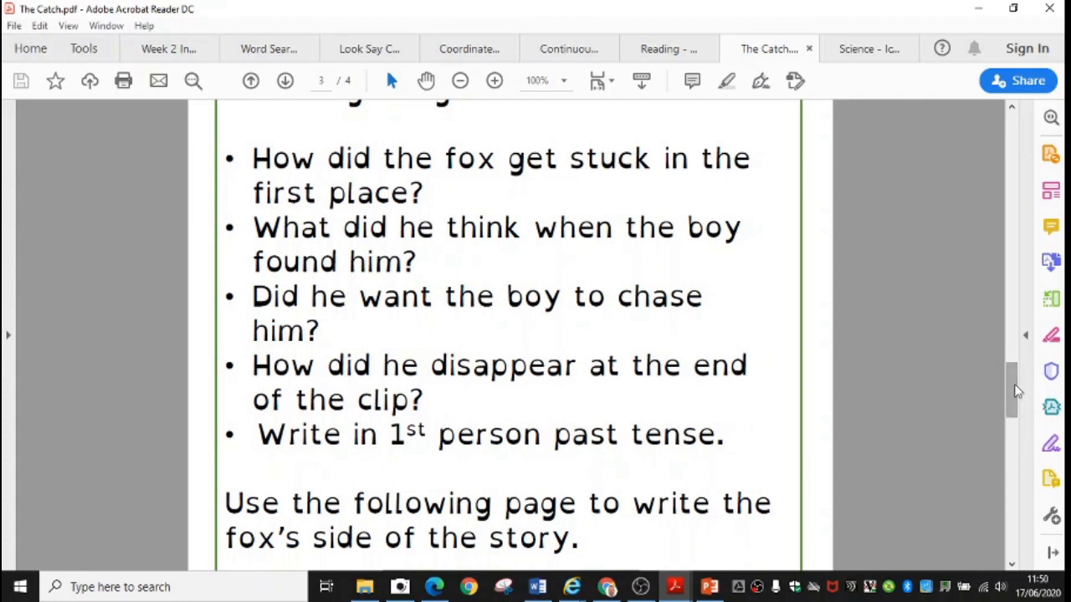
scroll(down, 3)
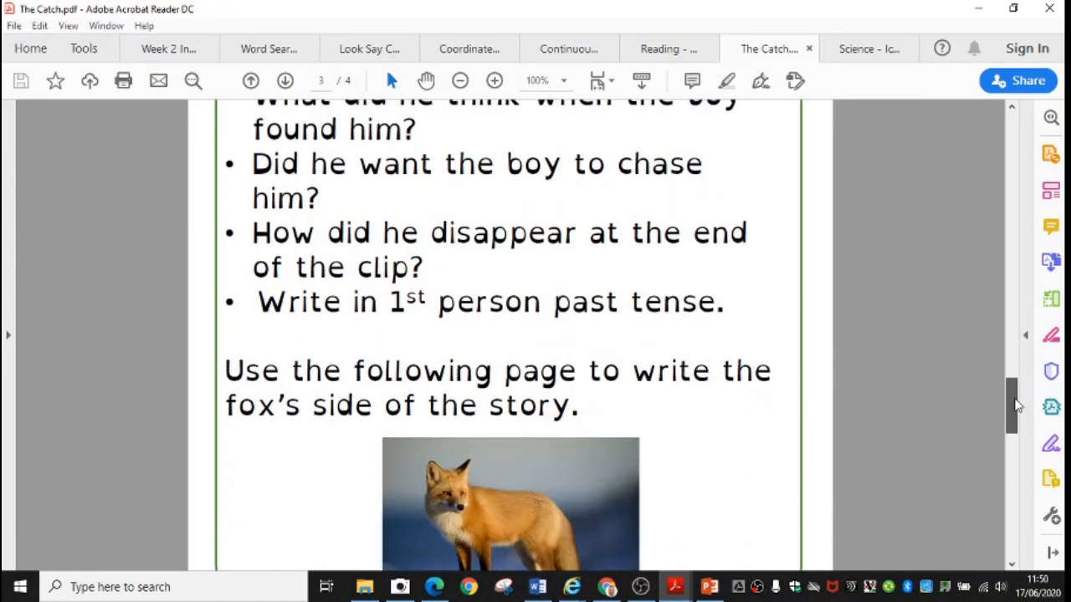
scroll(down, 3)
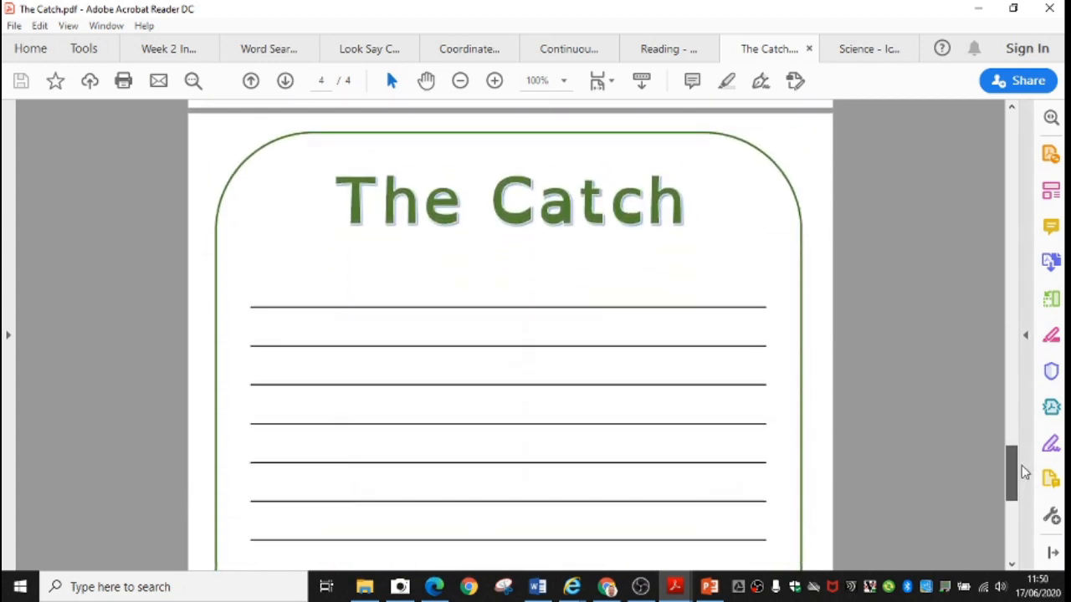
scroll(down, 3)
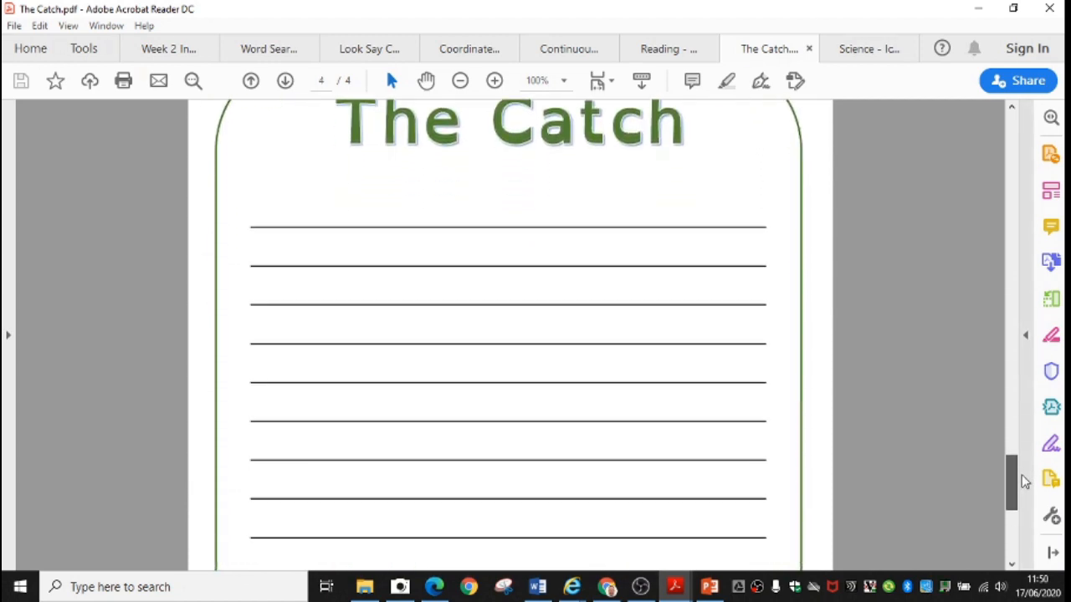
scroll(down, 3)
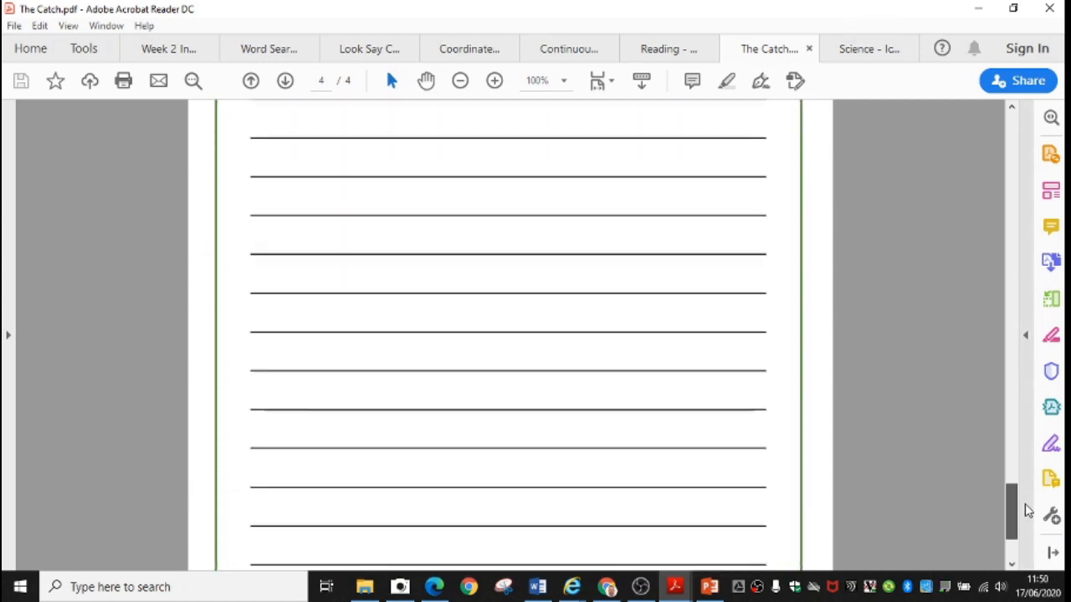
scroll(down, 3)
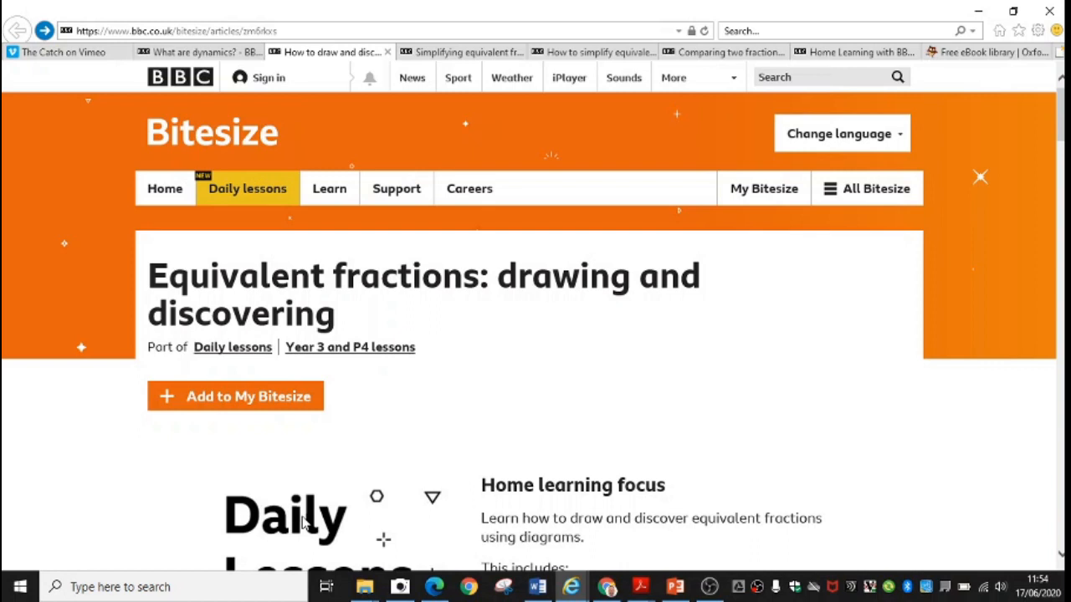
mouse_move(454, 458)
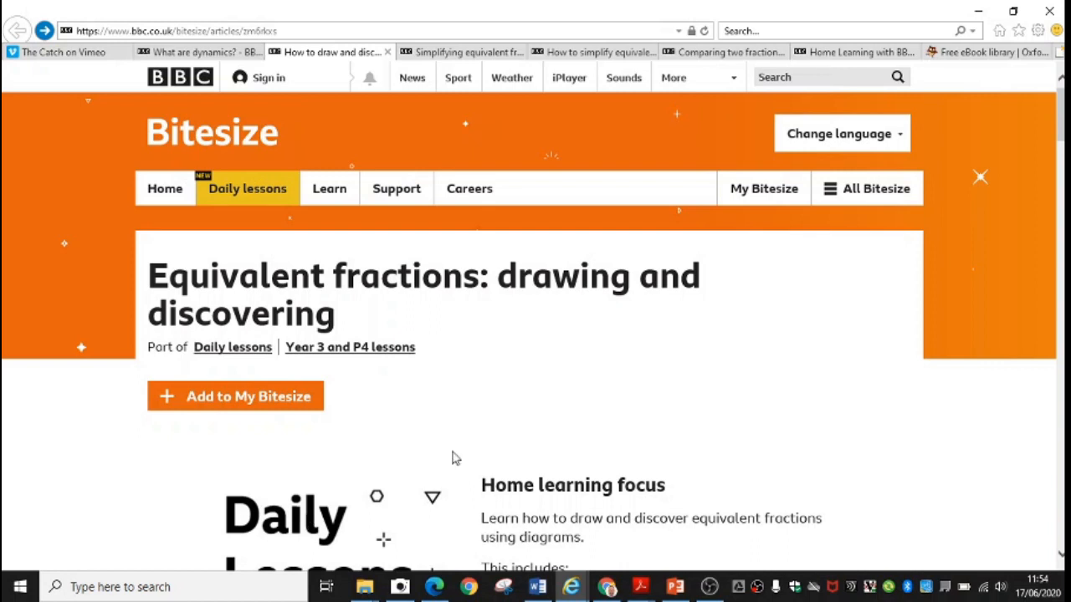
Scroll further through the drawing-and-discovering fractions lesson.
scroll(down, 3)
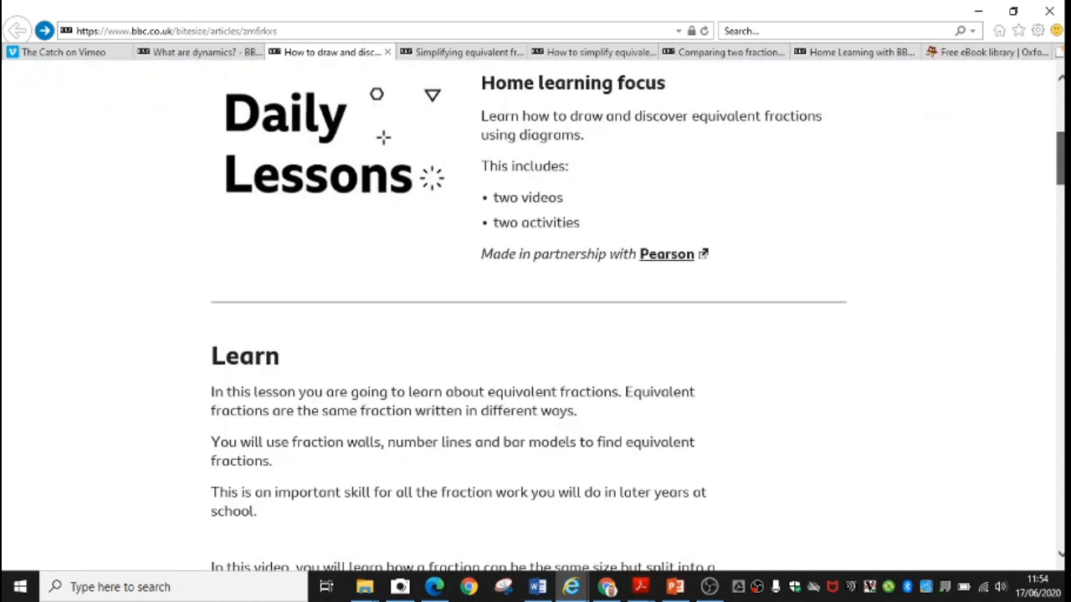
scroll(down, 3)
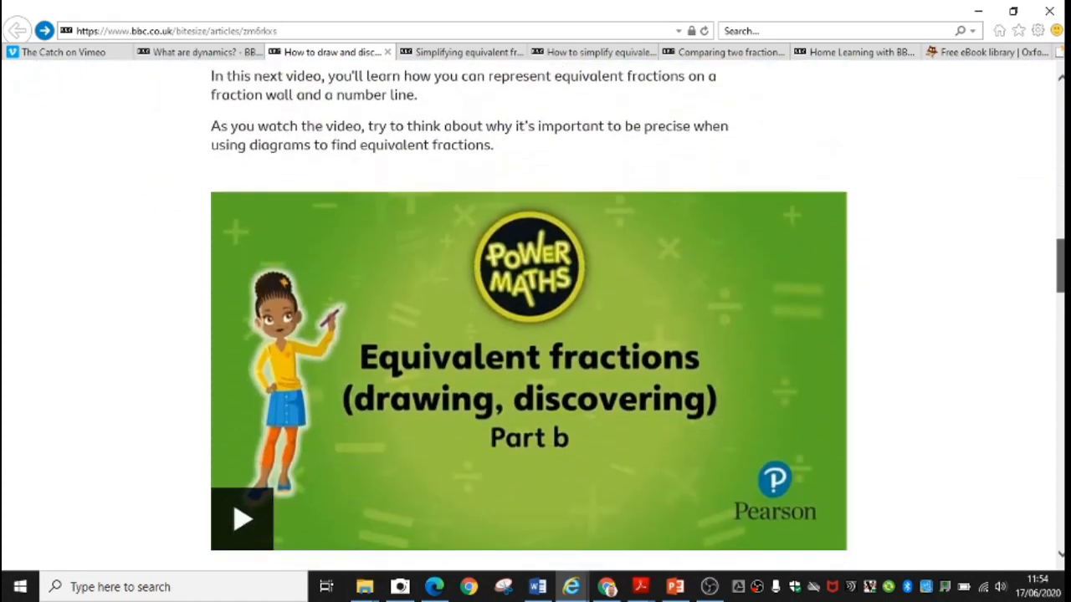
scroll(down, 3)
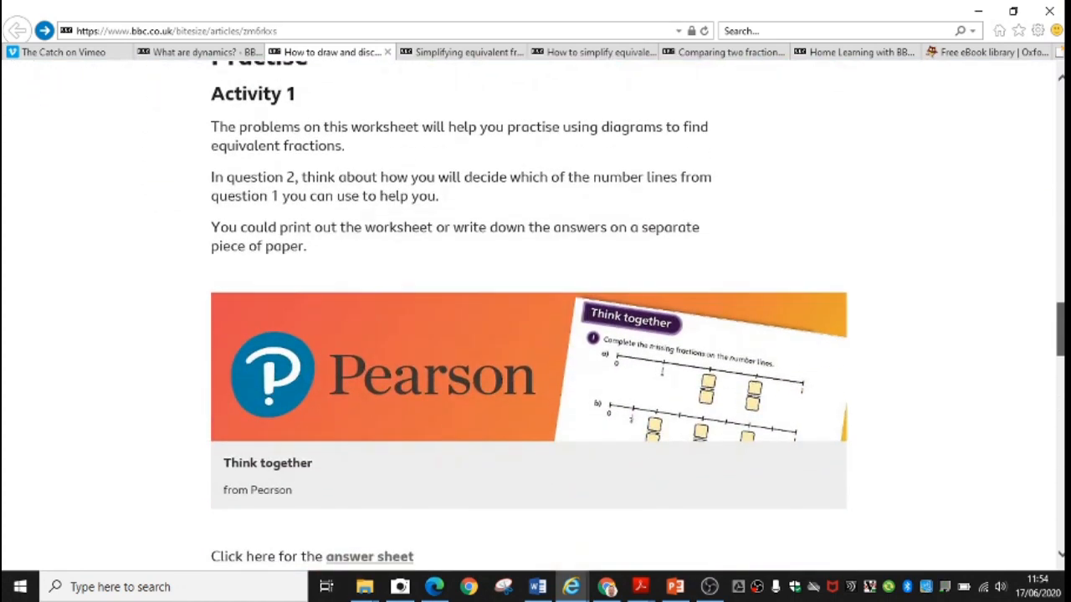
scroll(down, 3)
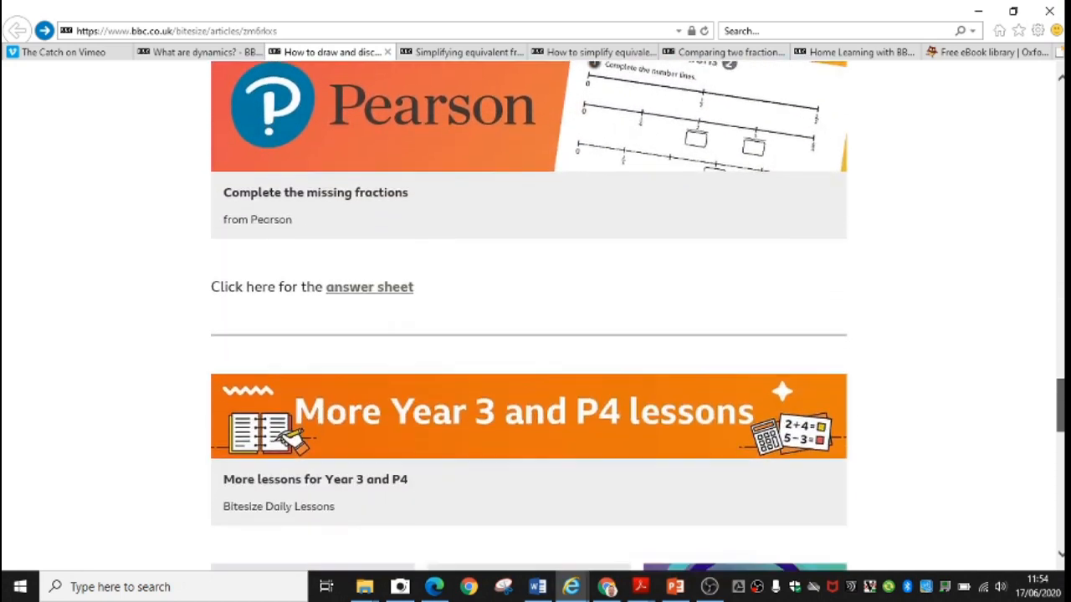
Switch to the Simplifying equivalent fractions lesson and read down to Activity 3.
click(461, 52)
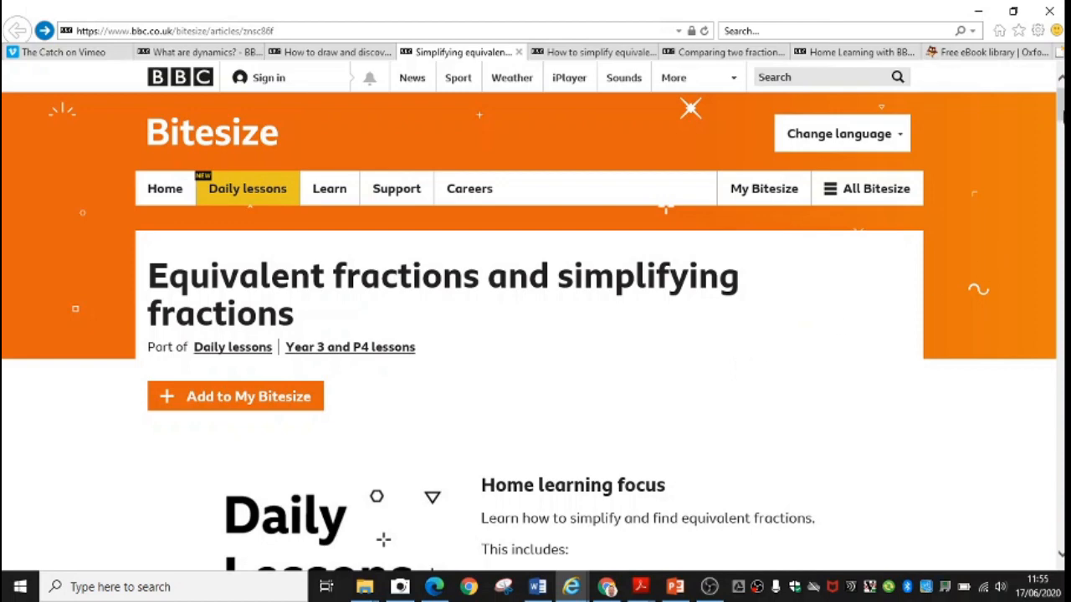
scroll(down, 3)
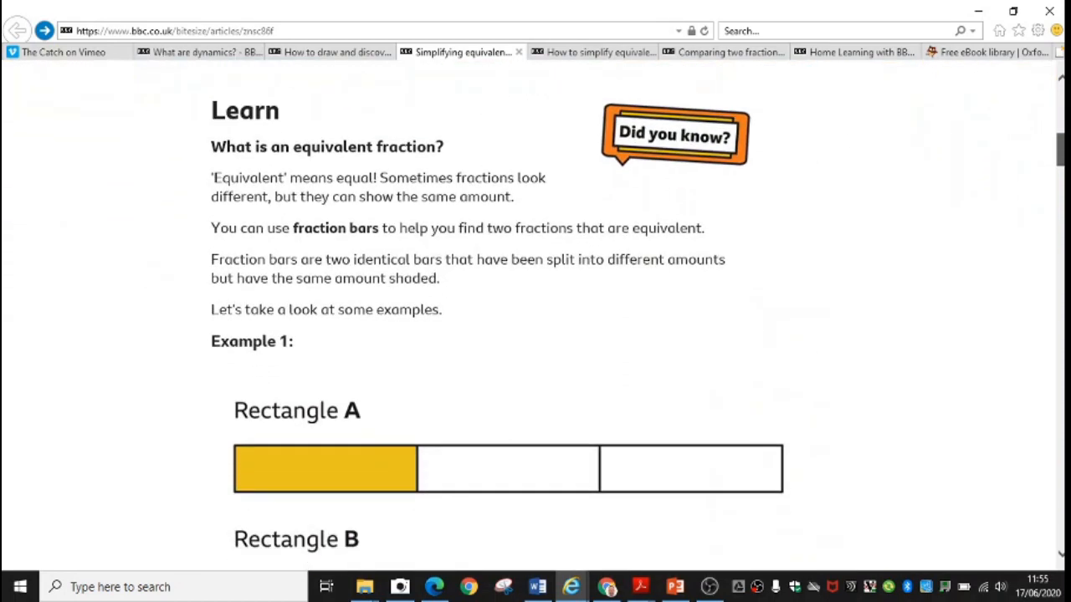
scroll(down, 3)
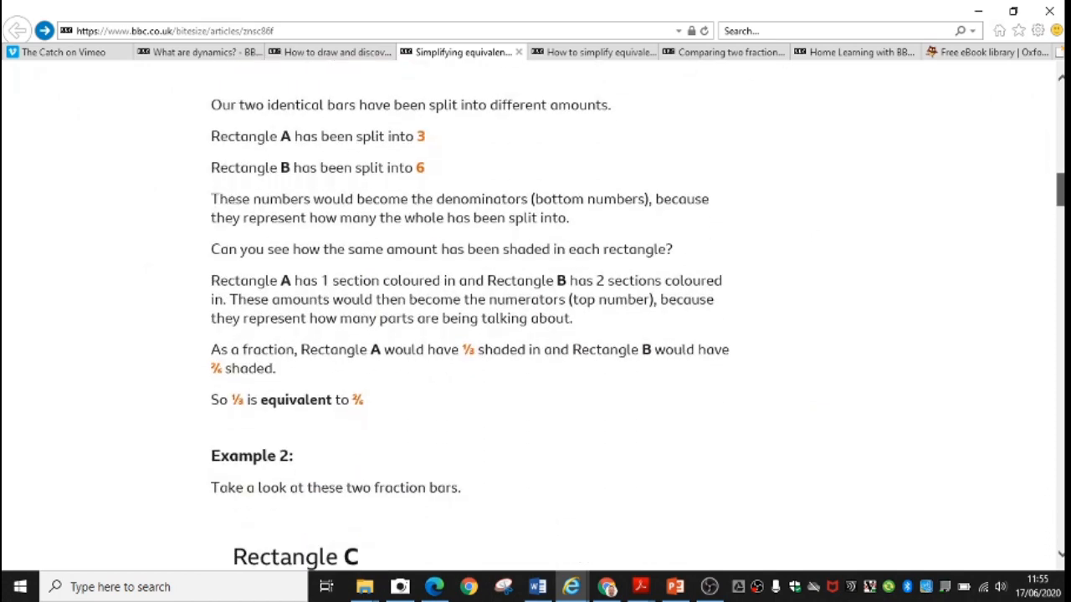
scroll(down, 3)
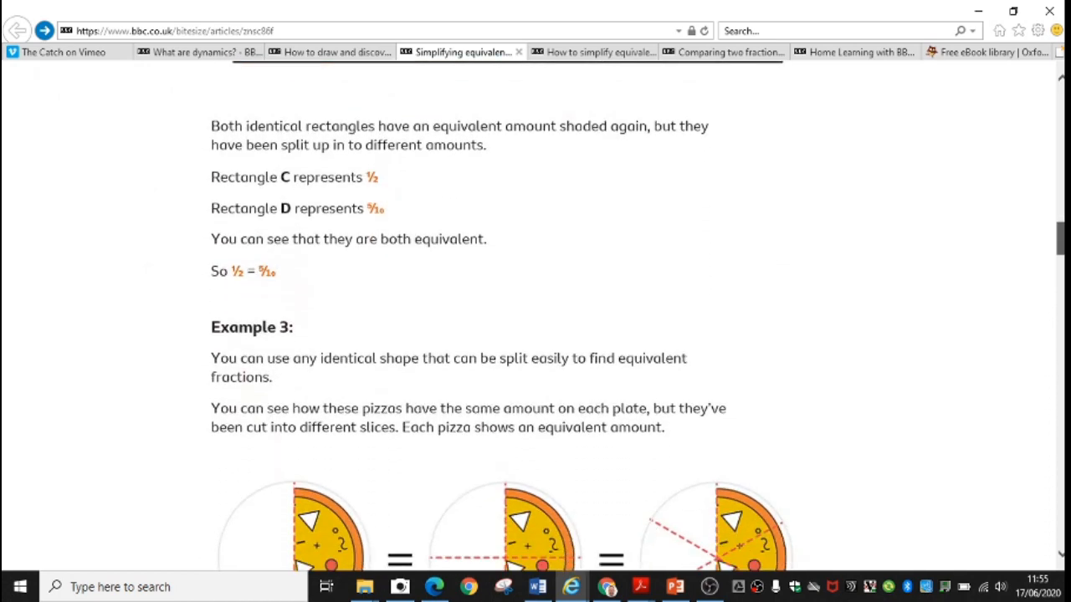
scroll(down, 3)
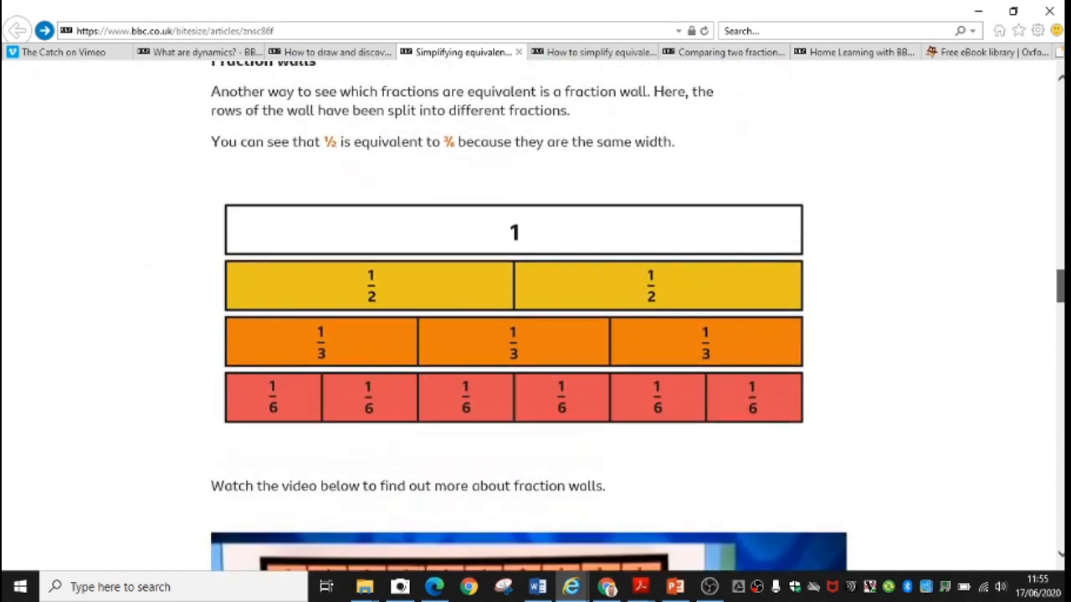
scroll(down, 3)
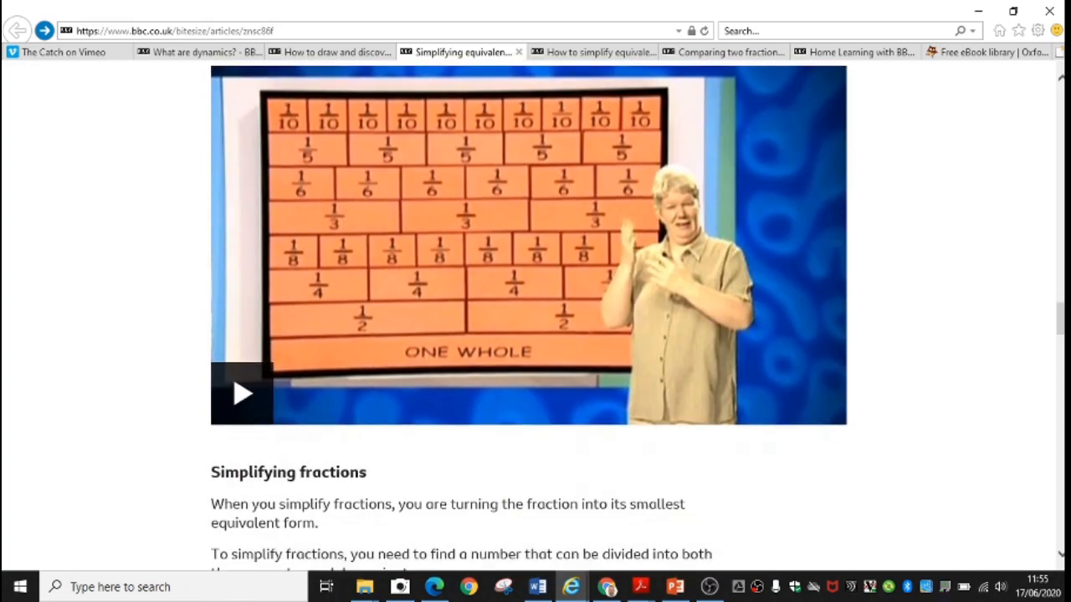
scroll(down, 3)
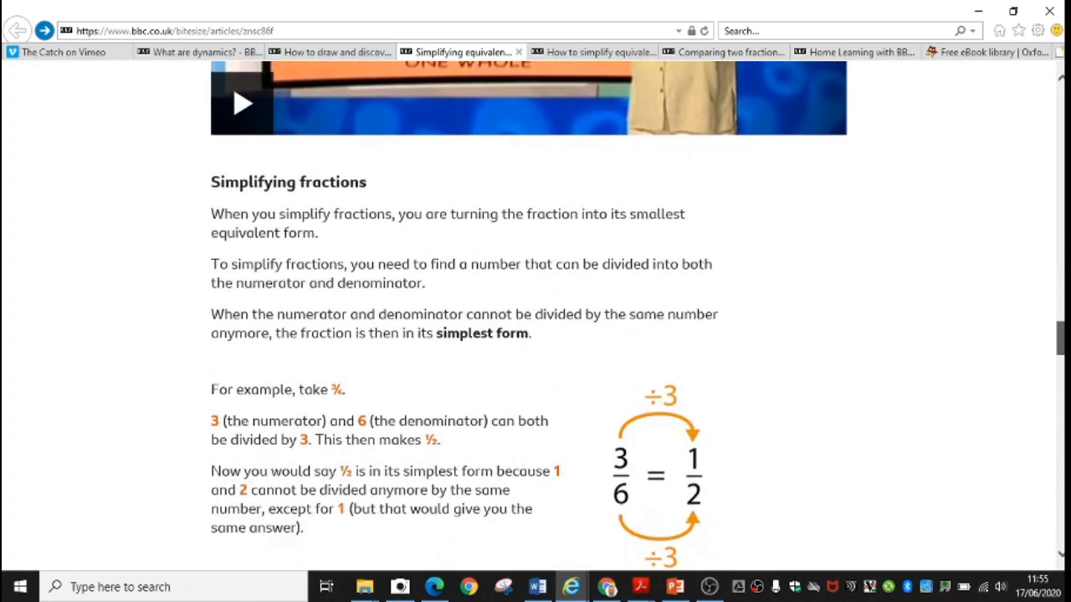
scroll(down, 3)
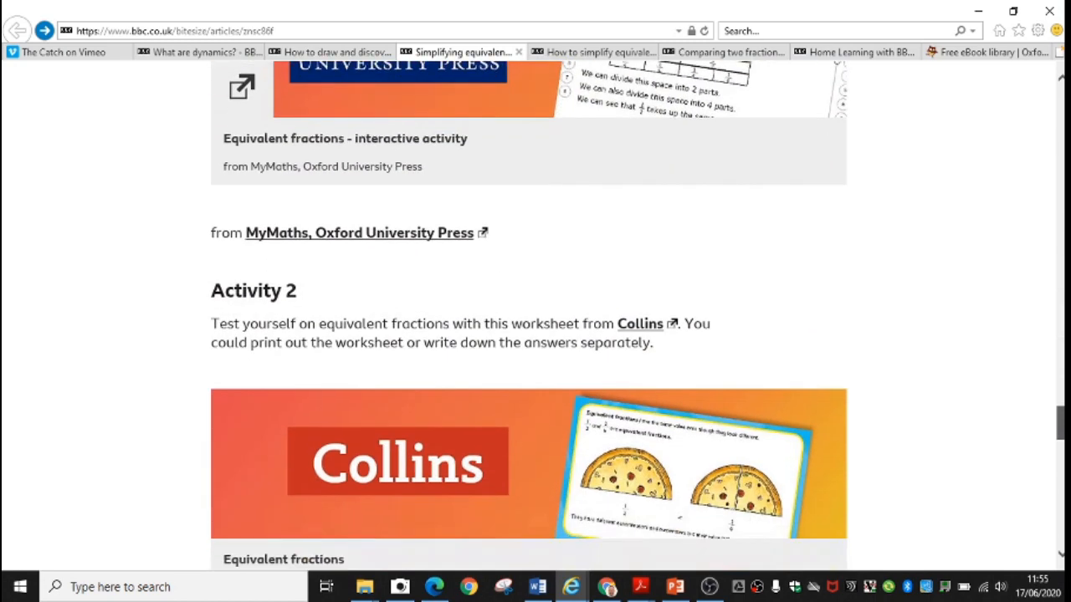
scroll(down, 3)
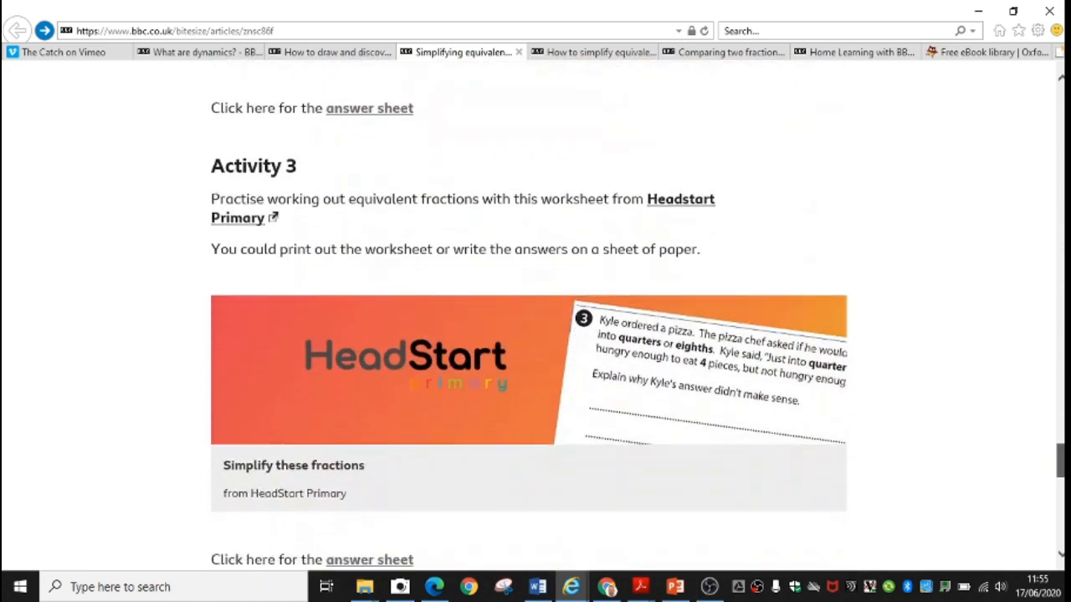
scroll(down, 3)
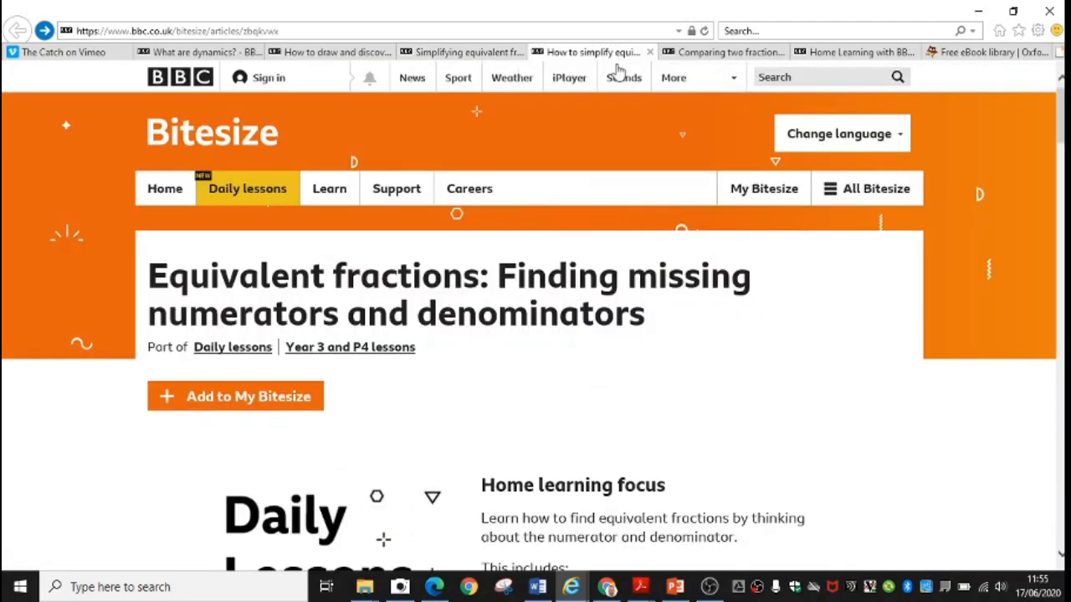
mouse_move(834, 331)
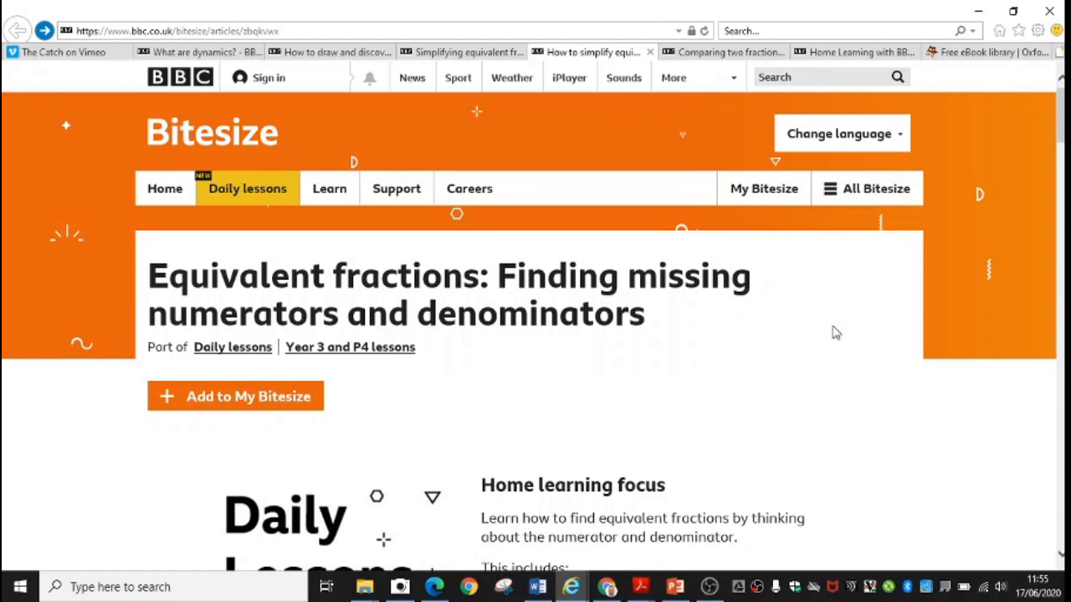
mouse_move(1041, 230)
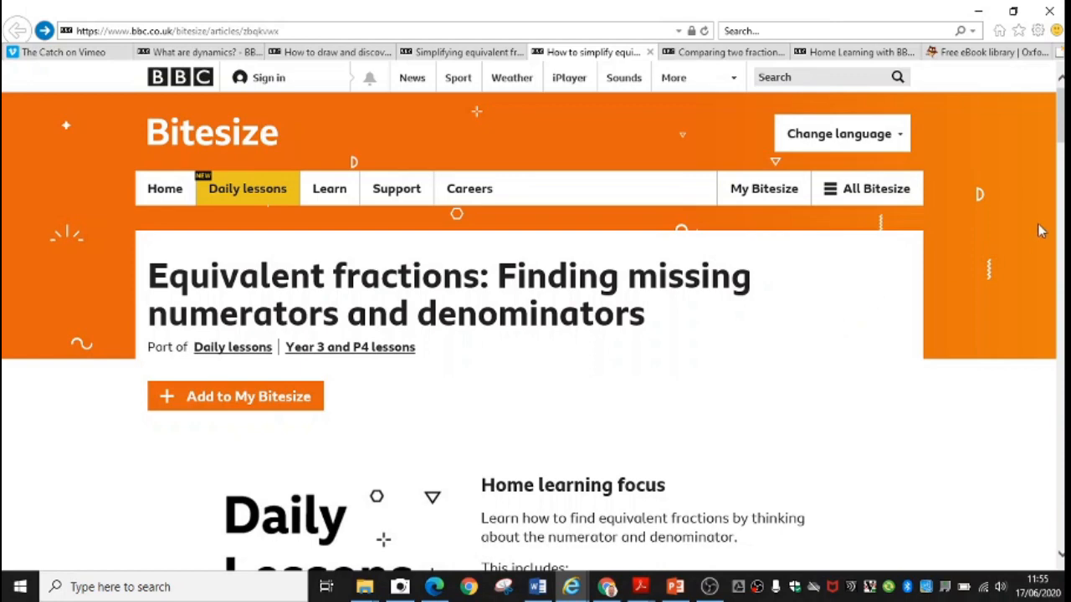
Scroll past the Power Maths videos to the practise activities and answer sheet.
scroll(down, 3)
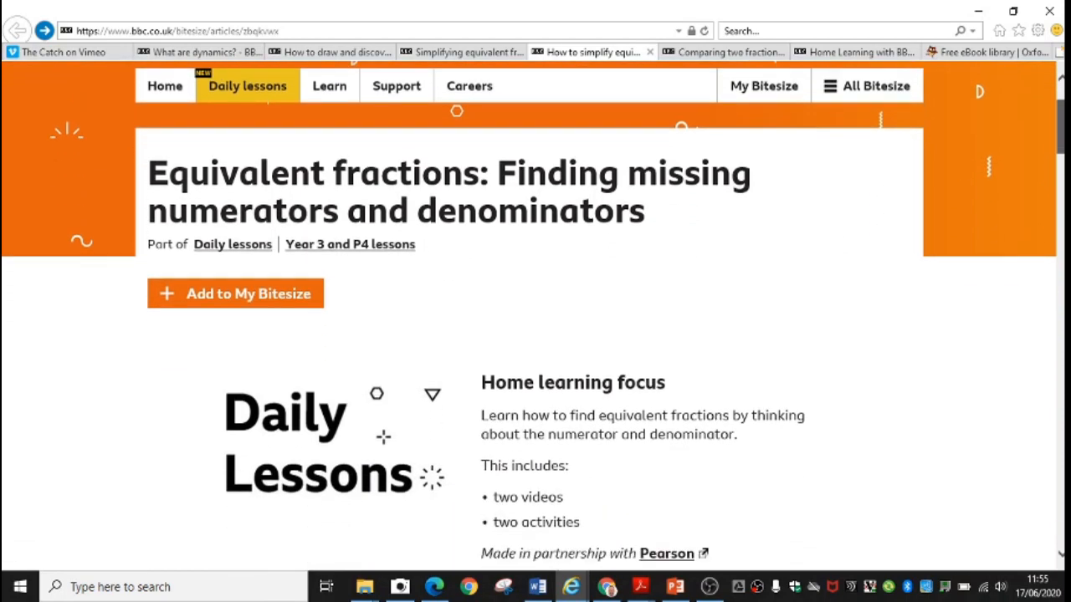
scroll(down, 3)
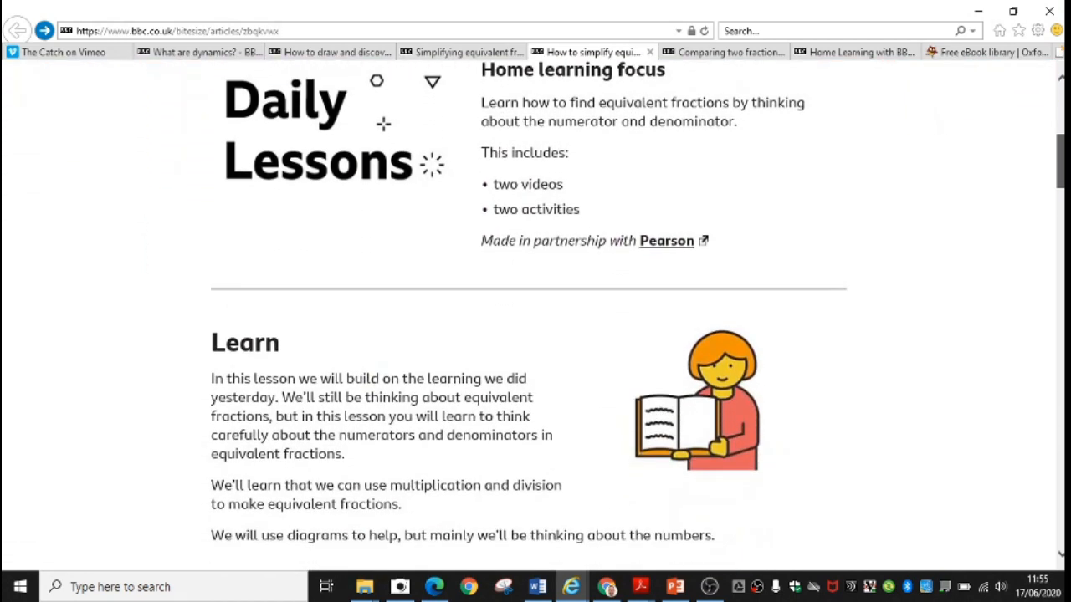
scroll(down, 3)
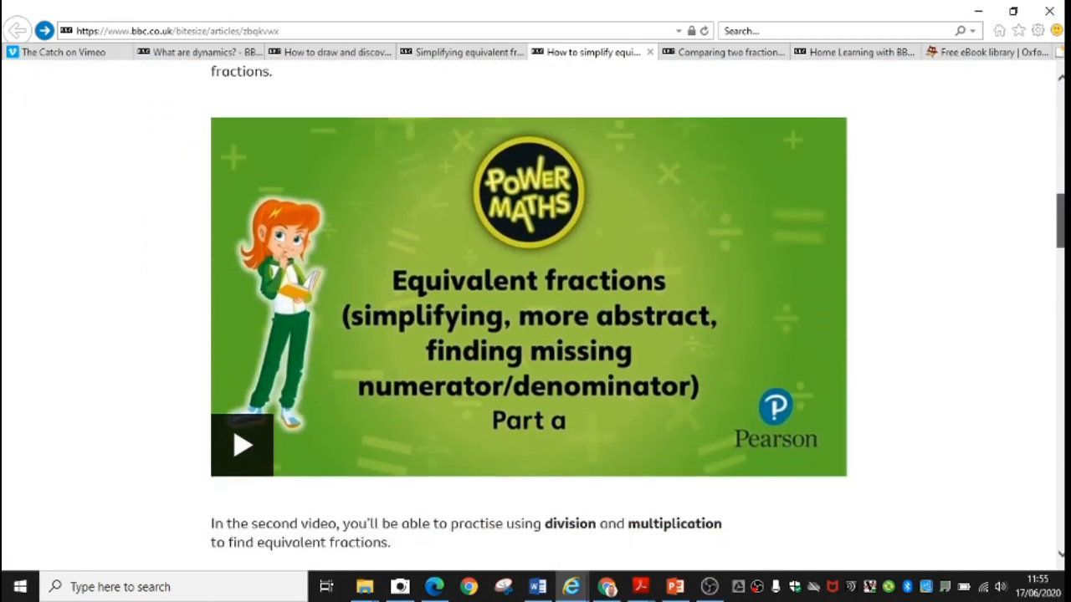
scroll(down, 3)
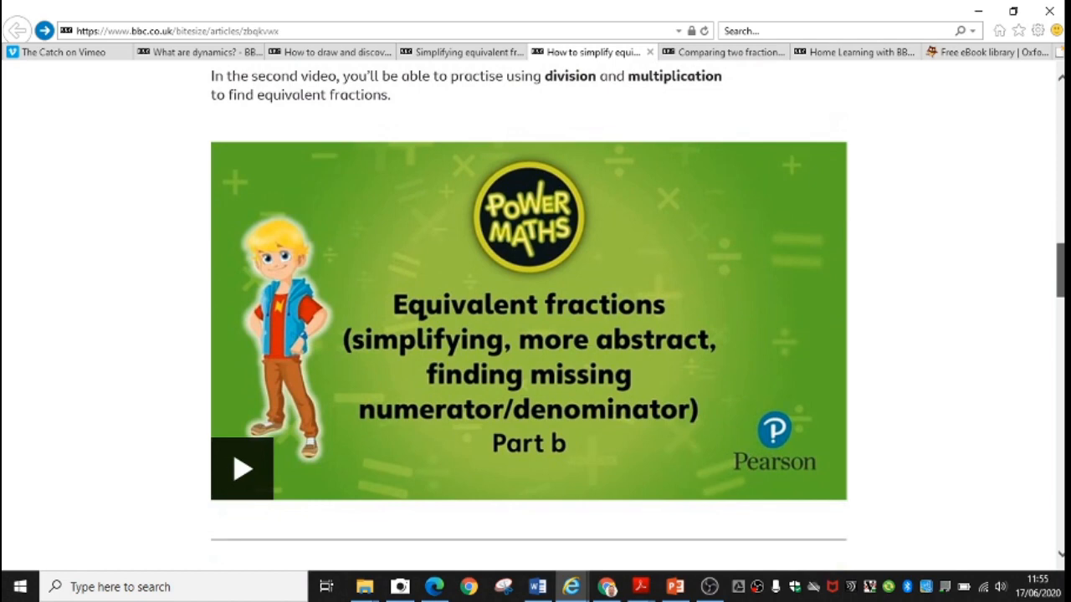
scroll(down, 3)
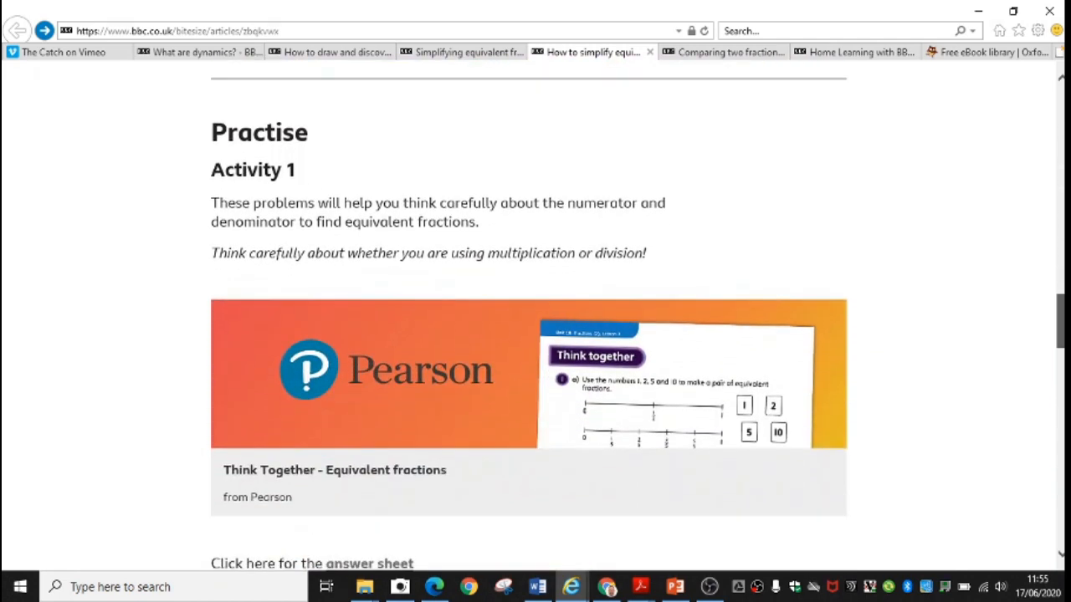
scroll(down, 3)
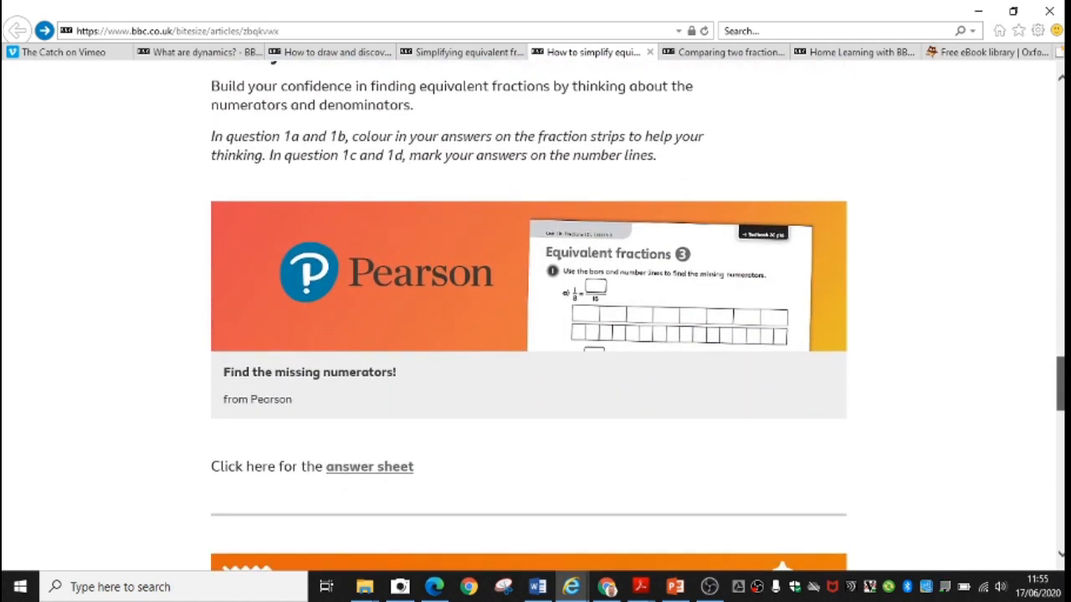
scroll(down, 3)
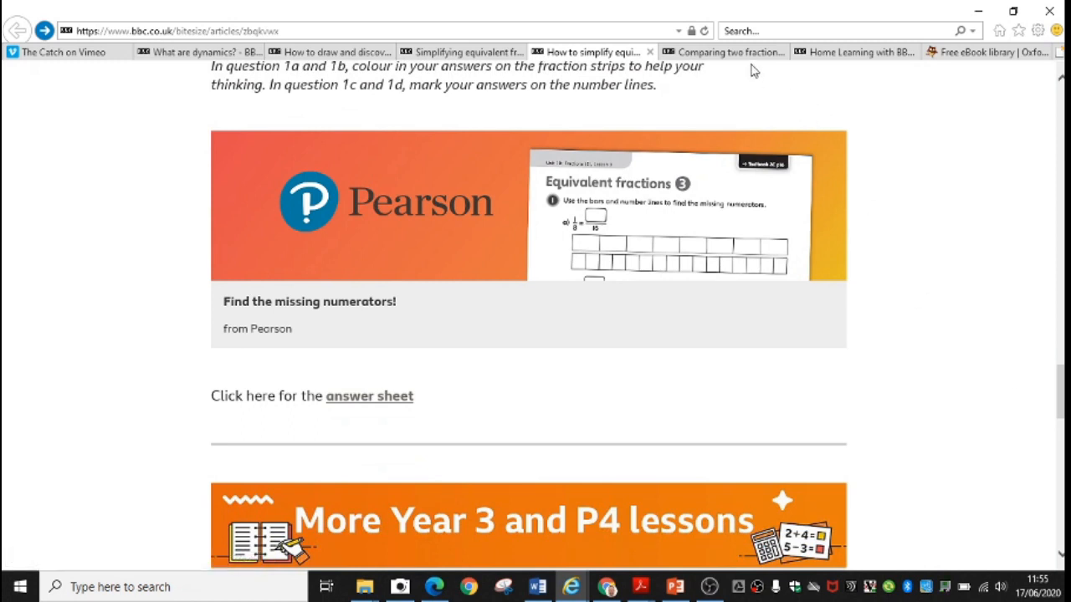
Switch to Comparing two fractions and read past Activity 1 to the Big Maths worksheet.
click(732, 52)
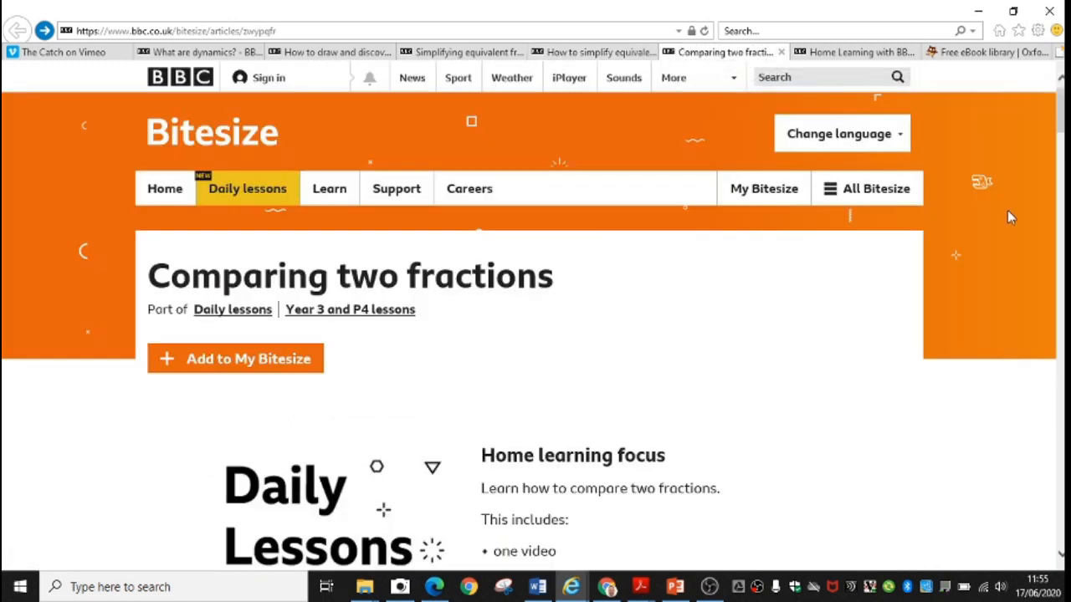
scroll(down, 3)
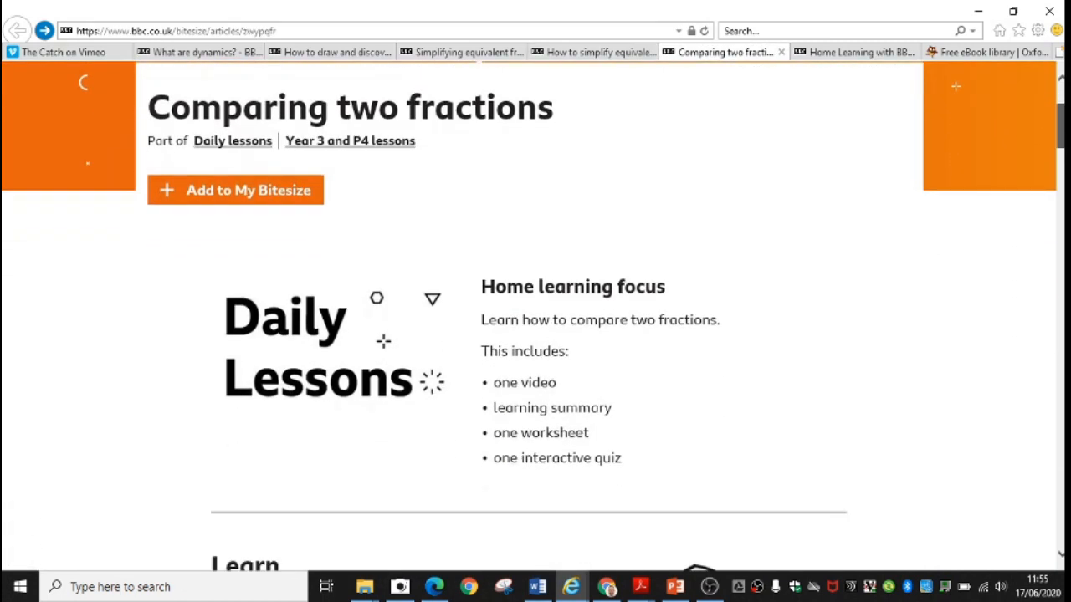
scroll(down, 3)
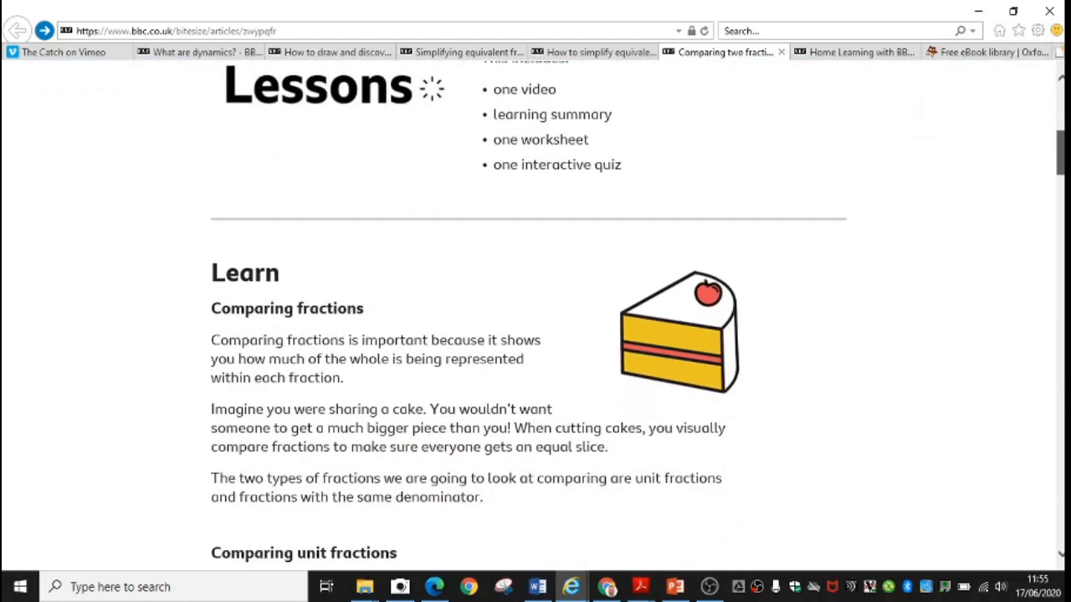
scroll(down, 3)
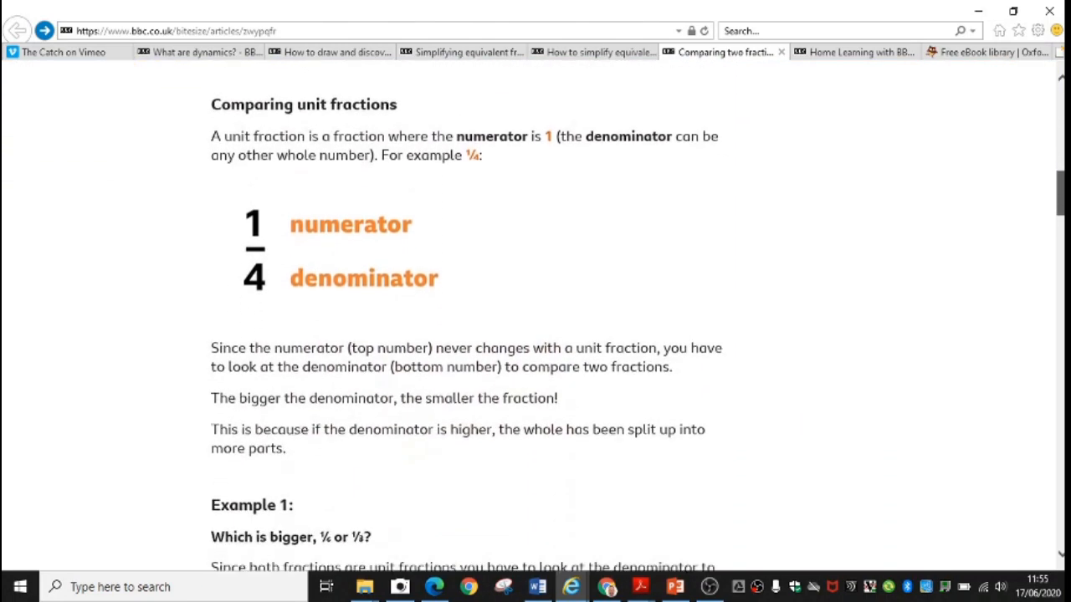
scroll(down, 3)
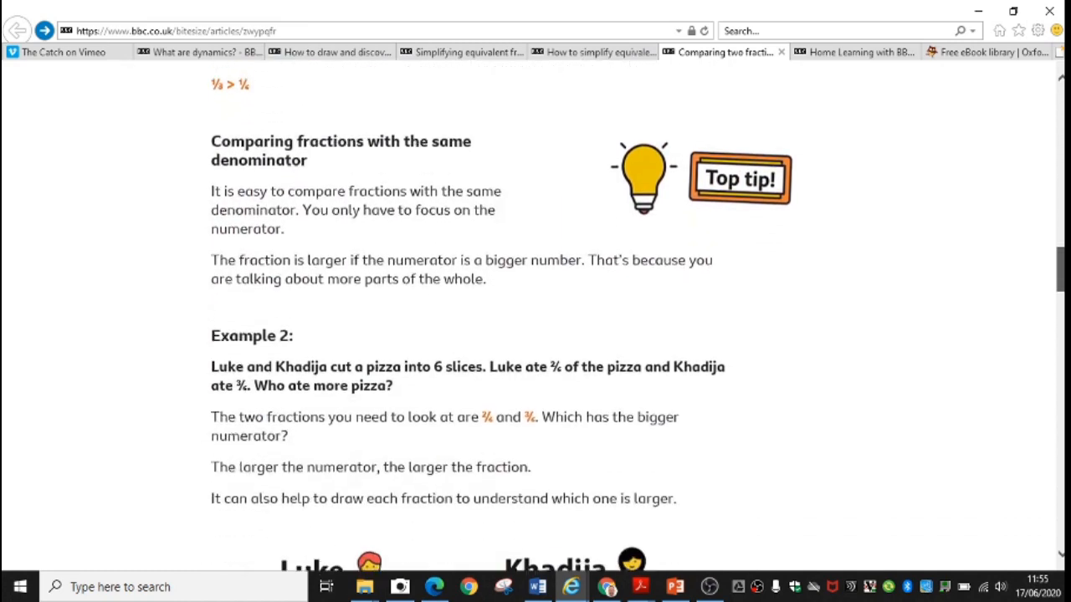
scroll(down, 3)
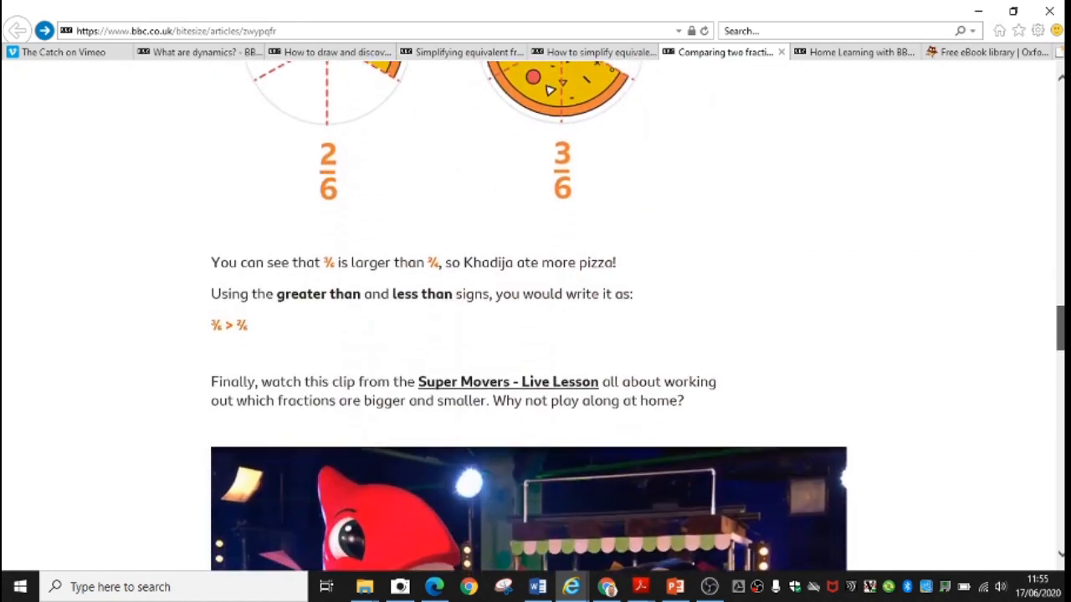
scroll(down, 3)
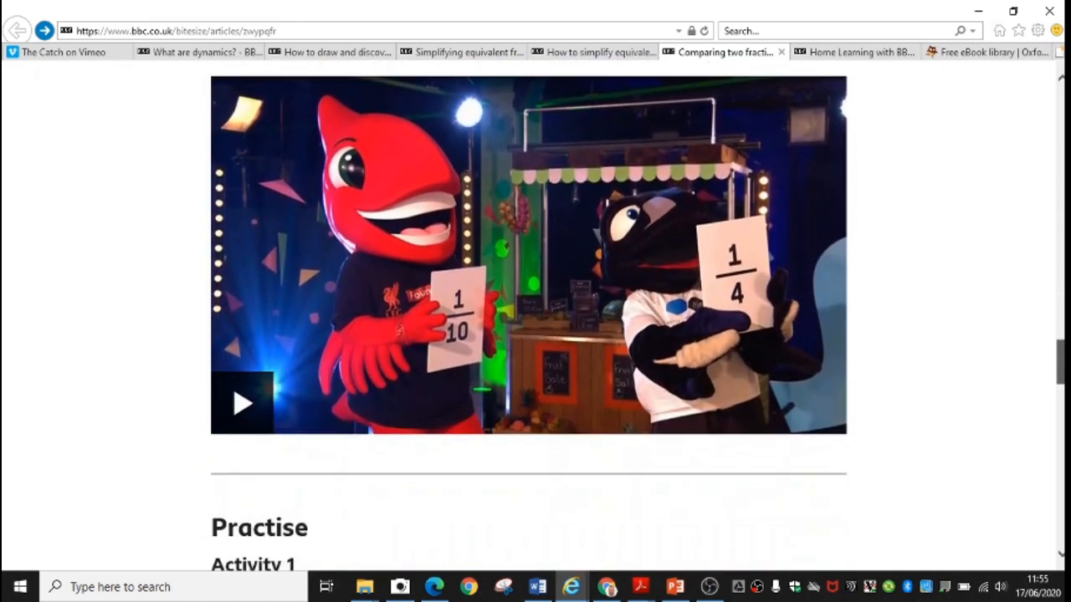
scroll(down, 3)
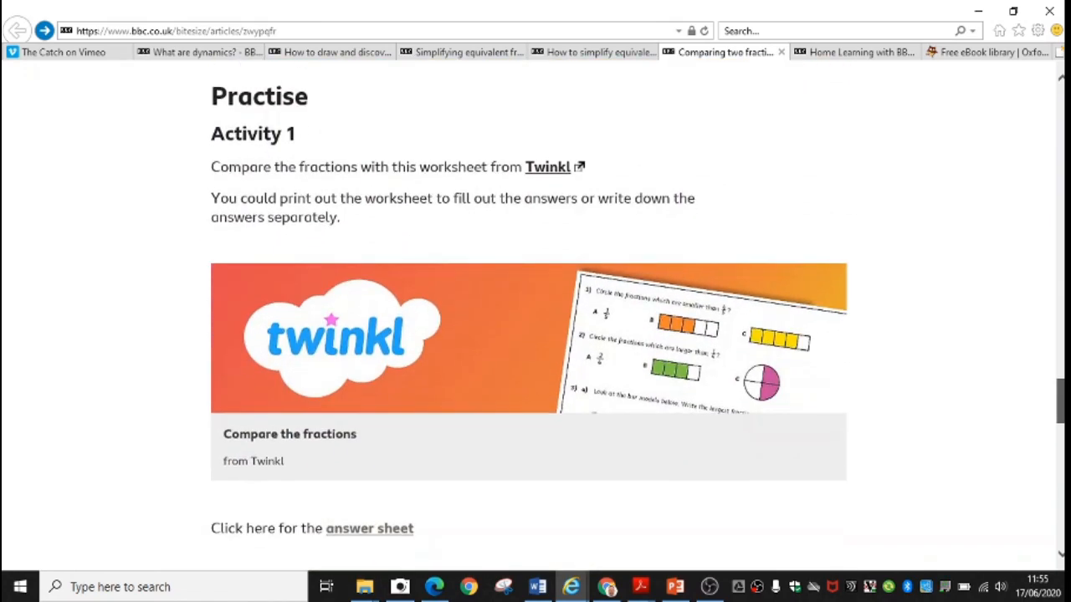
scroll(down, 3)
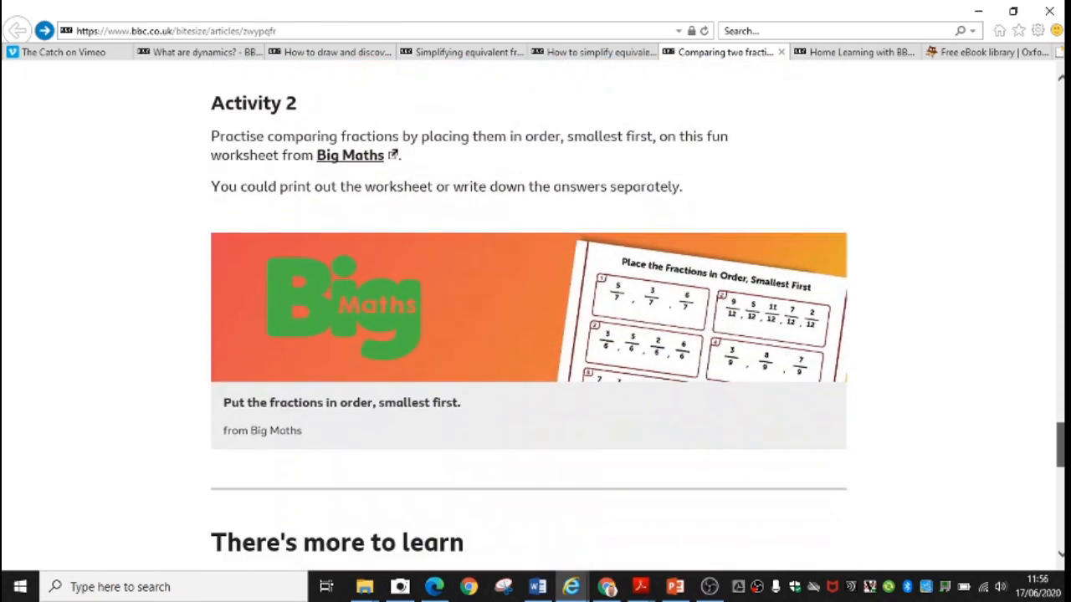
scroll(down, 3)
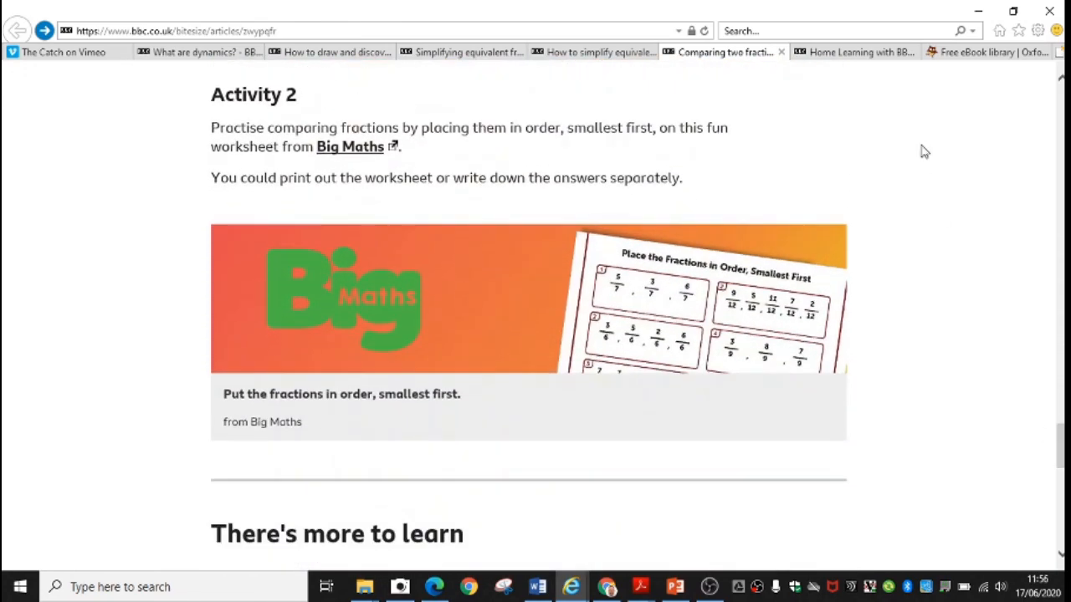
Switch to the football data-handling lesson and scroll to the Premier League Primary Stars video.
click(853, 52)
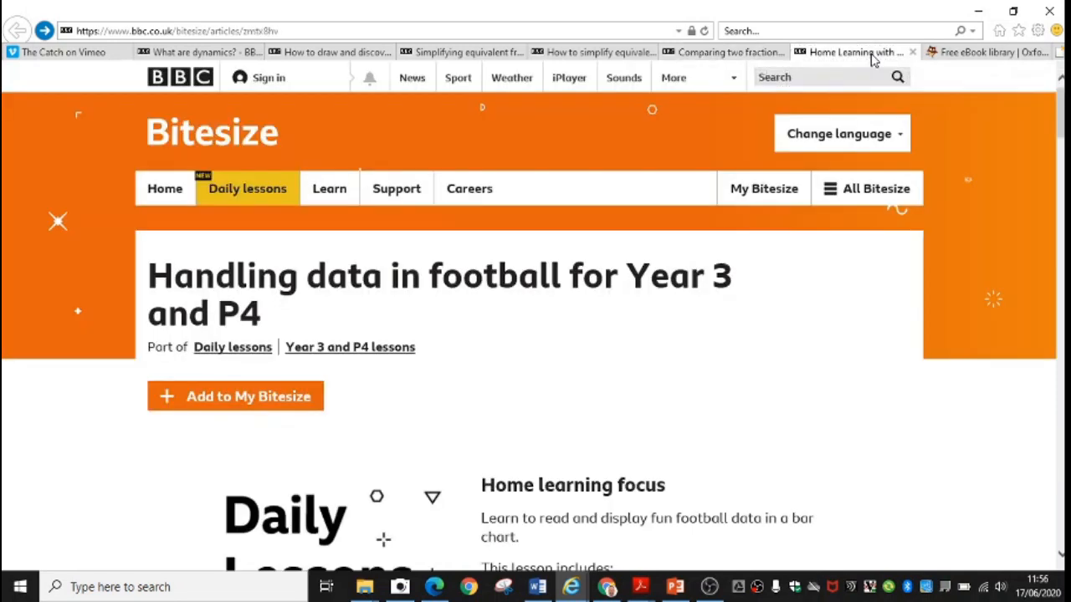
mouse_move(870, 59)
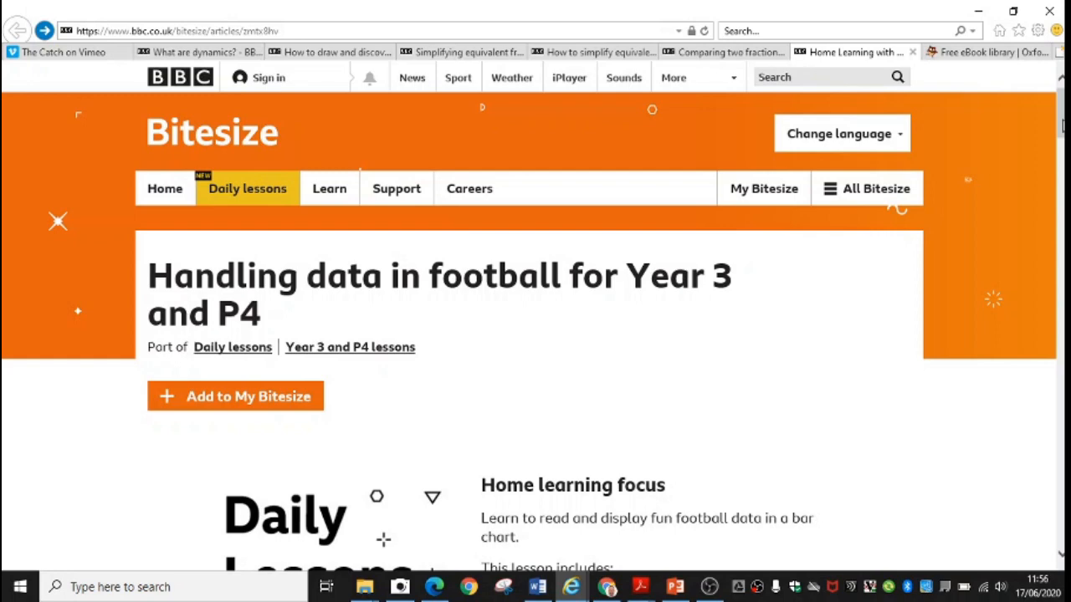
scroll(down, 3)
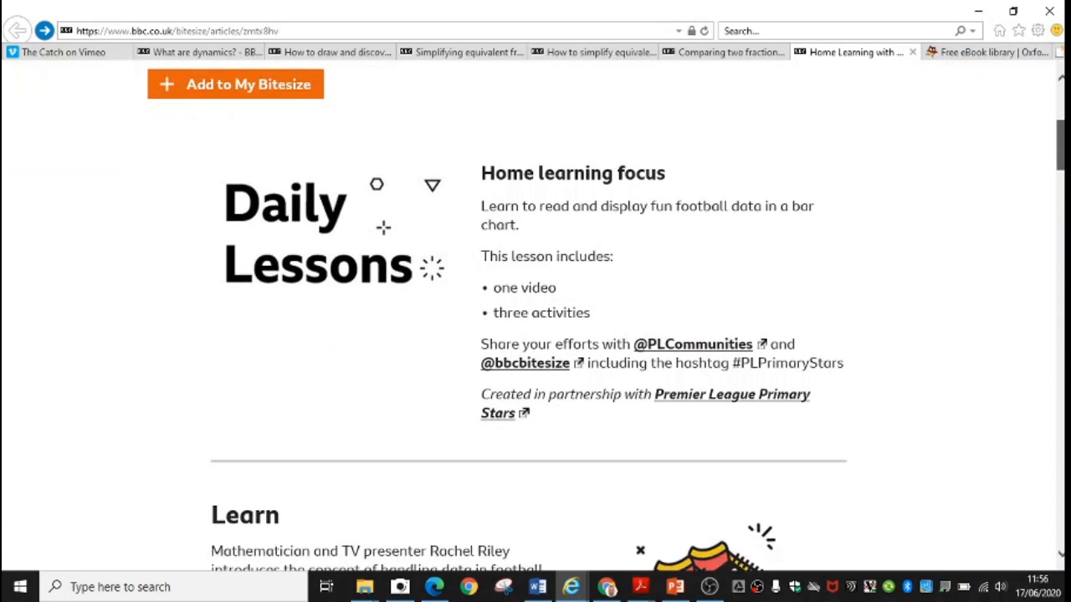
scroll(down, 3)
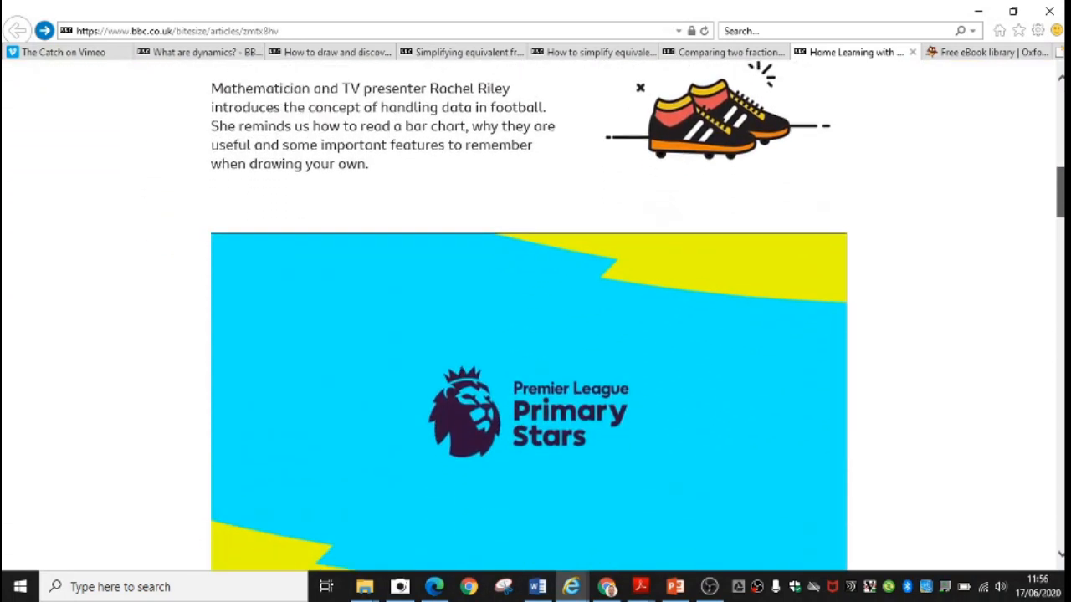
scroll(down, 3)
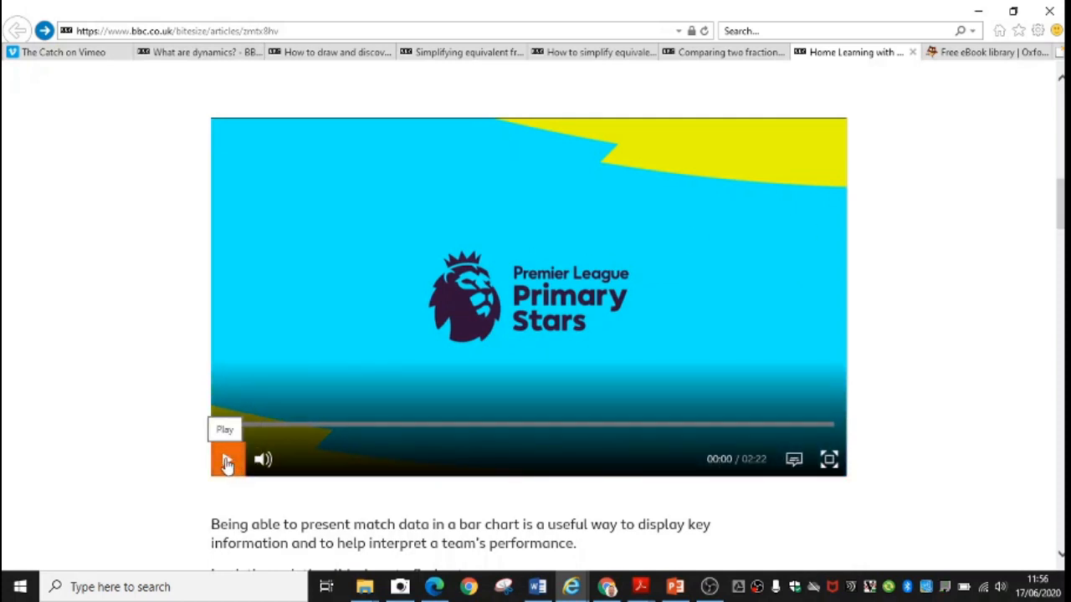
Play the football bar chart video and pause it at about 00:23.
click(226, 459)
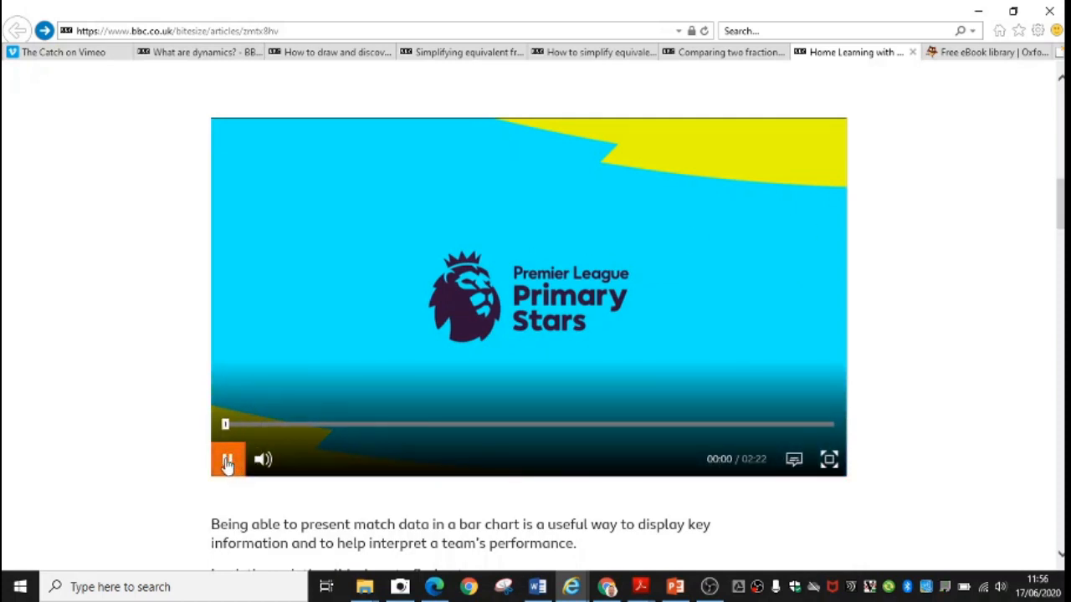
click(227, 460)
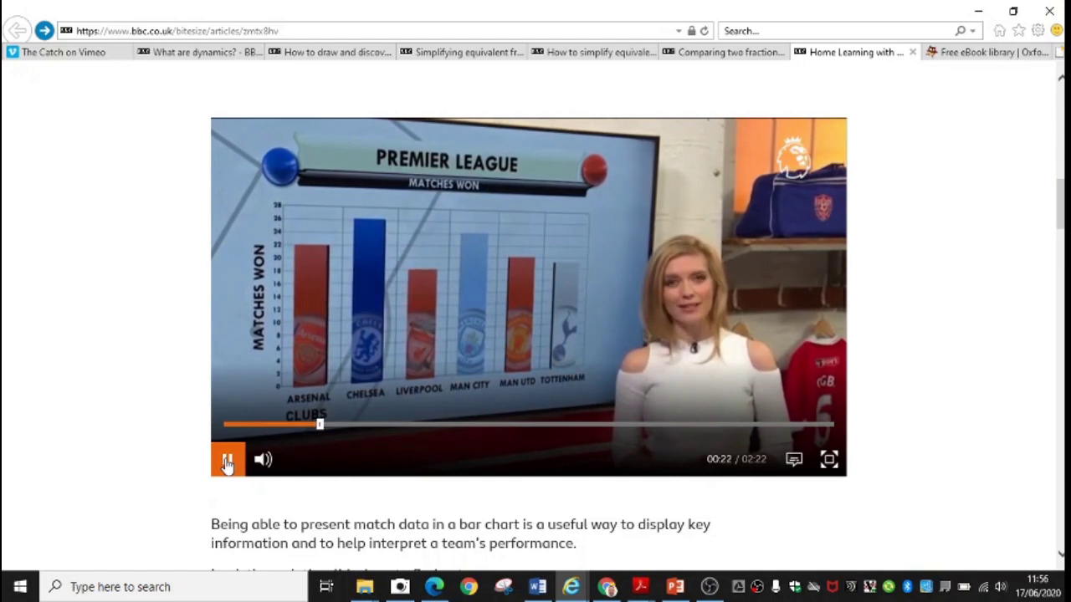
click(227, 459)
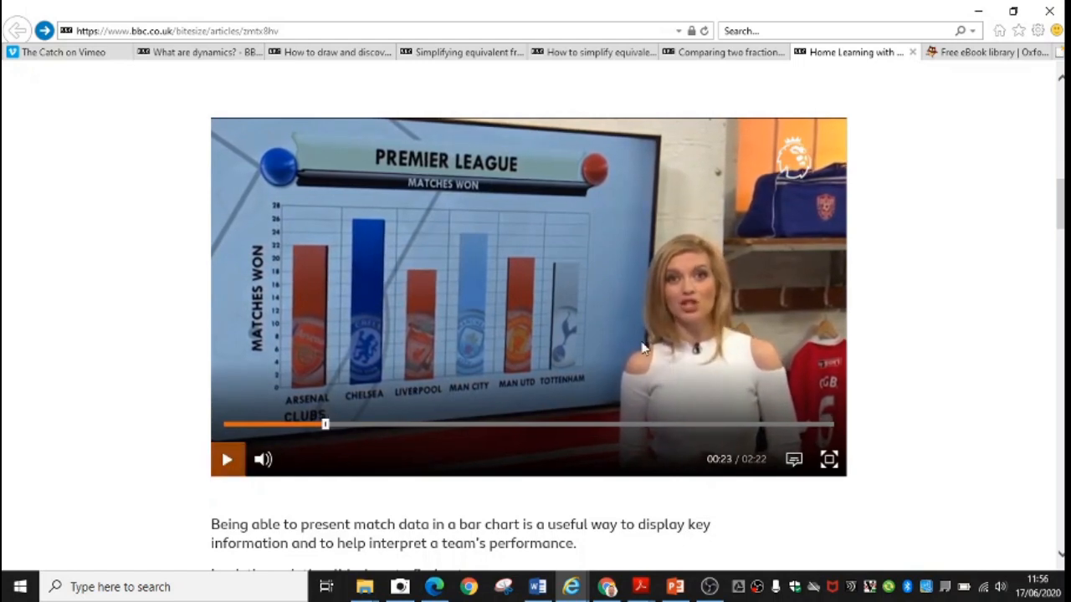
Scroll to the football bar chart slideshow and advance it two slides.
scroll(down, 3)
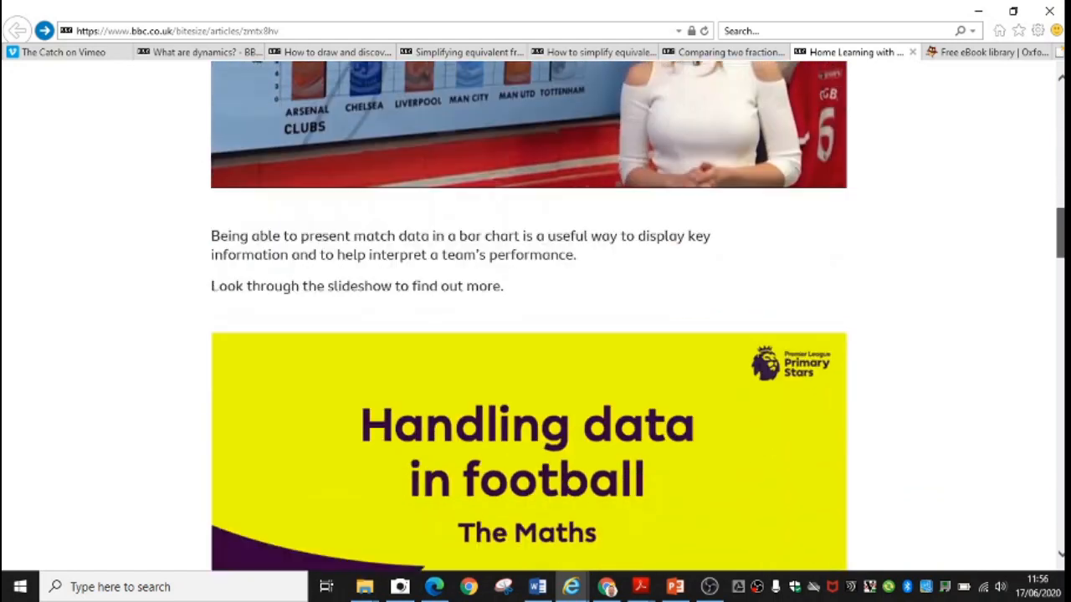
scroll(down, 3)
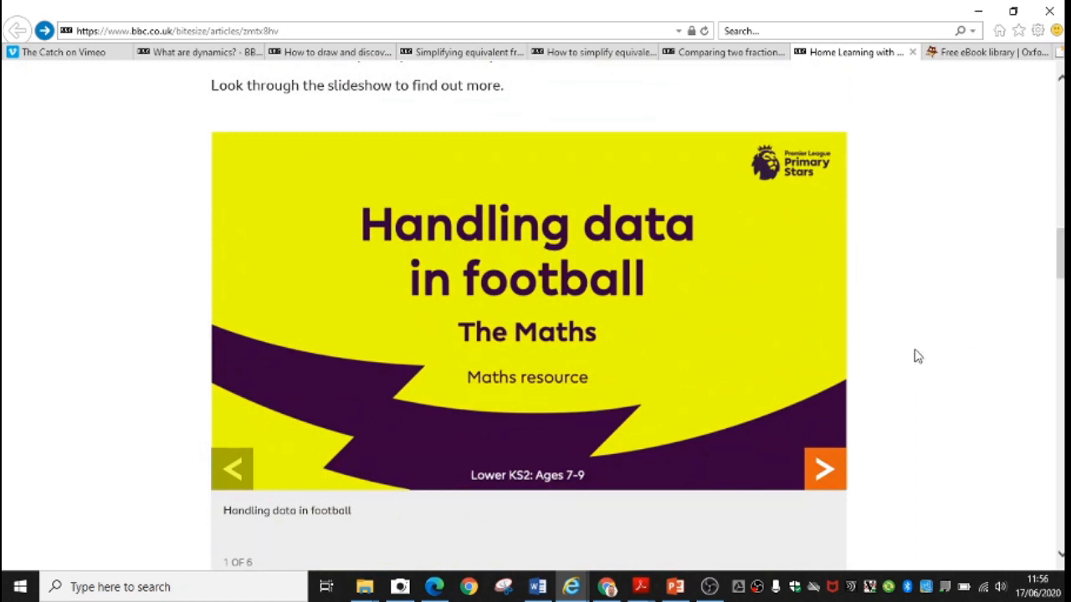
click(825, 468)
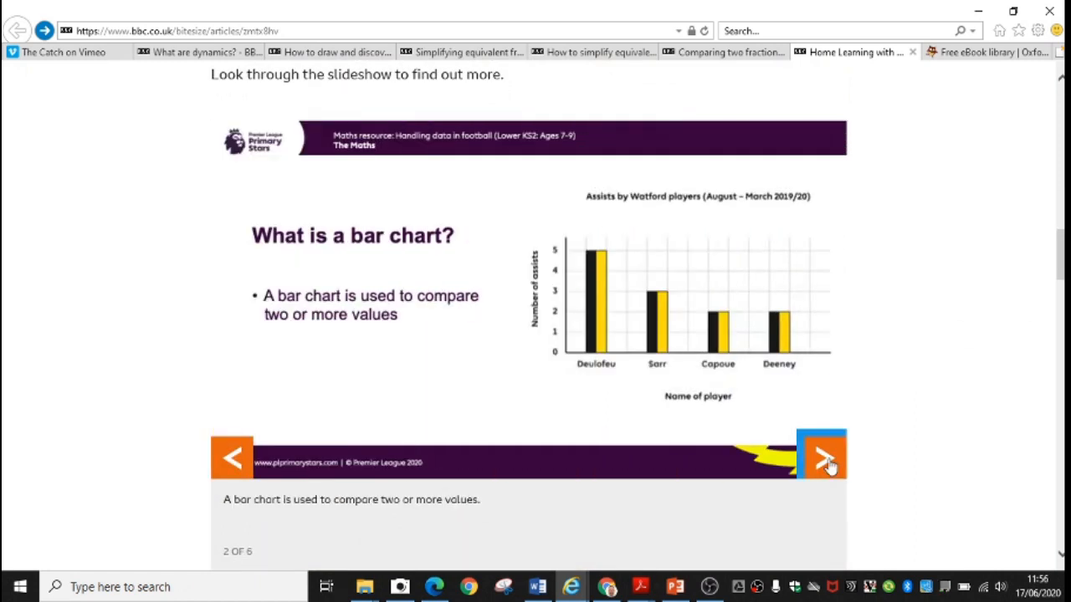
click(823, 453)
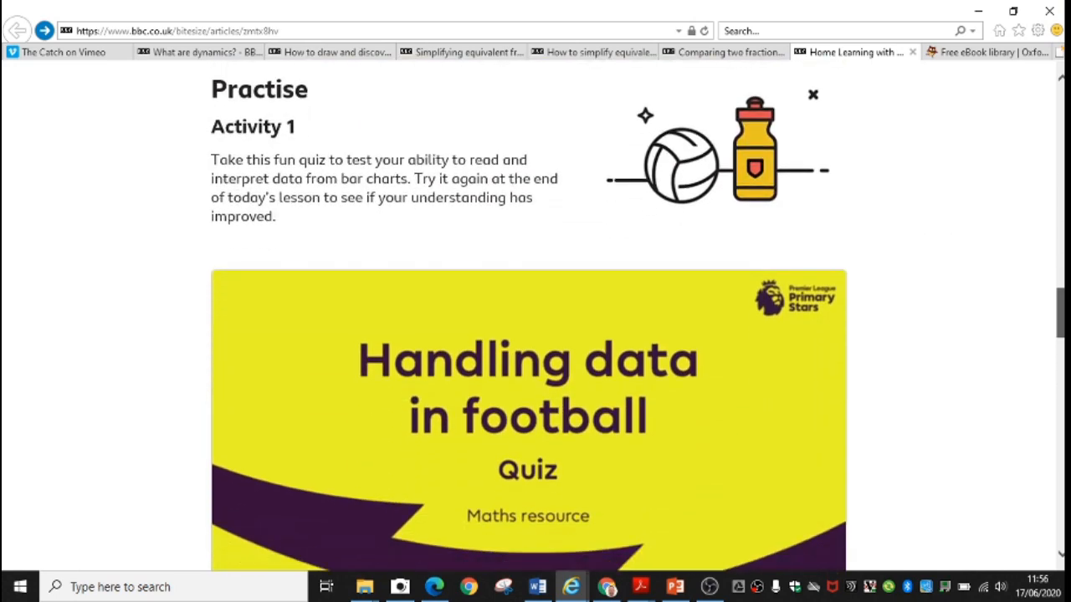
Scroll down to the Handling data in football quiz's Start button.
scroll(down, 3)
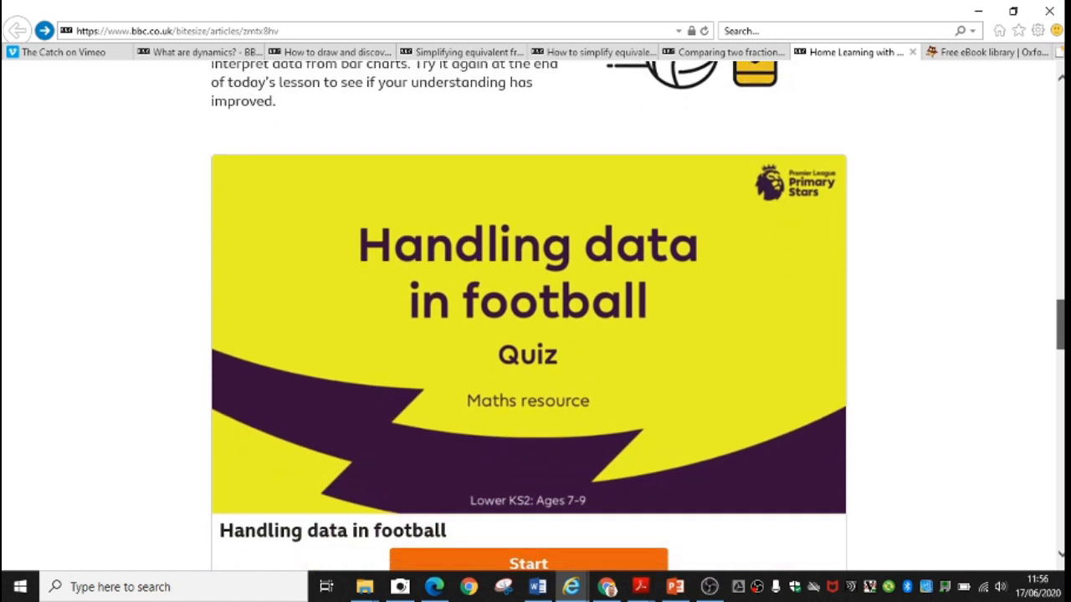
scroll(down, 3)
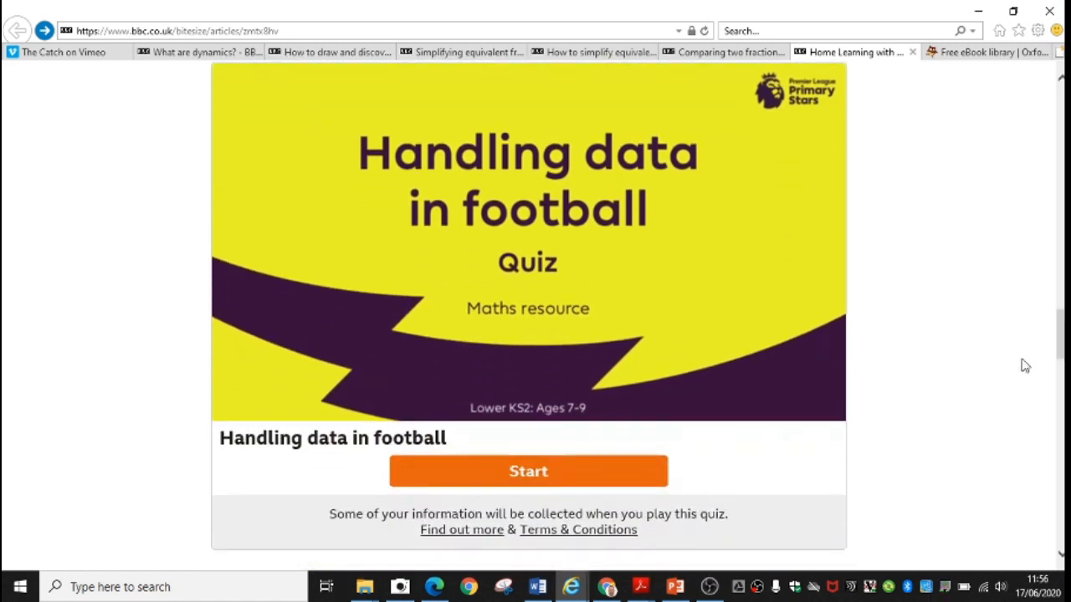
scroll(down, 3)
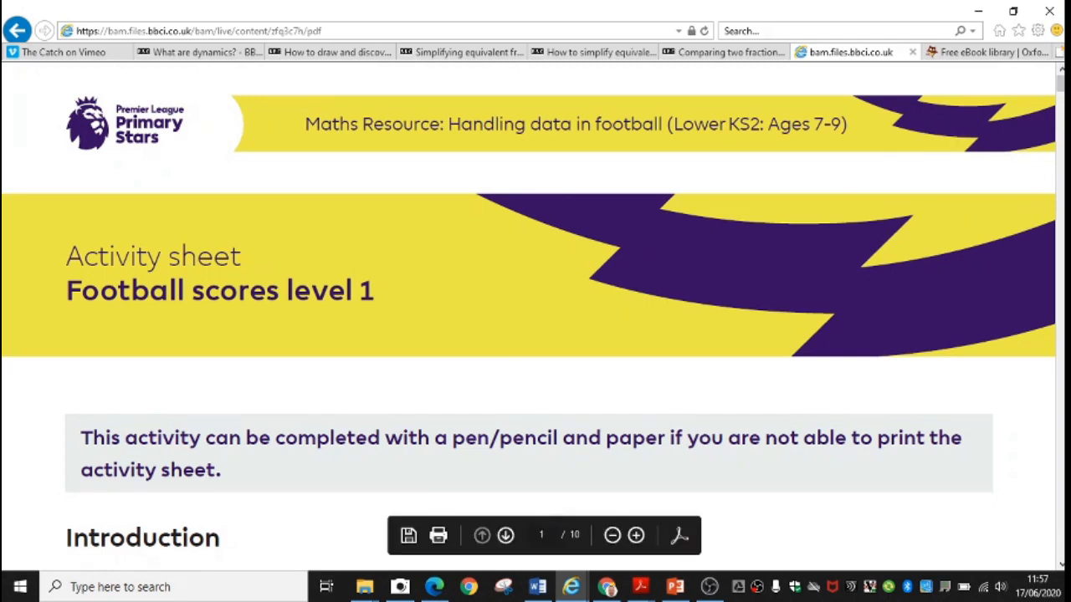
Scroll through the Football scores level 1 sheet to its first match chart.
scroll(down, 3)
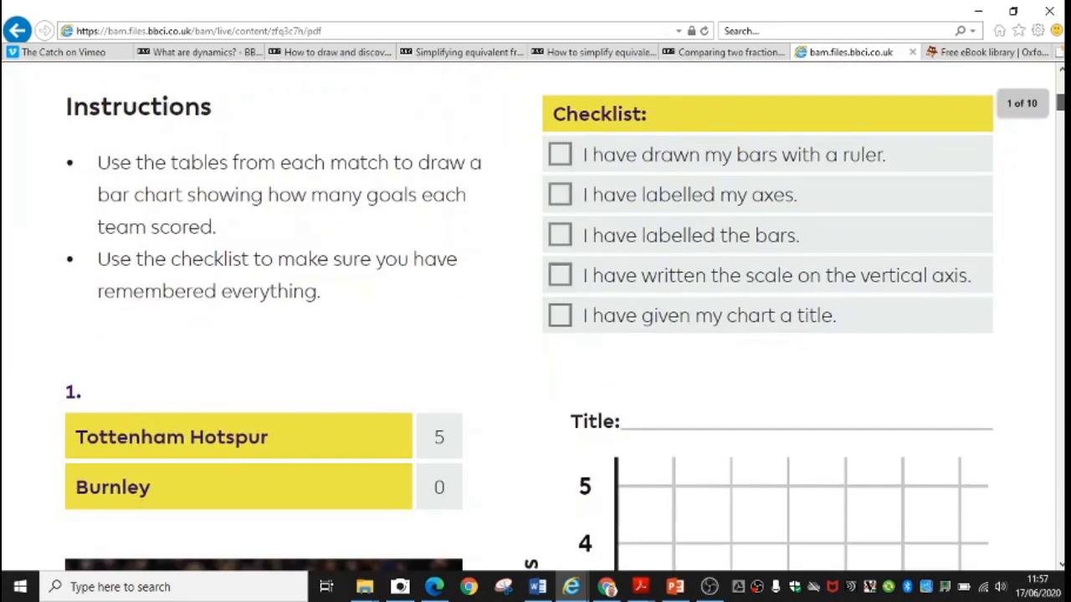
scroll(down, 3)
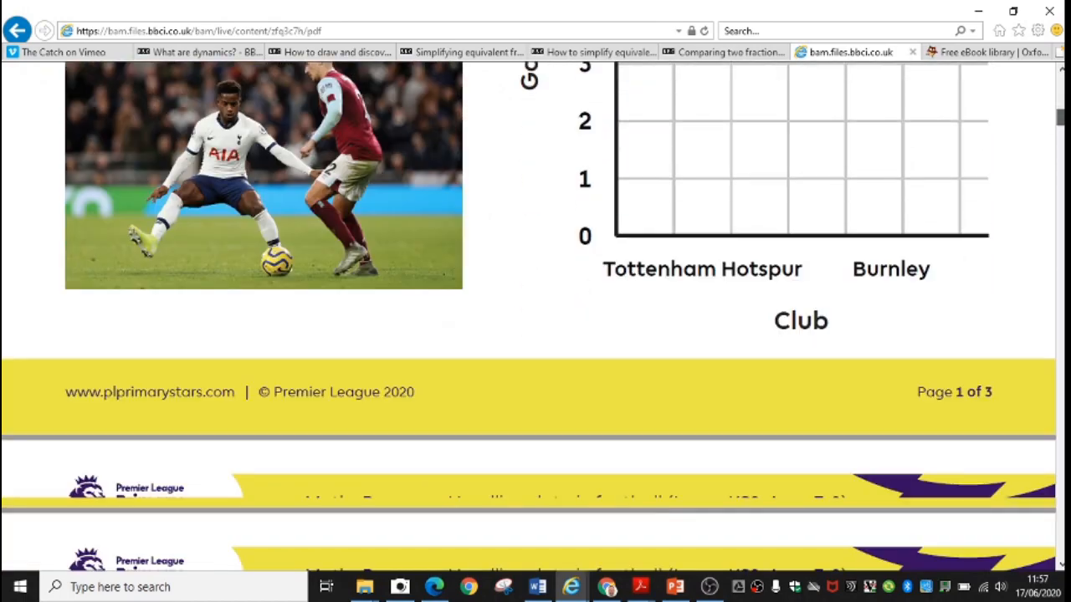
scroll(down, 3)
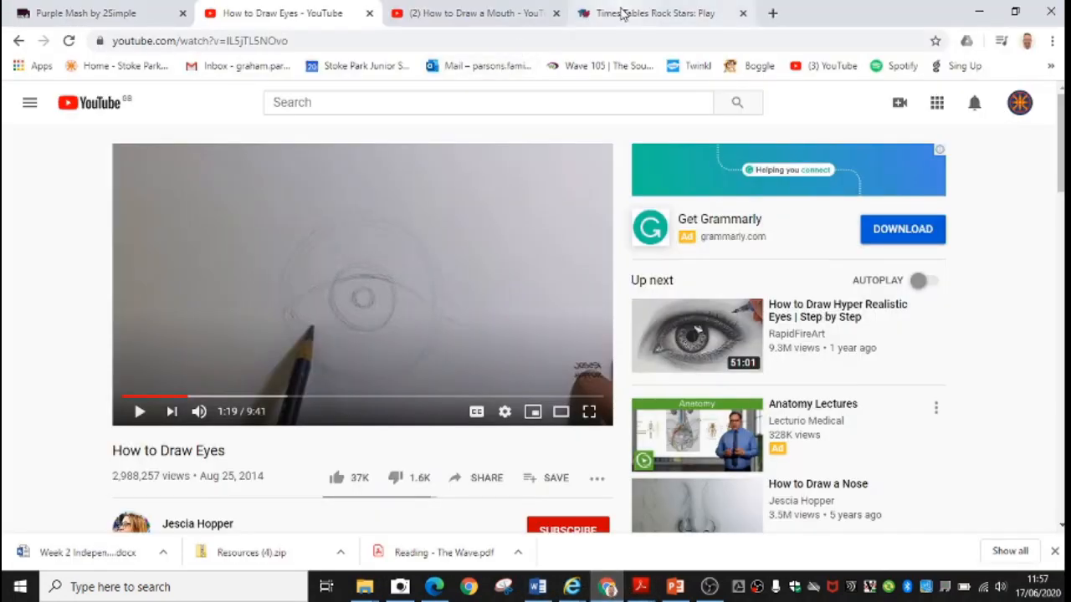
Bring up the Battle of the Bands tournaments page listing four future battles.
click(654, 12)
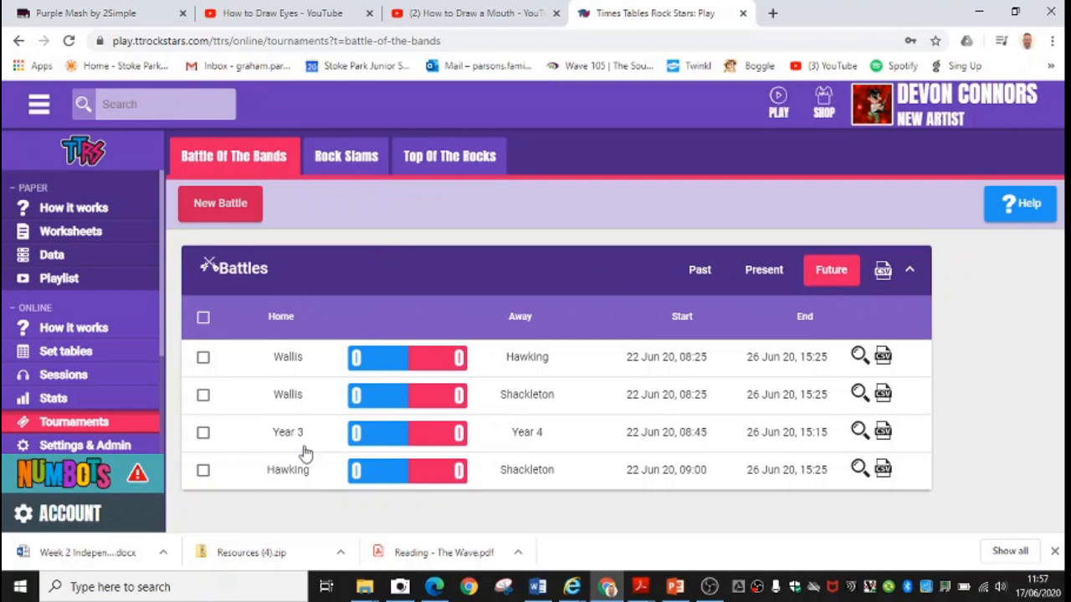
mouse_move(409, 441)
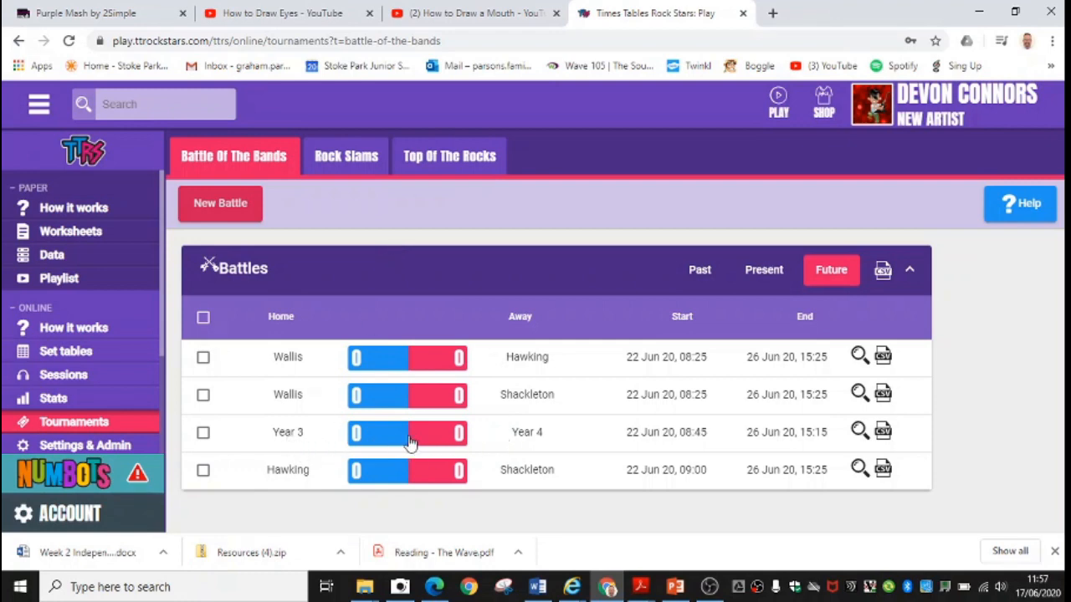
mouse_move(329, 444)
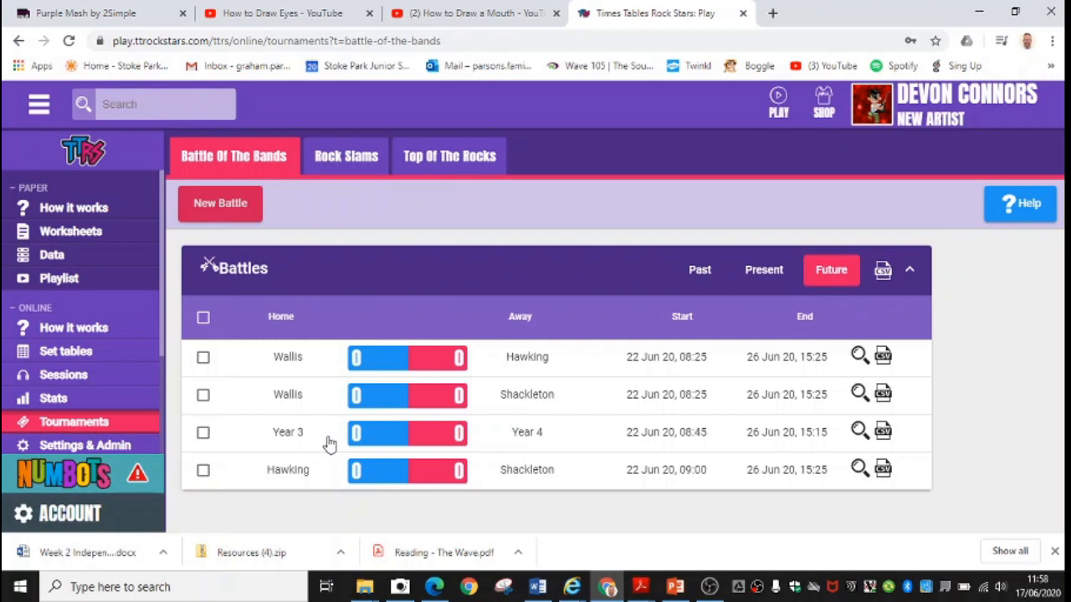
mouse_move(338, 441)
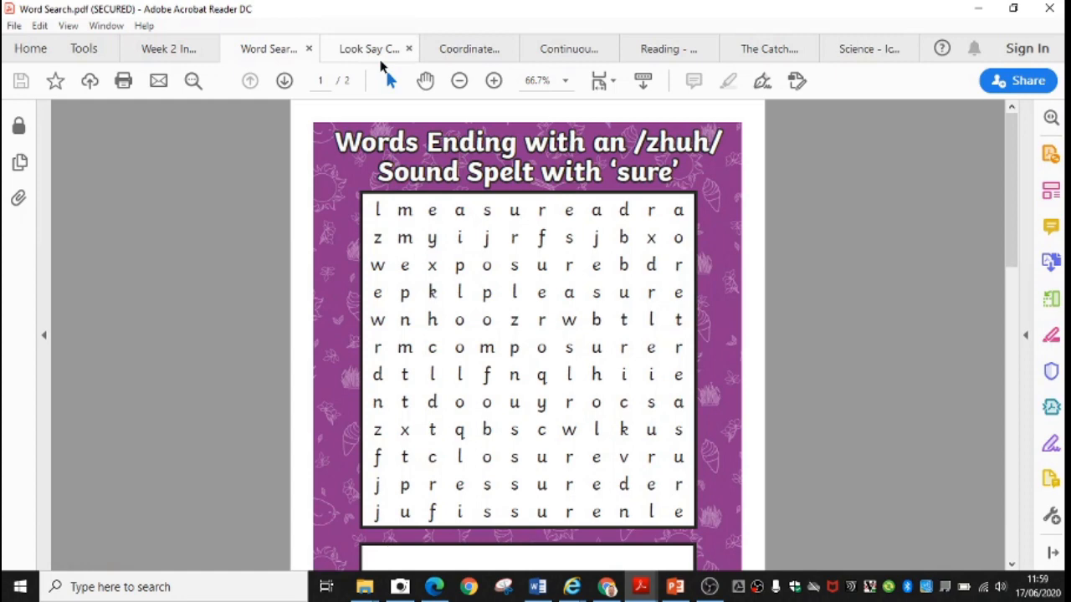
View the Look, Say, Cover, Write and Check and Coordinates Spelling Game sheets, then handwriting practice.
click(368, 48)
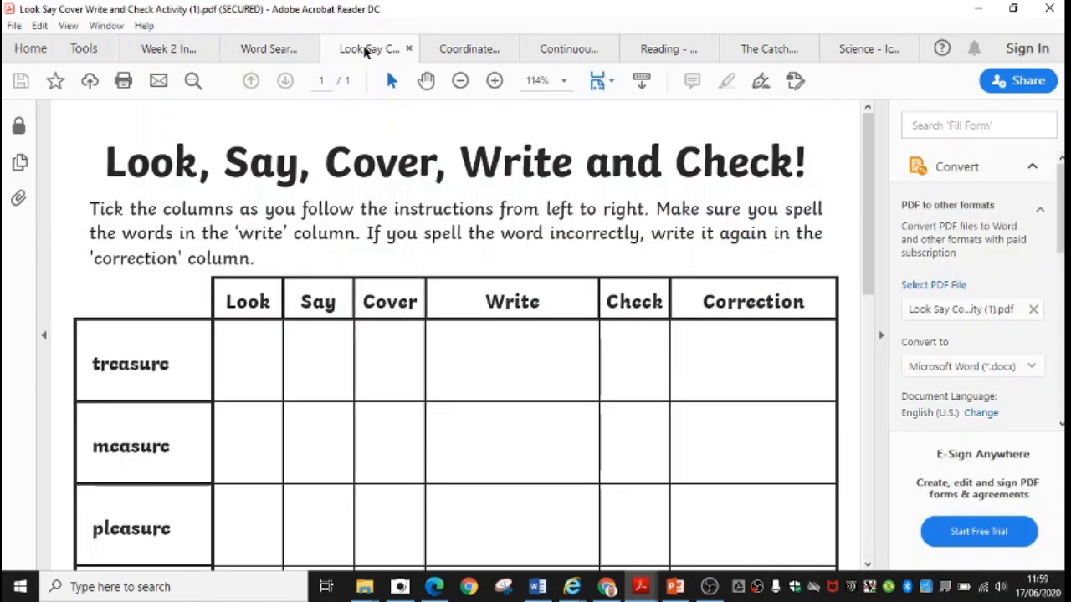
click(467, 48)
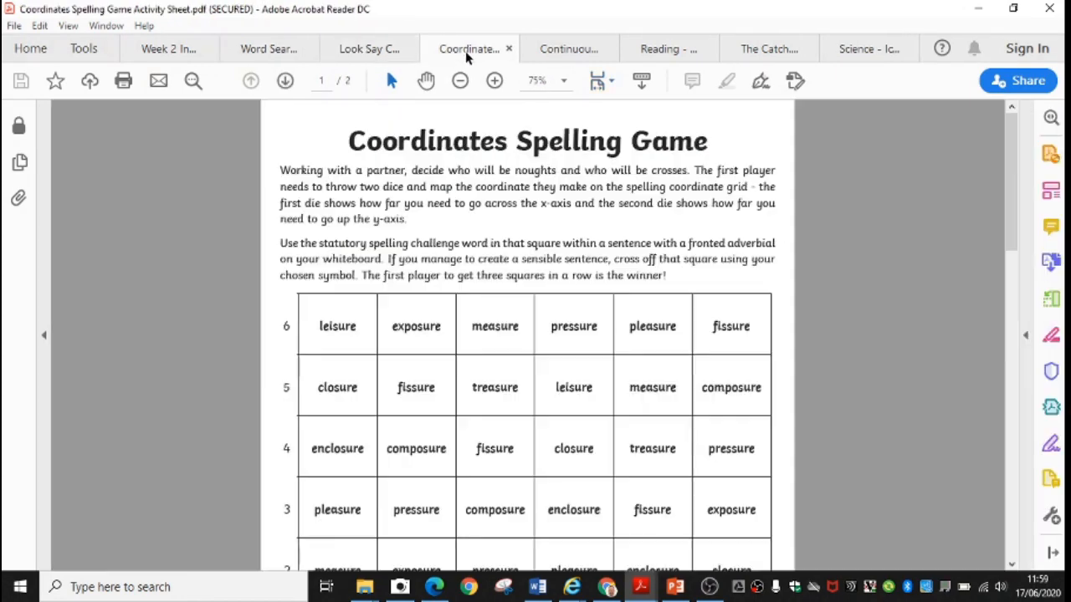
mouse_move(937, 294)
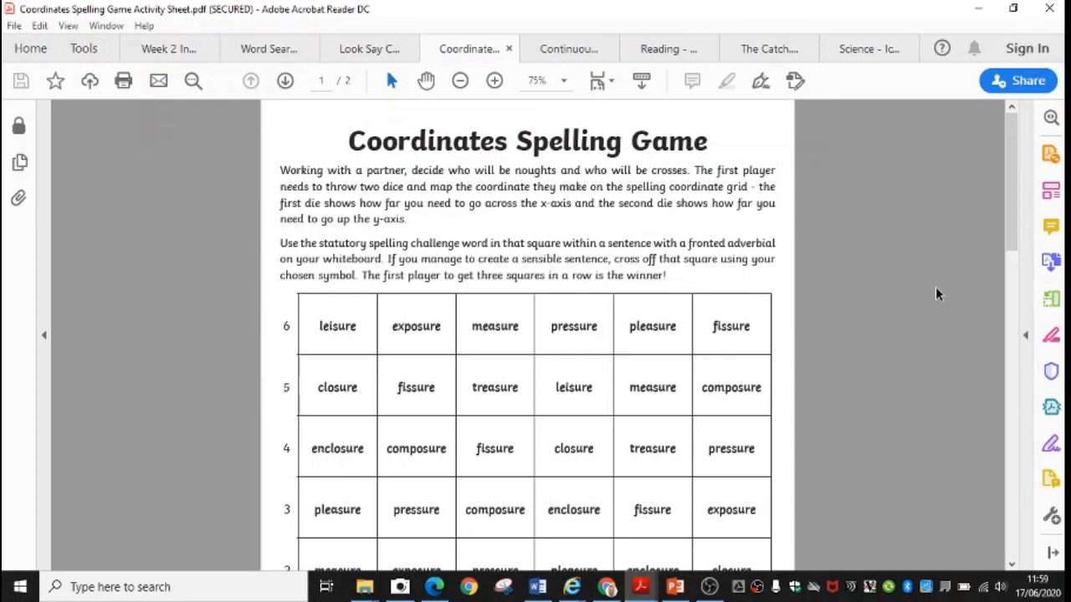
scroll(down, 3)
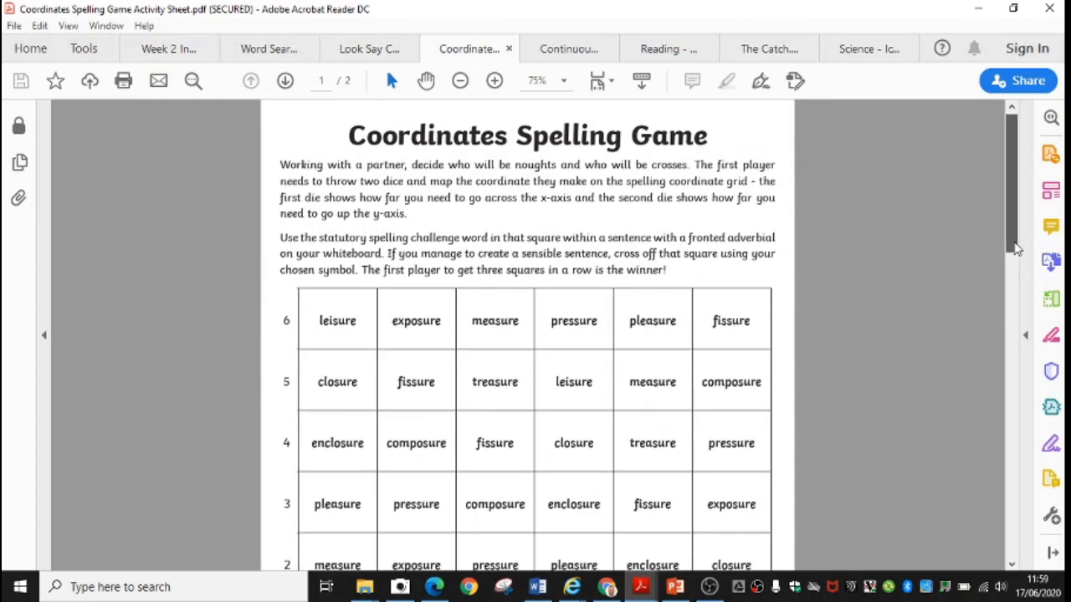
scroll(down, 3)
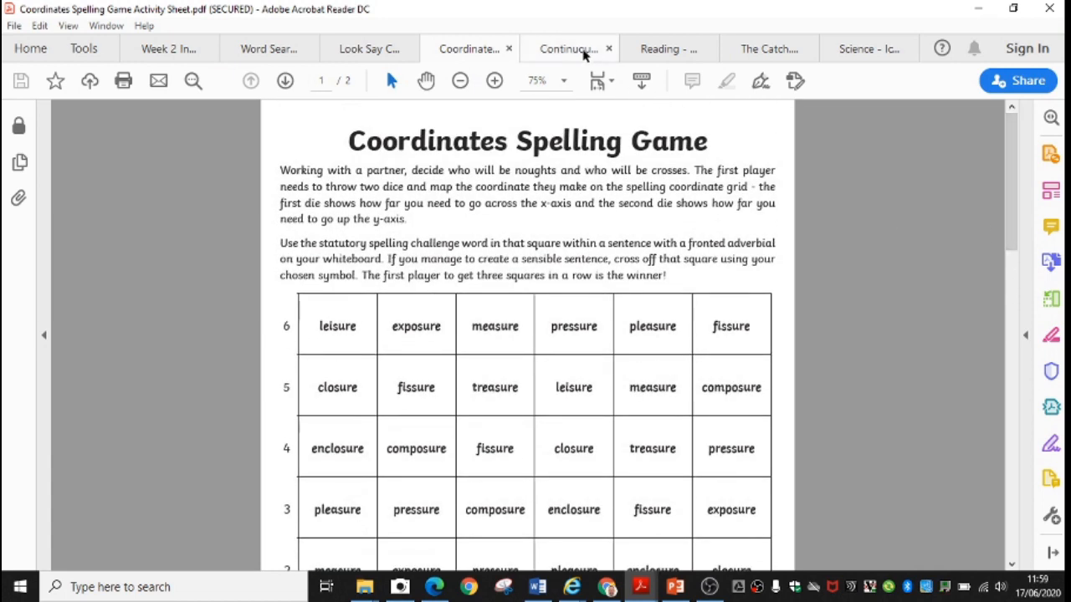
click(567, 48)
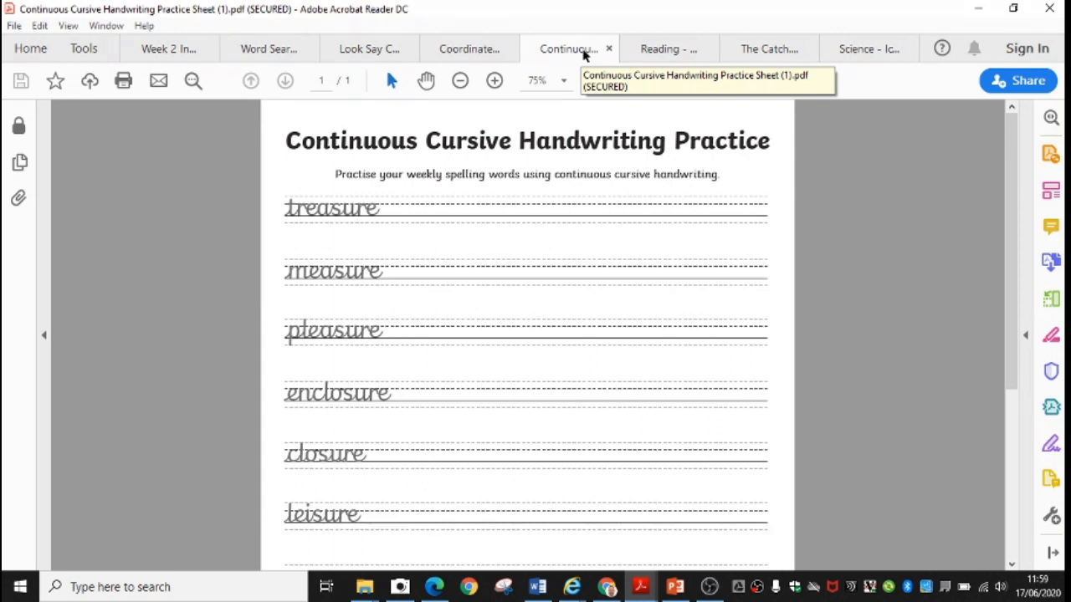
click(865, 48)
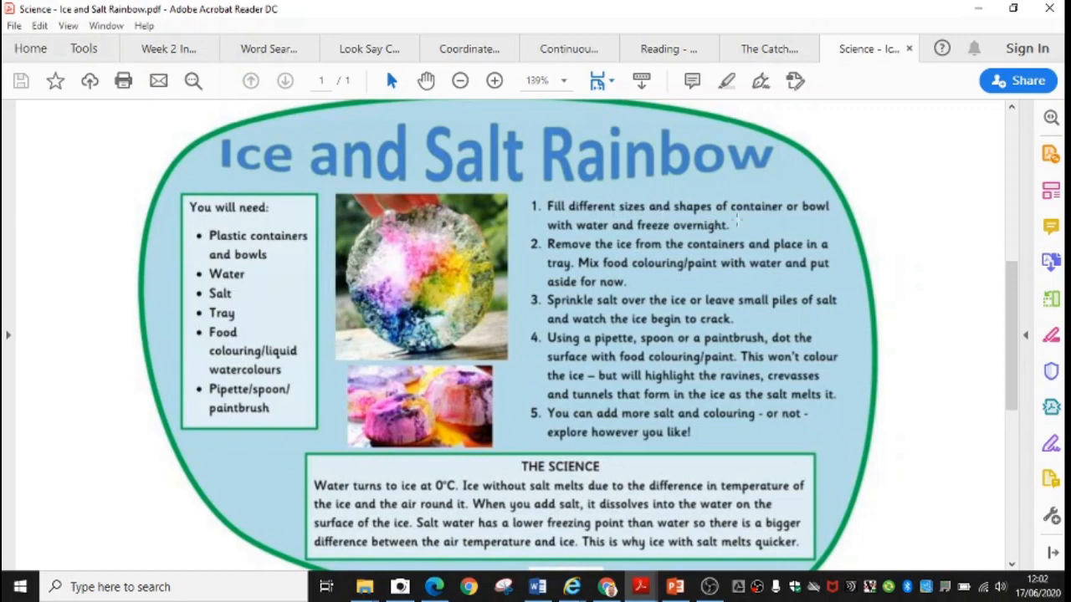
mouse_move(744, 227)
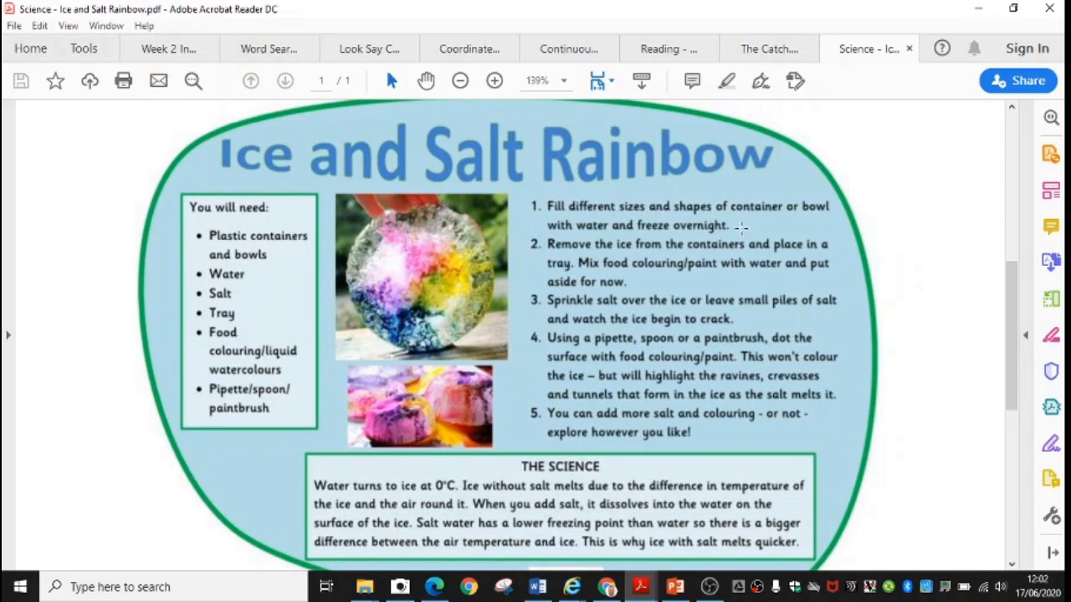
mouse_move(742, 228)
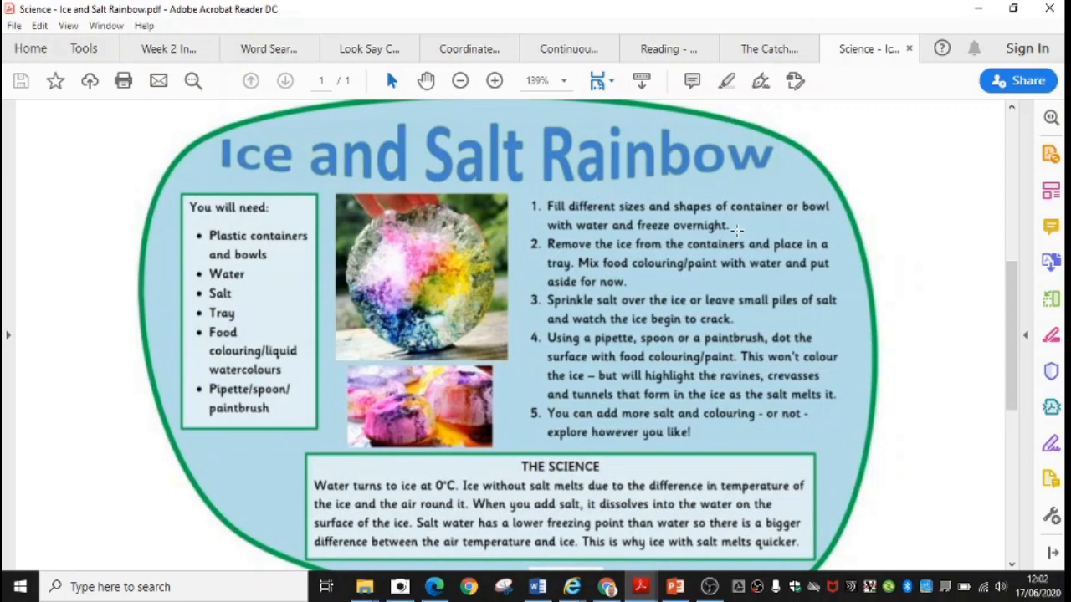
mouse_move(673, 266)
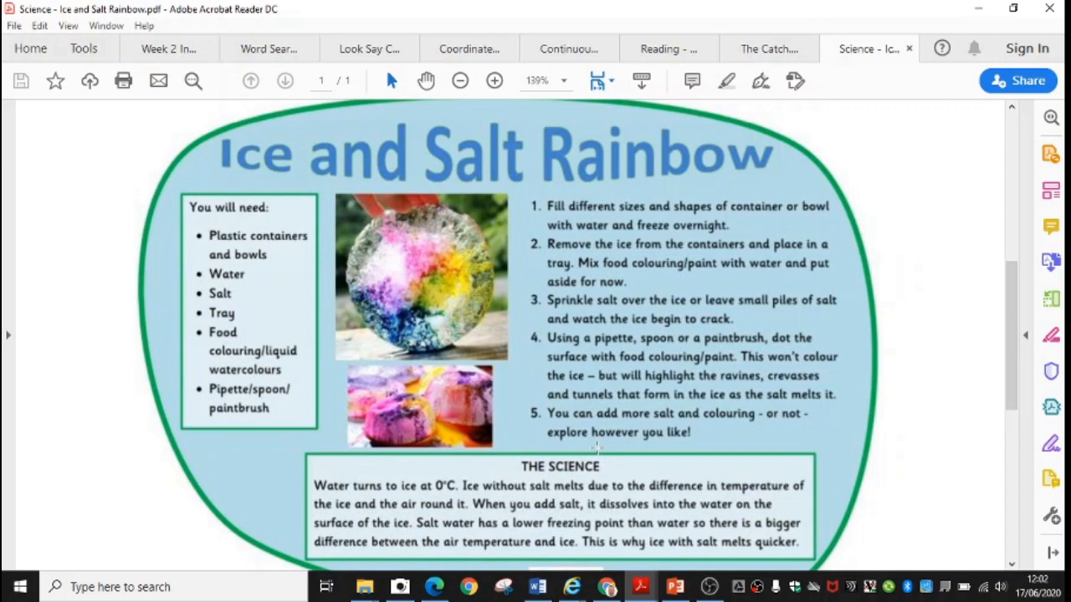
Return to the Year 3 home-learning timetable in Word via the taskbar.
click(537, 587)
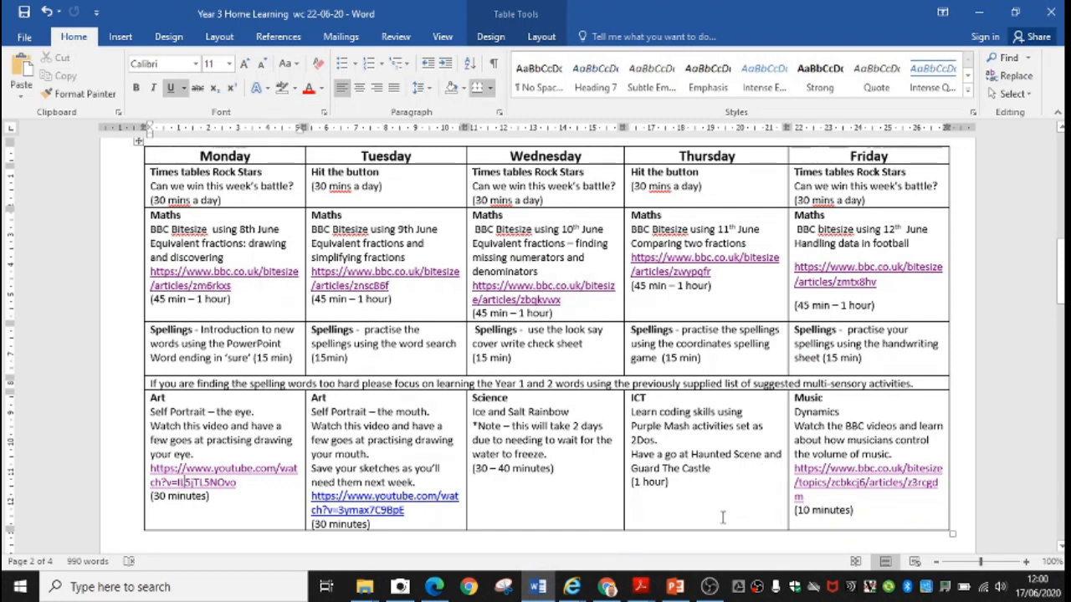
mouse_move(668, 537)
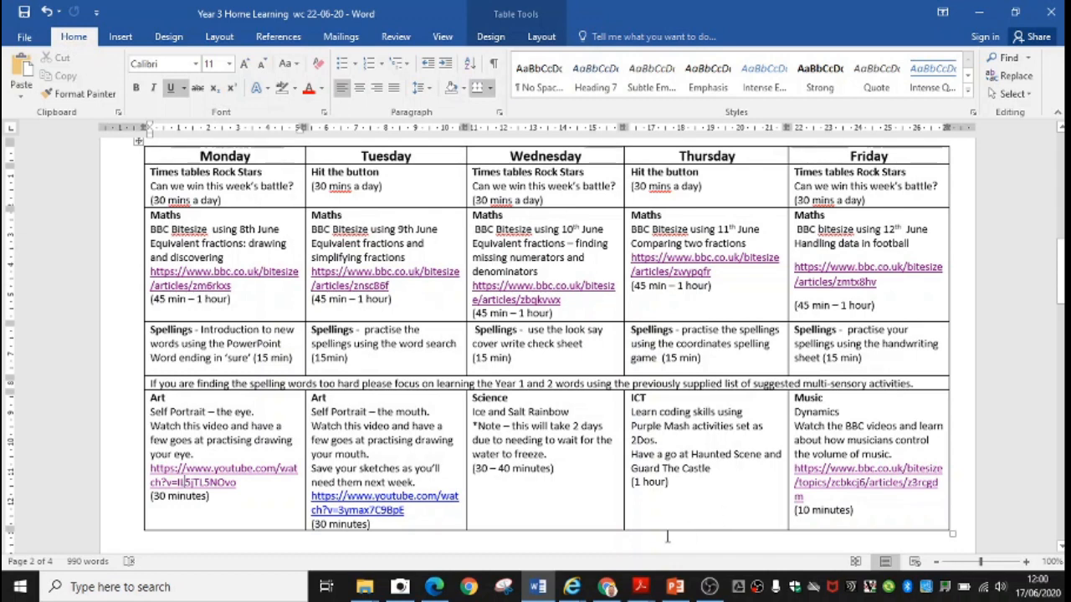
Switch to Chrome's How to Draw Eyes video, play it and pause at 1:38.
click(605, 588)
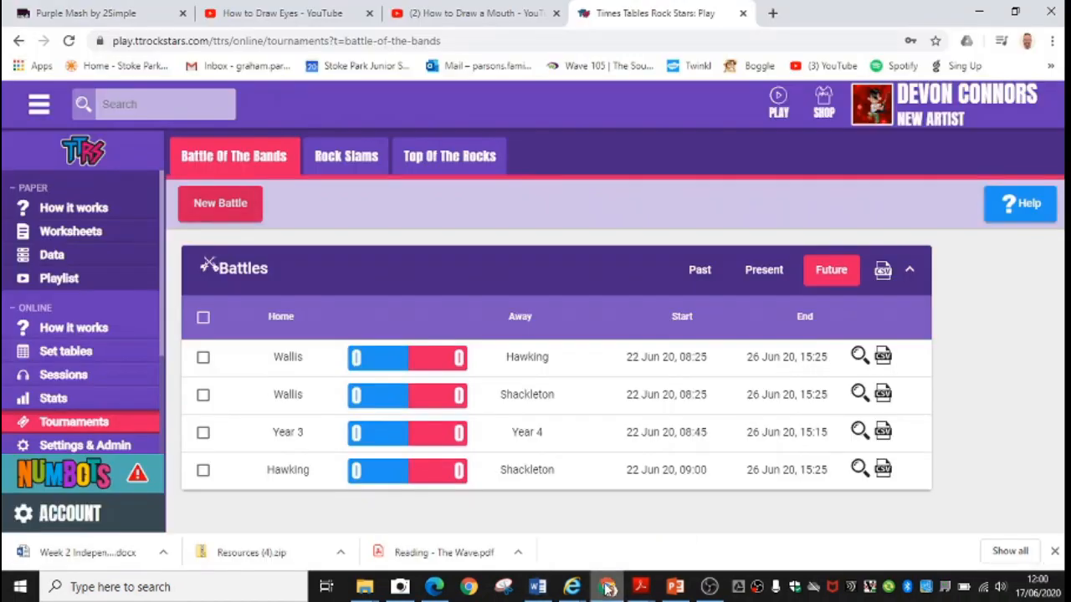
click(288, 14)
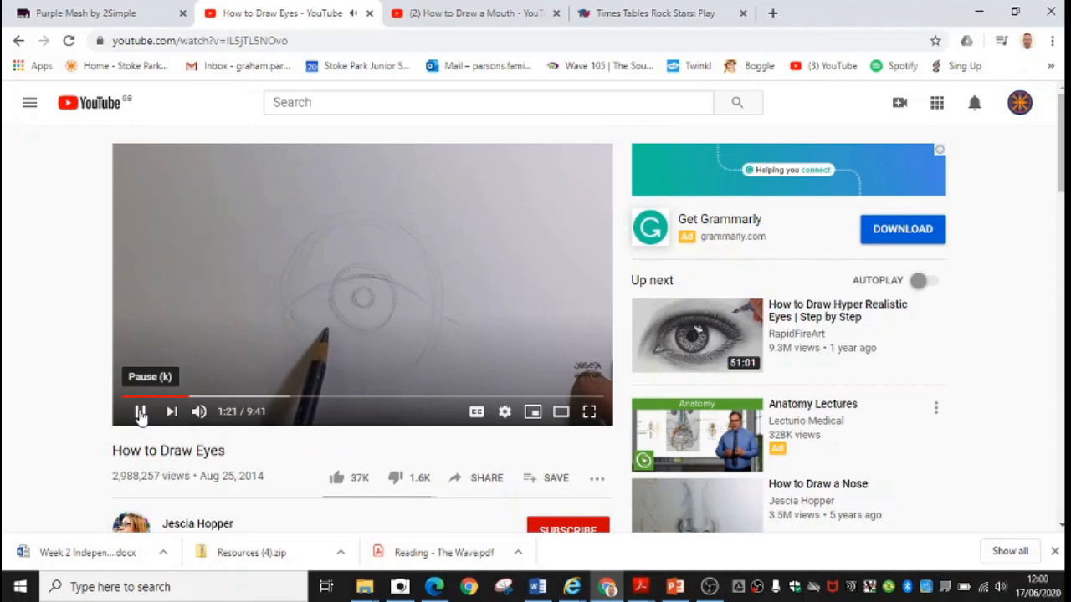
click(141, 411)
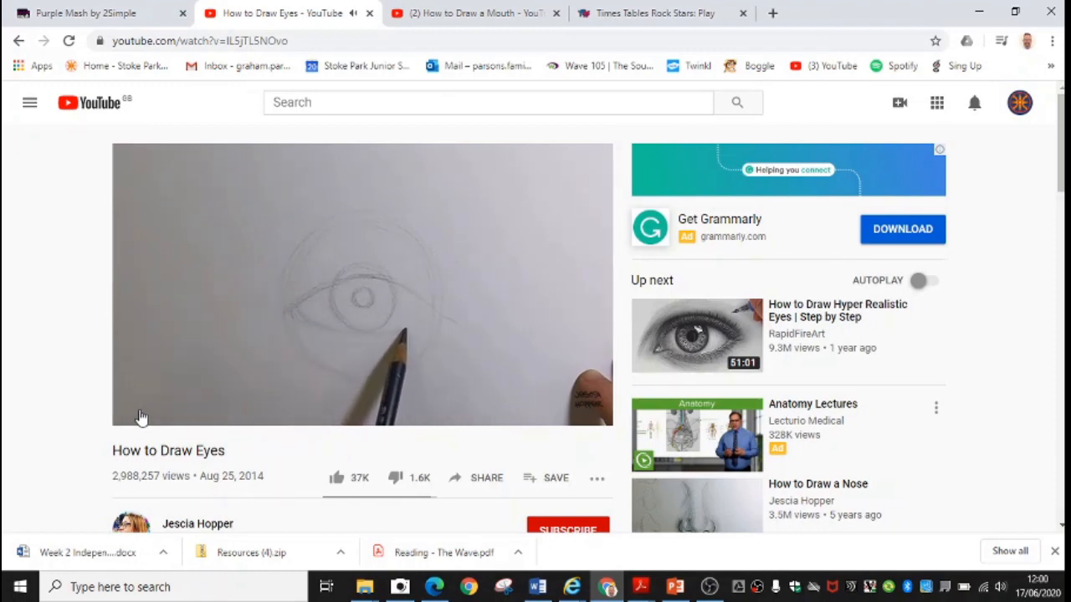
mouse_move(144, 412)
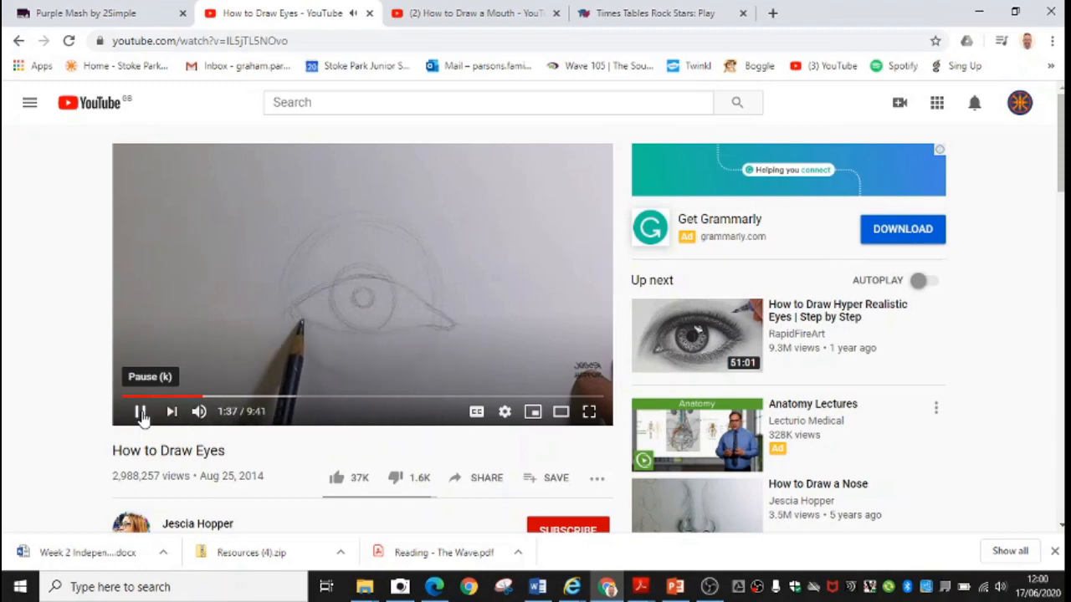
click(140, 411)
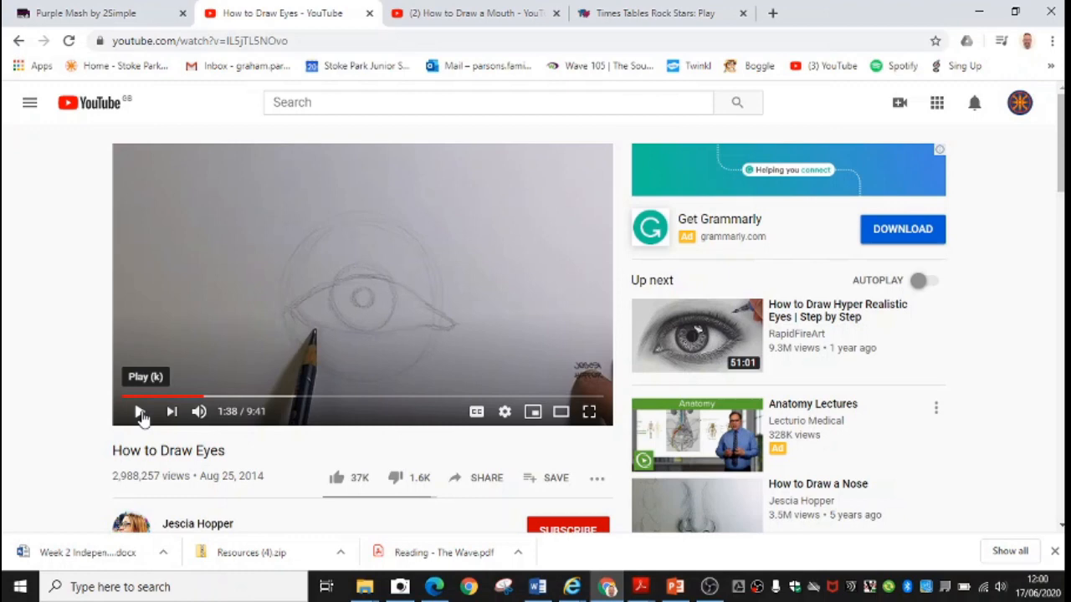
click(138, 413)
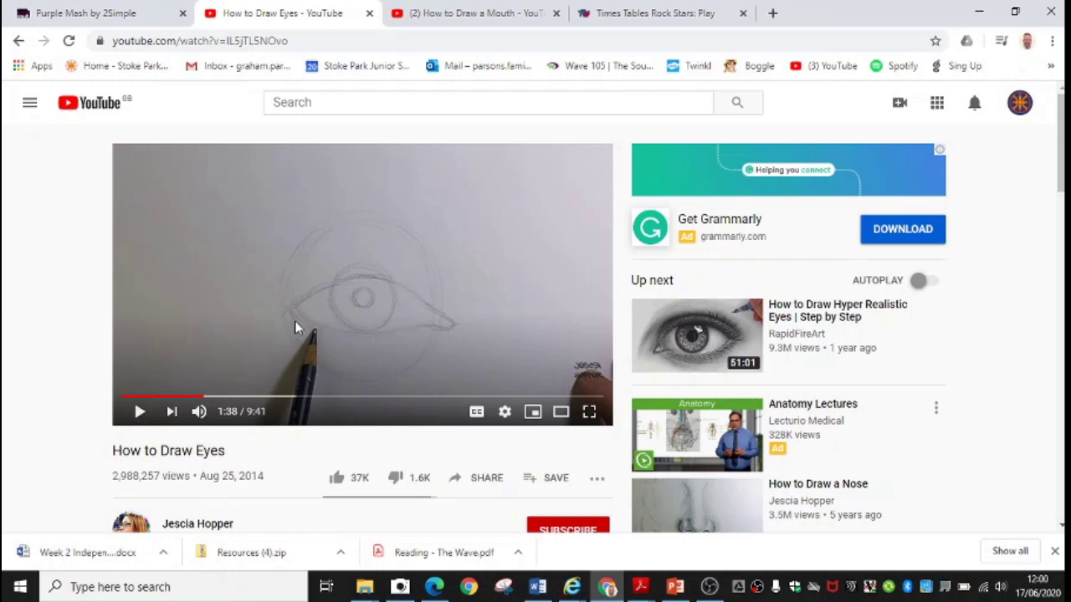
mouse_move(460, 14)
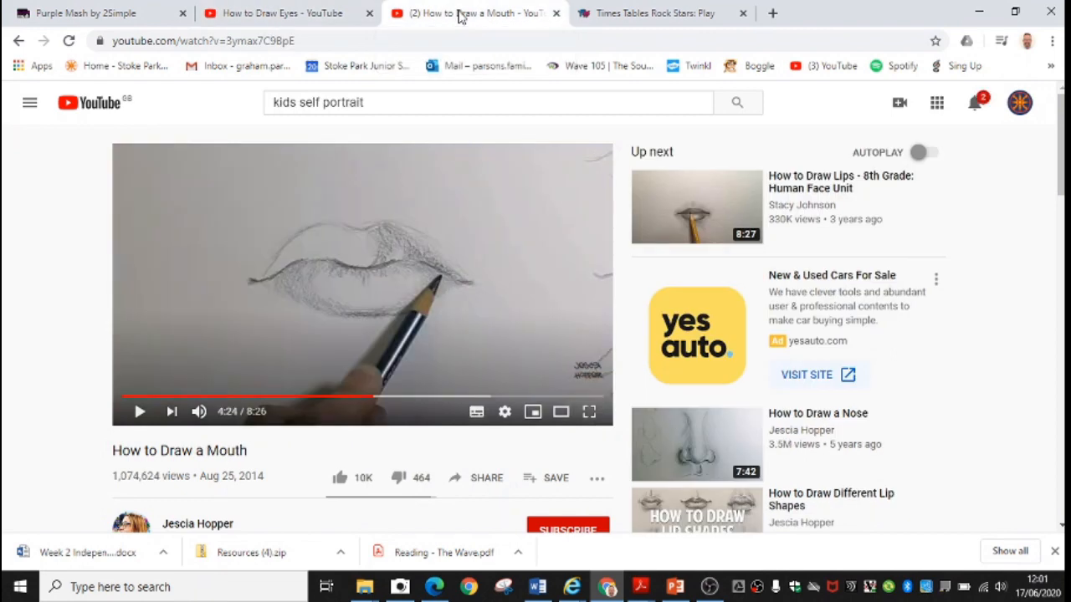
mouse_move(239, 301)
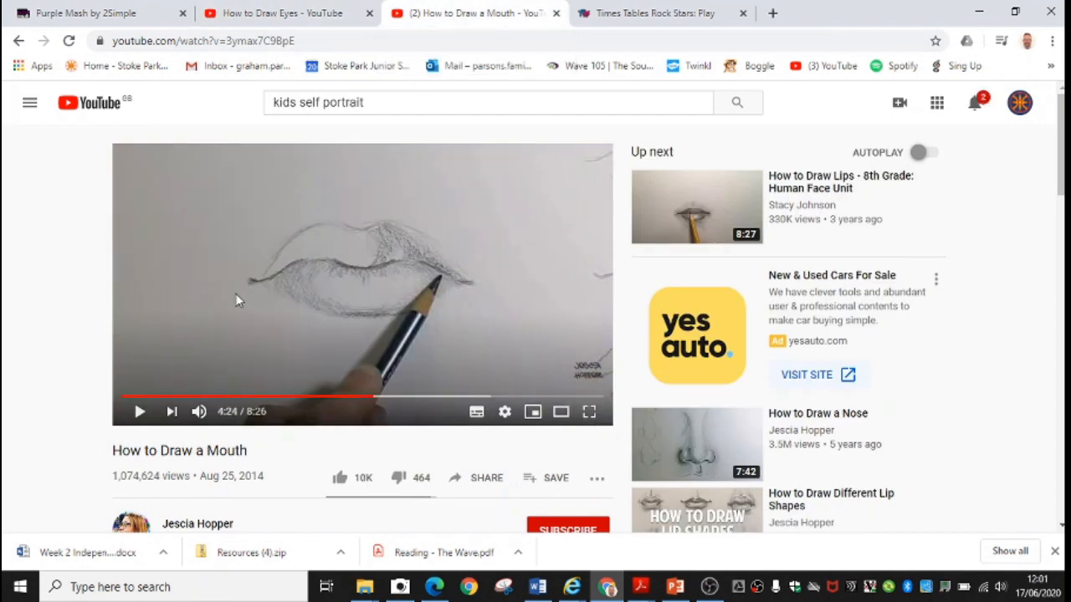
mouse_move(398, 264)
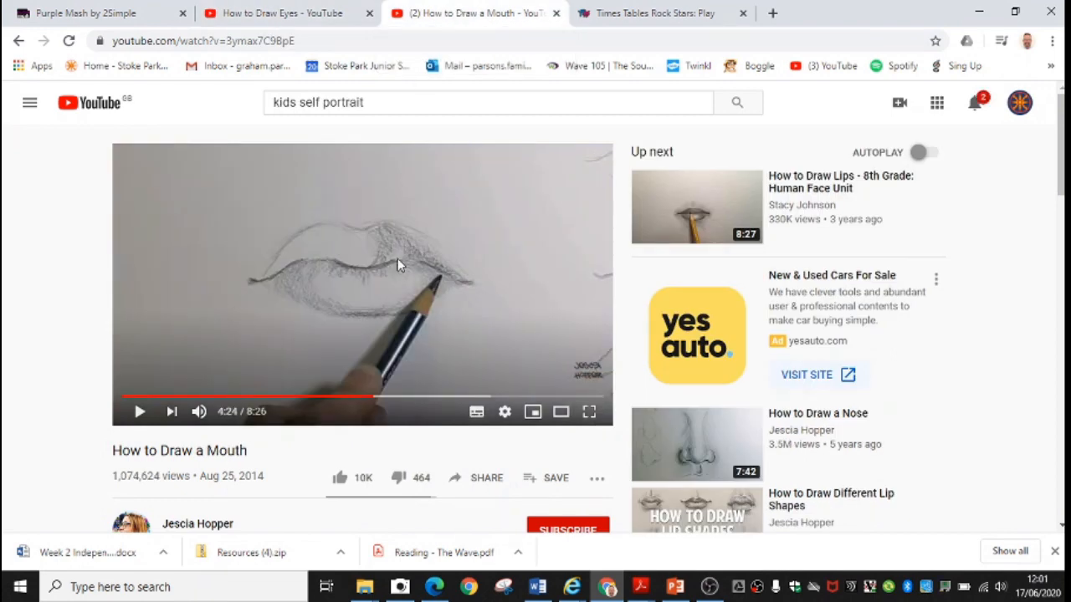
mouse_move(364, 308)
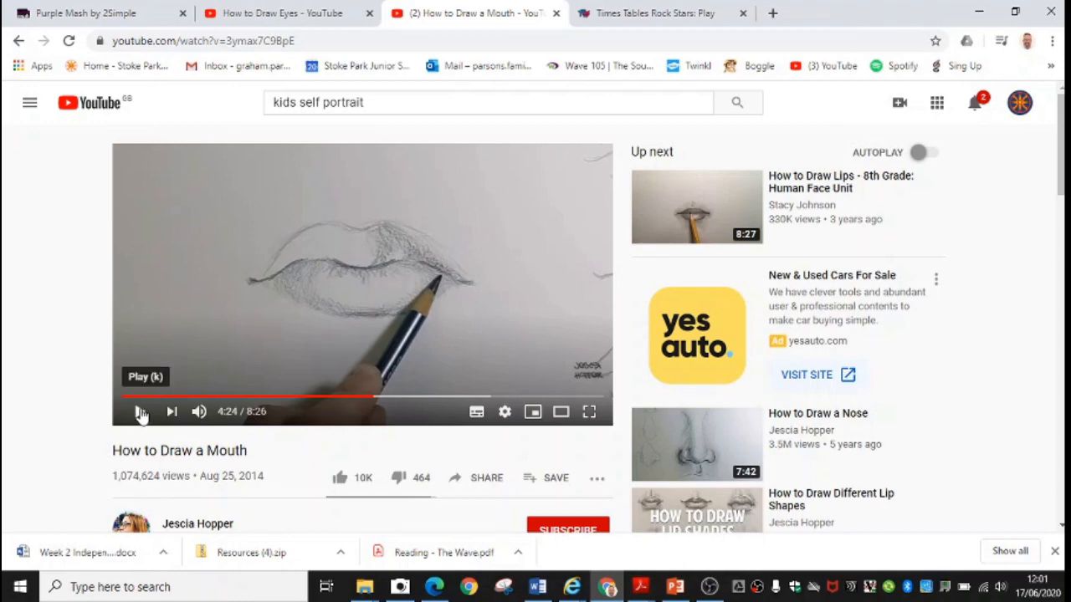
Resume the How to Draw a Mouth video, then pause it past 4:24.
click(141, 412)
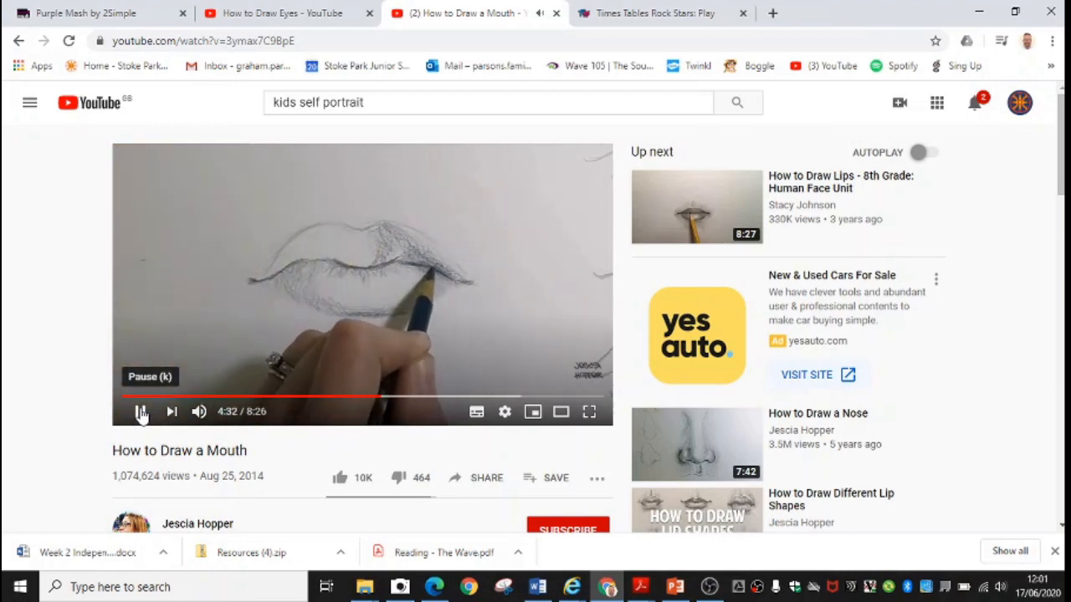
click(140, 412)
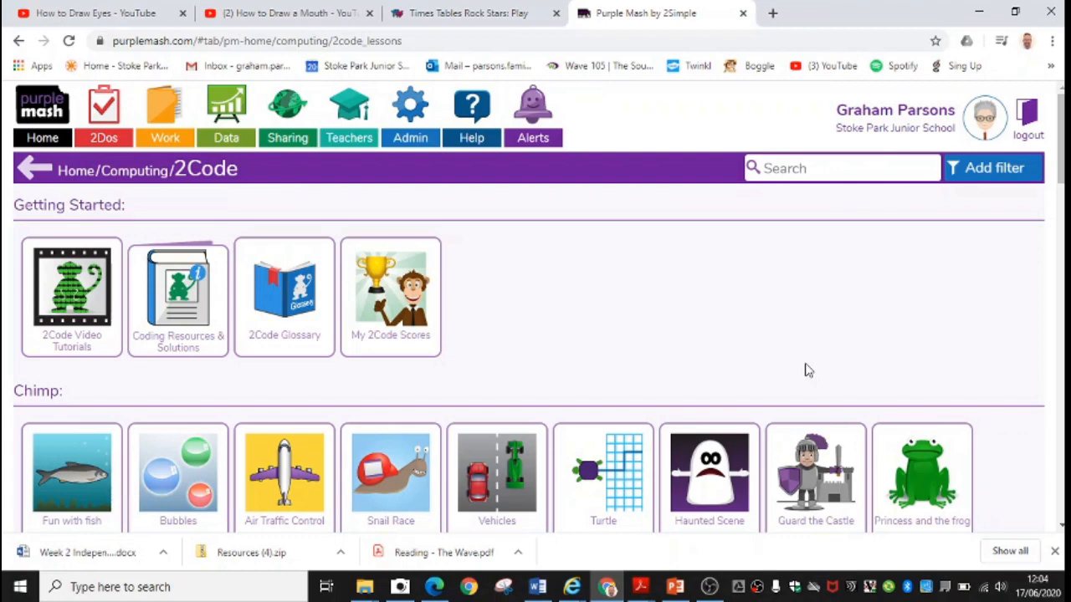
mouse_move(793, 384)
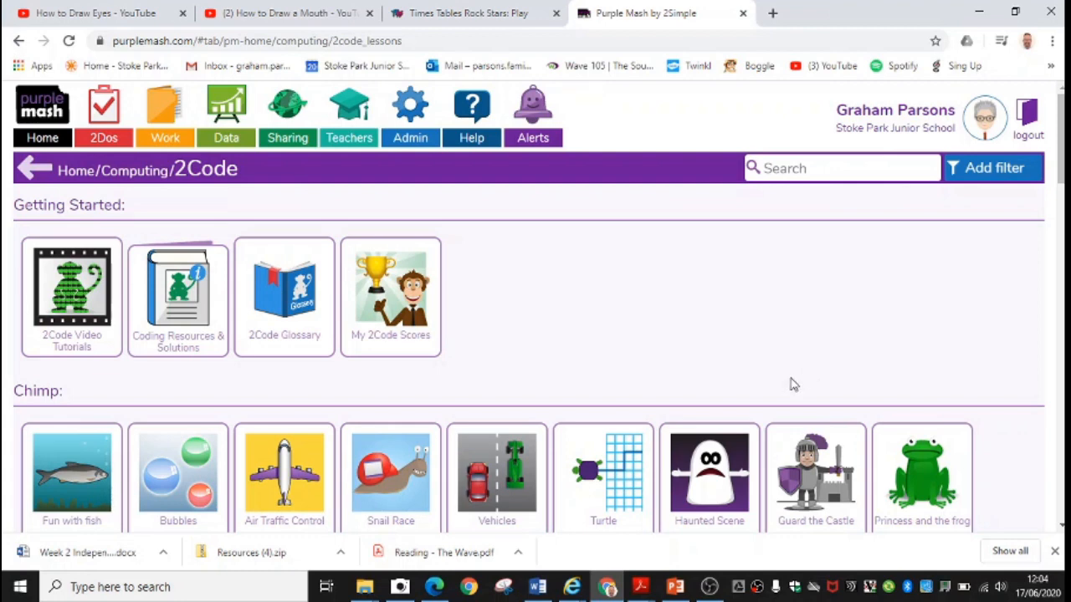
mouse_move(717, 481)
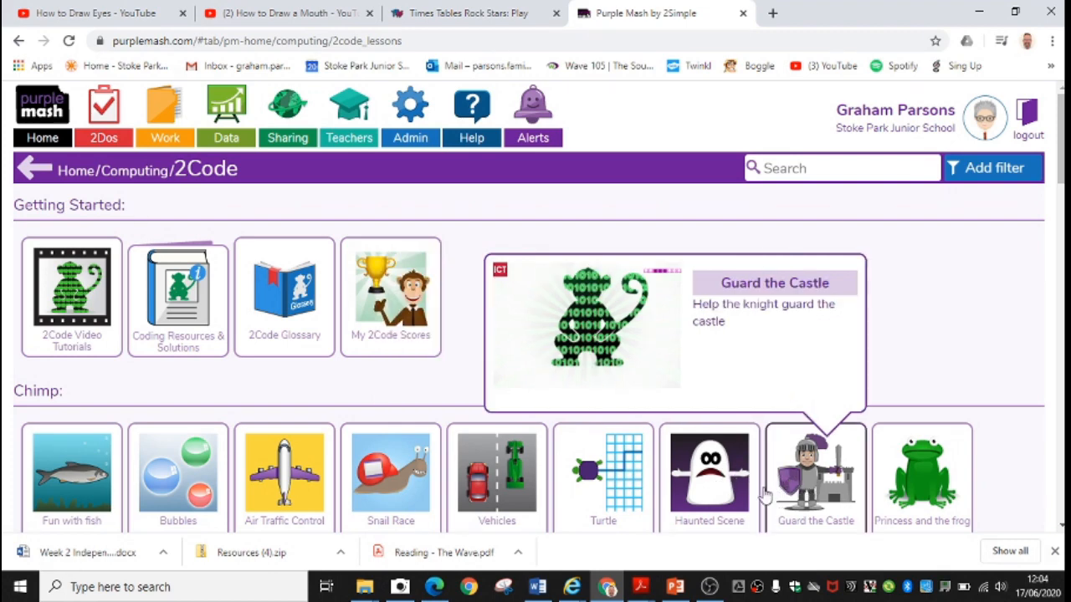
Select the Haunted Scene tile and launch the 2Code app.
click(709, 472)
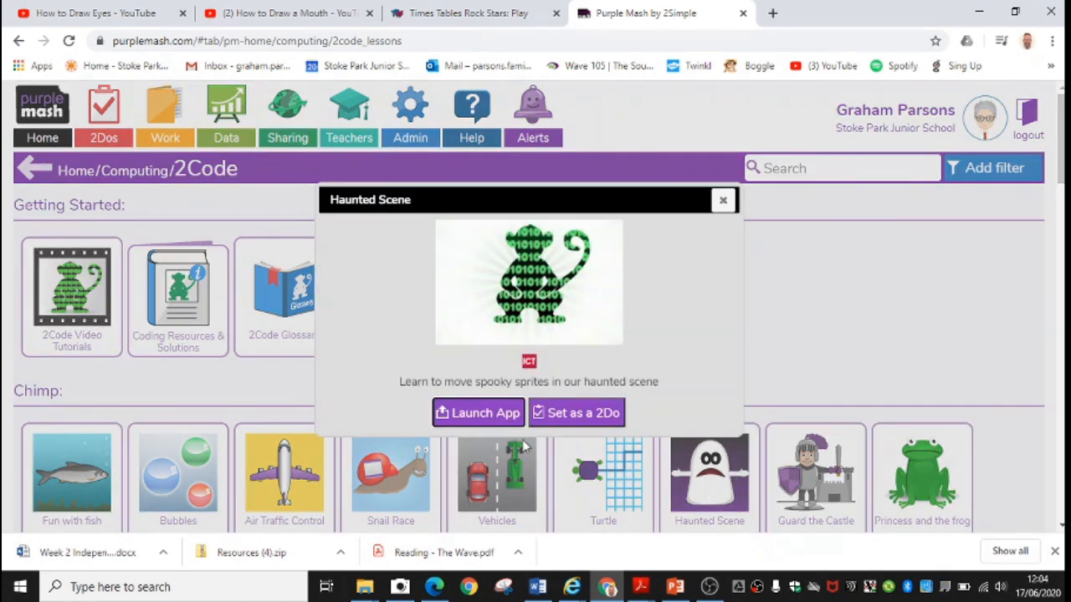
click(479, 413)
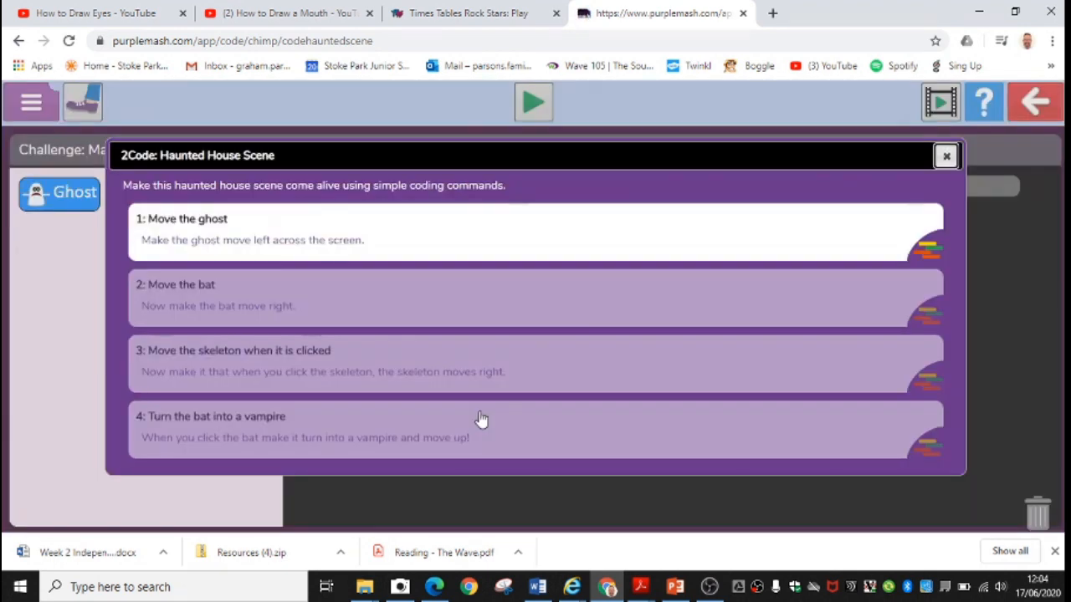
mouse_move(318, 232)
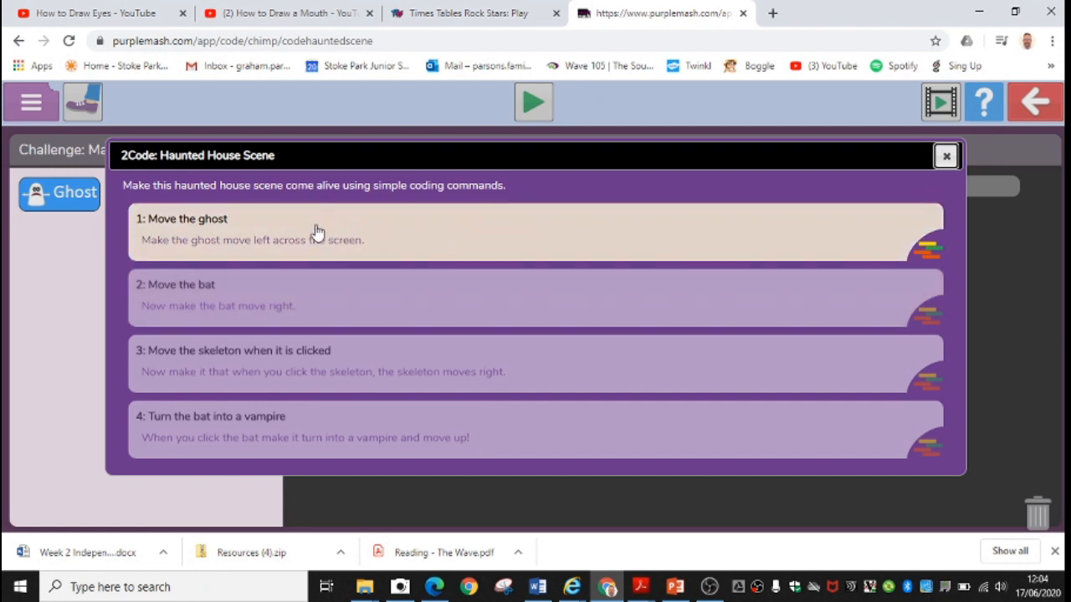
Pick '1: Move the ghost', watch its demo video, and dismiss the dialog.
click(318, 231)
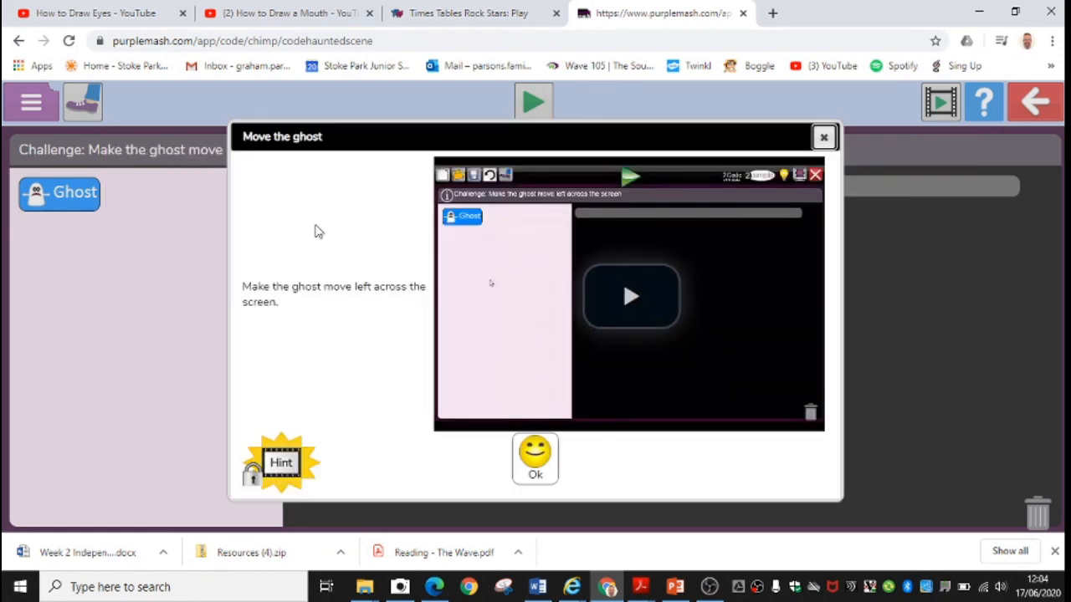
mouse_move(629, 301)
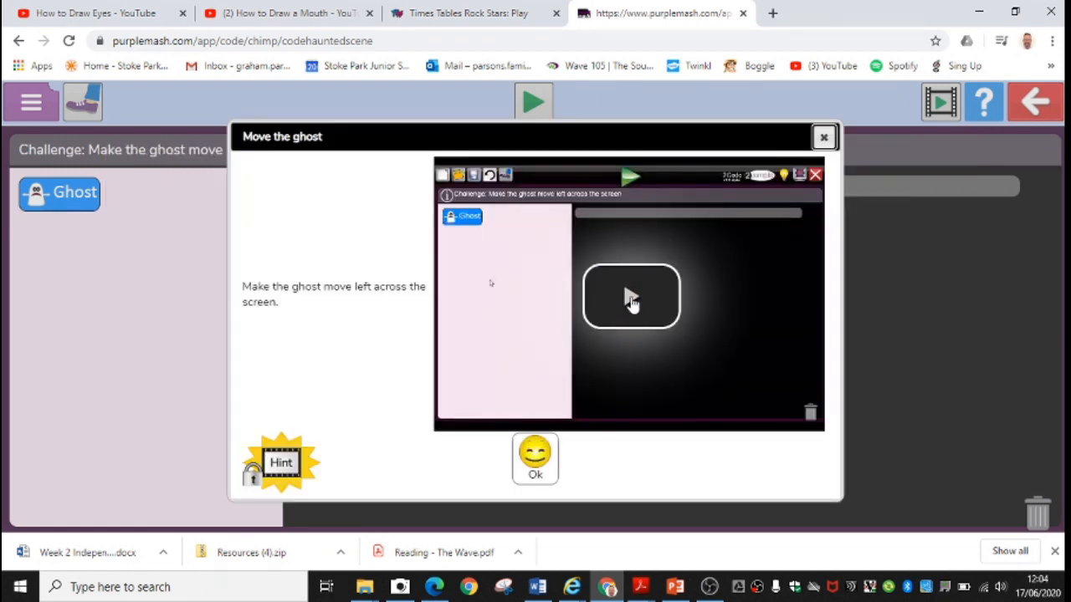
click(631, 297)
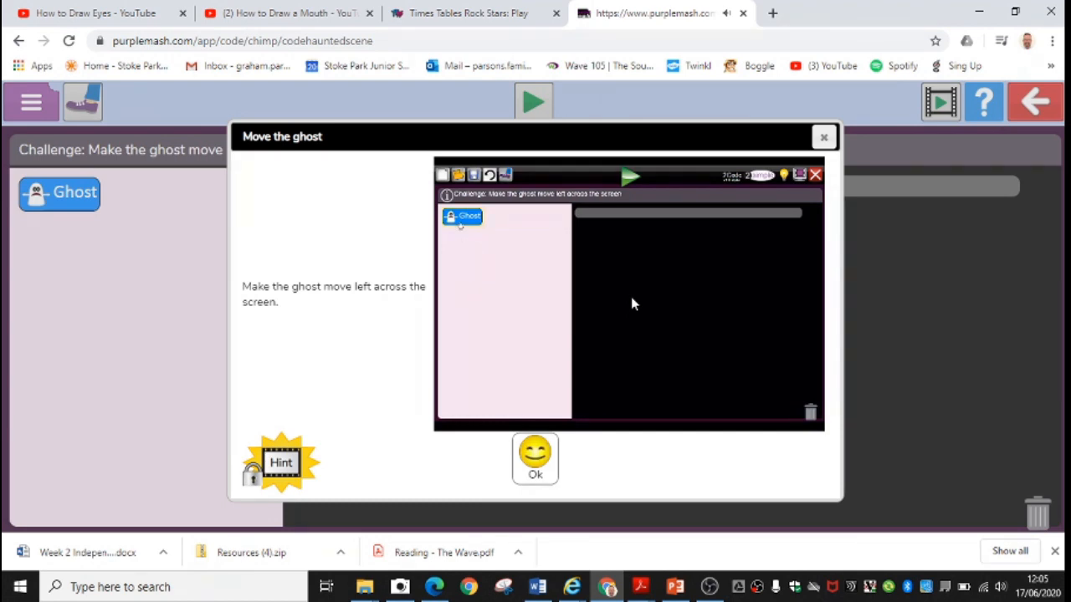
drag(462, 216, 606, 232)
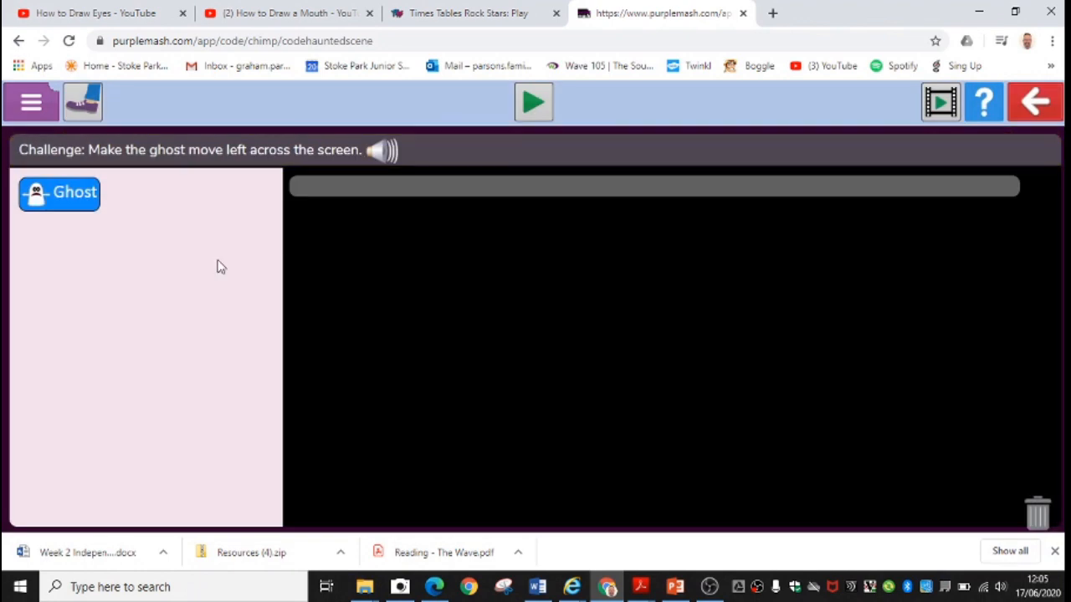
Place a Ghost left block in the code area and run it to complete the challenge.
drag(58, 193, 241, 207)
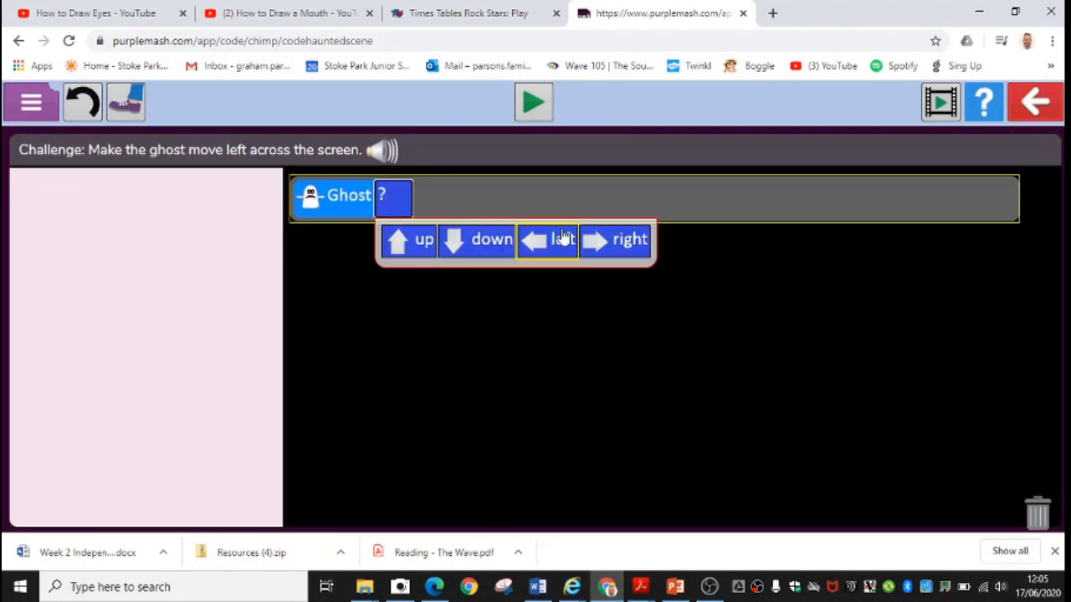
click(548, 240)
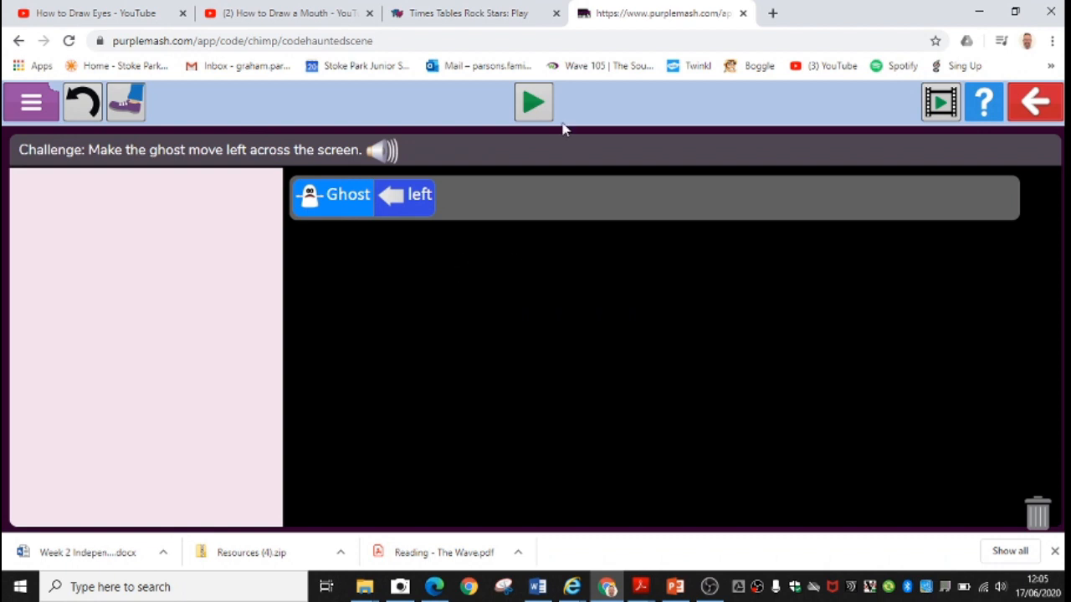
click(533, 101)
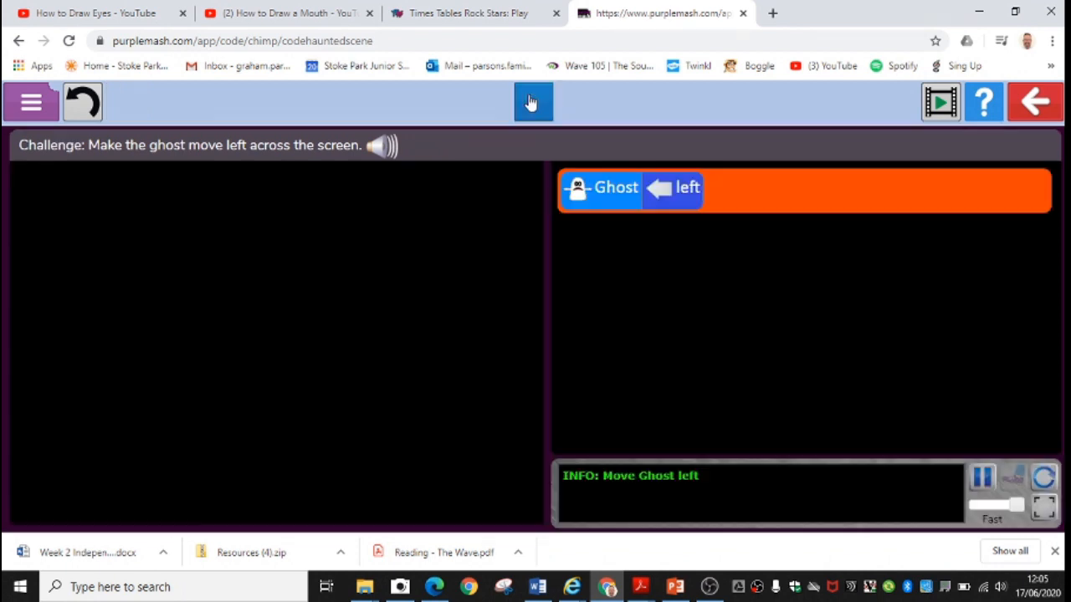
click(532, 101)
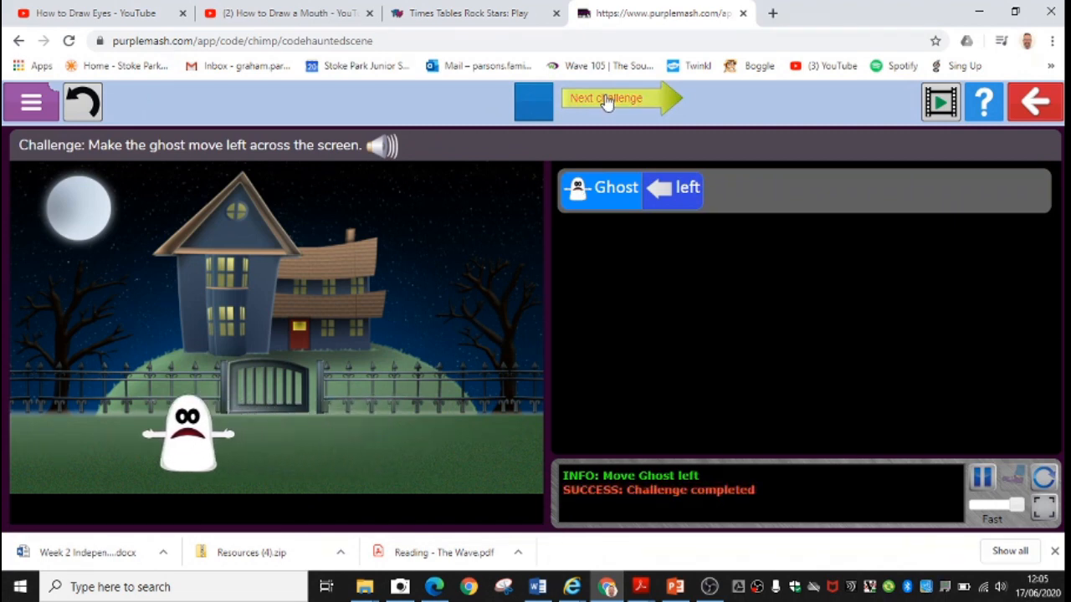
click(607, 98)
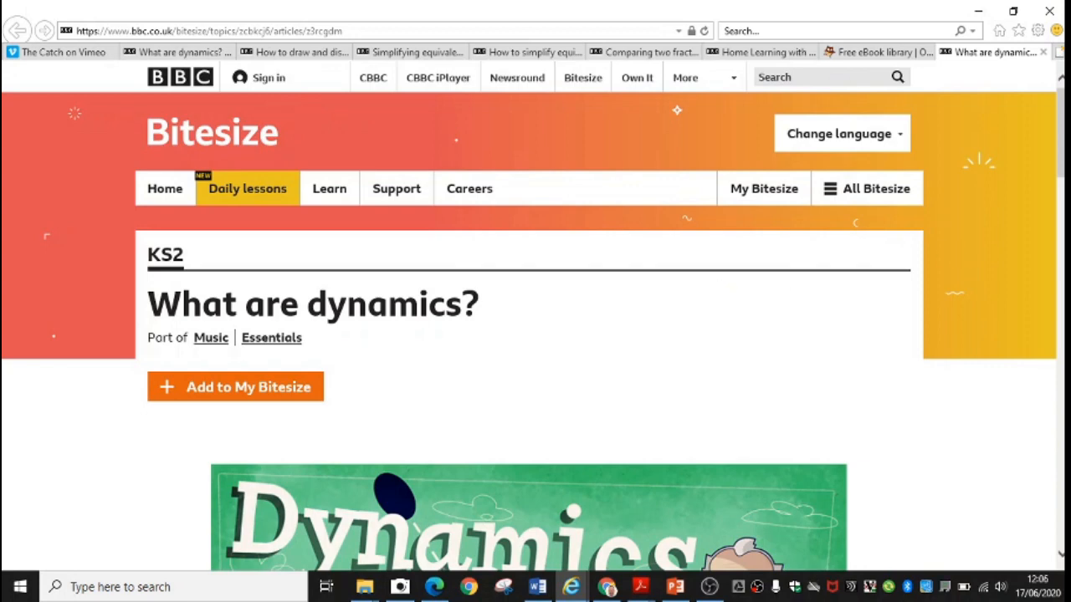
Scroll the dynamics article past its Dynamics video to the Nutcracker Russian Dance clip.
scroll(down, 3)
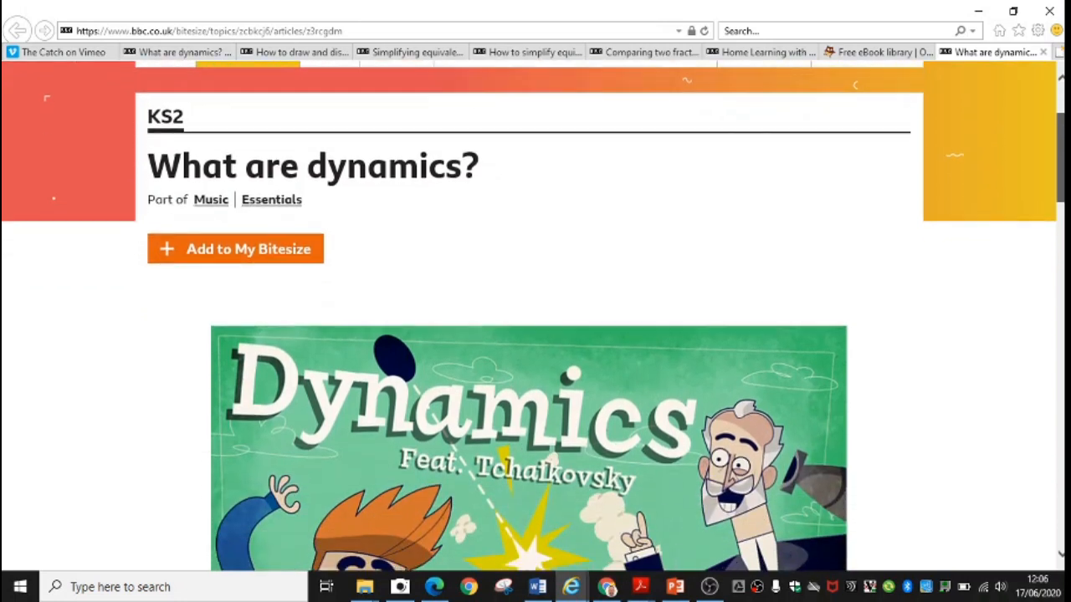
scroll(down, 3)
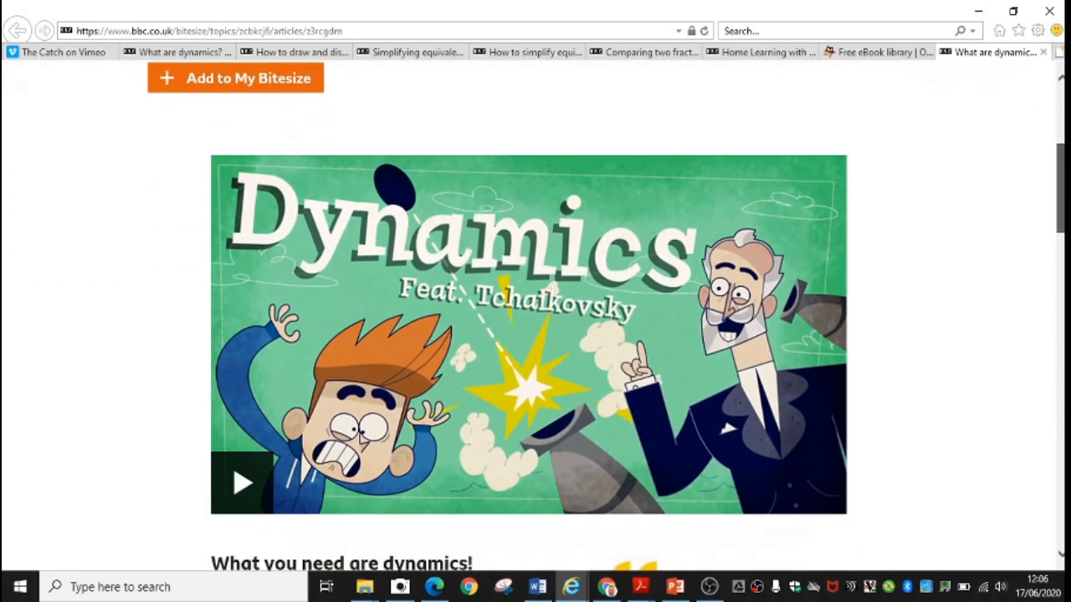
scroll(down, 3)
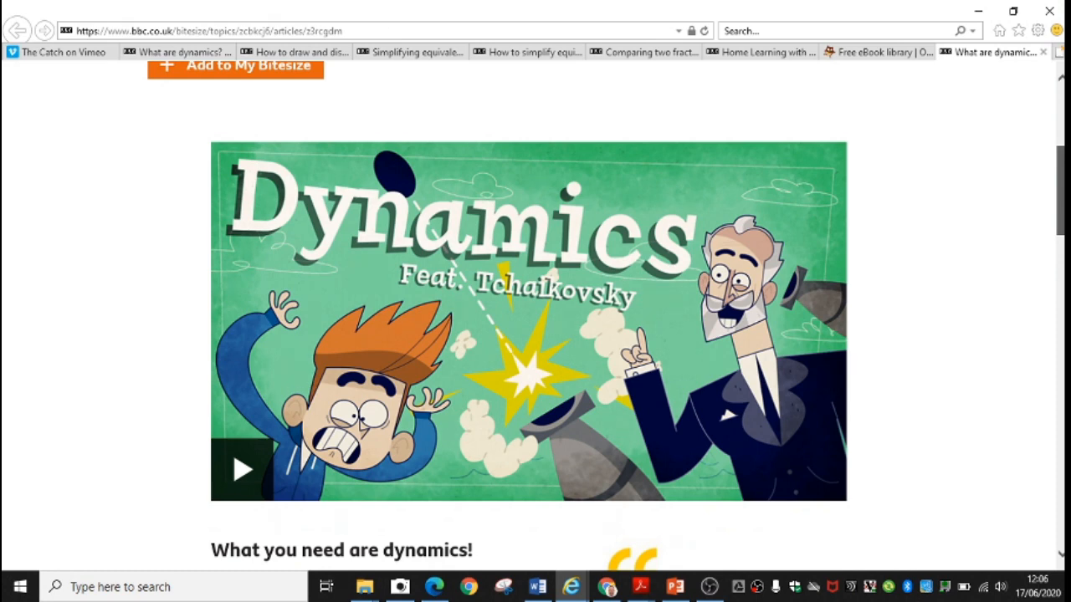
scroll(down, 3)
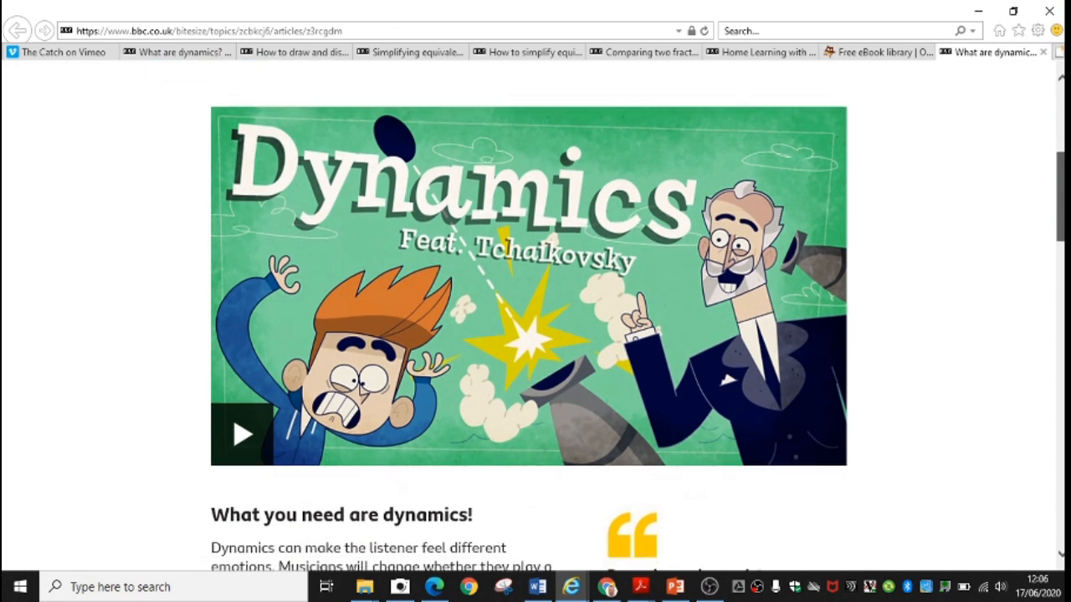
scroll(down, 3)
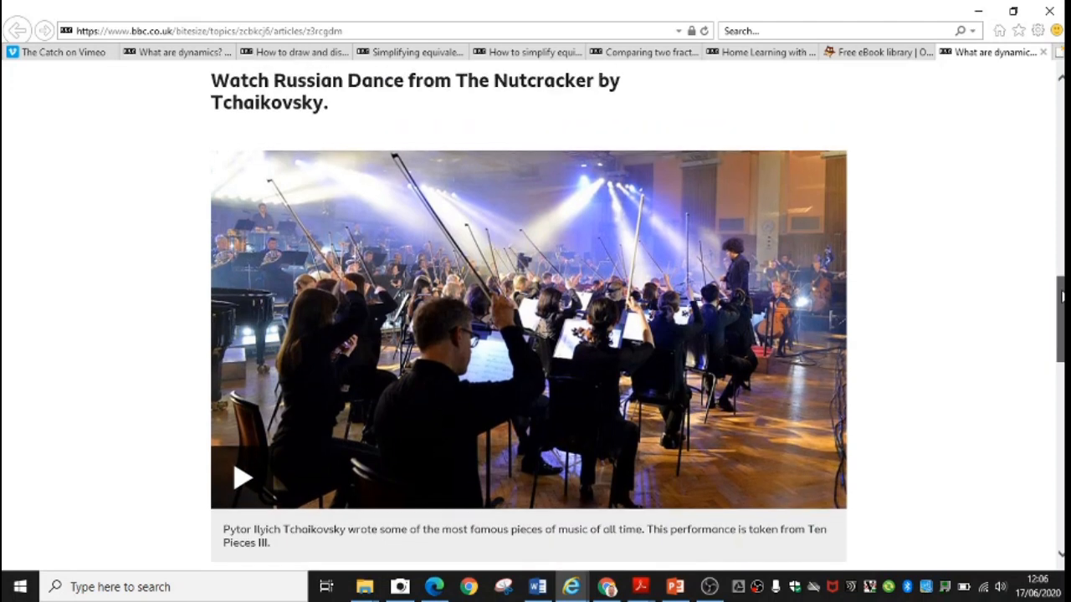
Play the Tchaikovsky Russian Dance Nutcracker clip, then scroll past it back to the timetable.
click(242, 476)
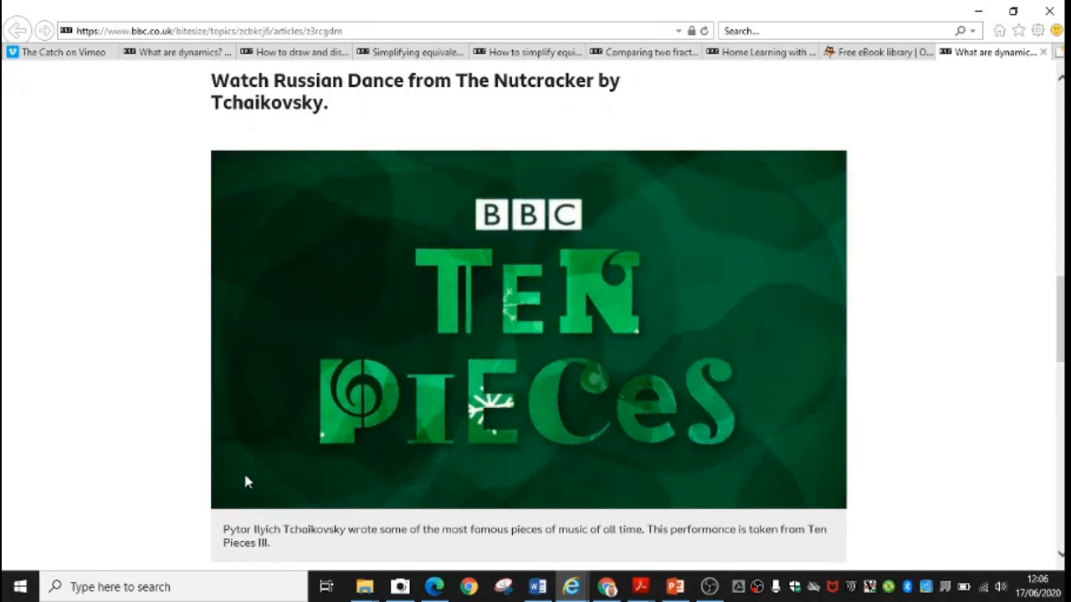
click(526, 344)
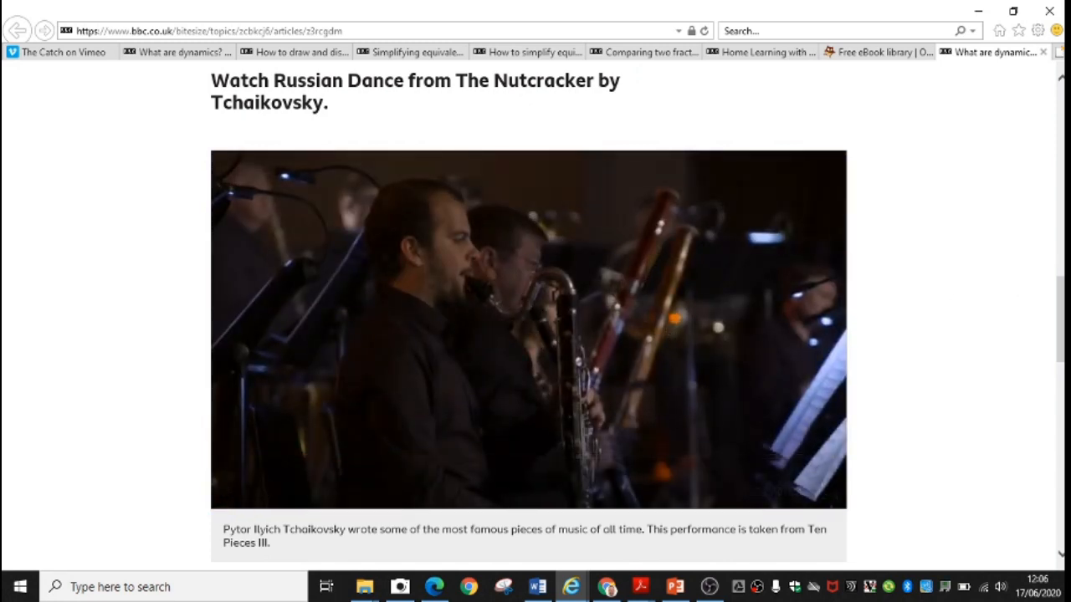
scroll(down, 3)
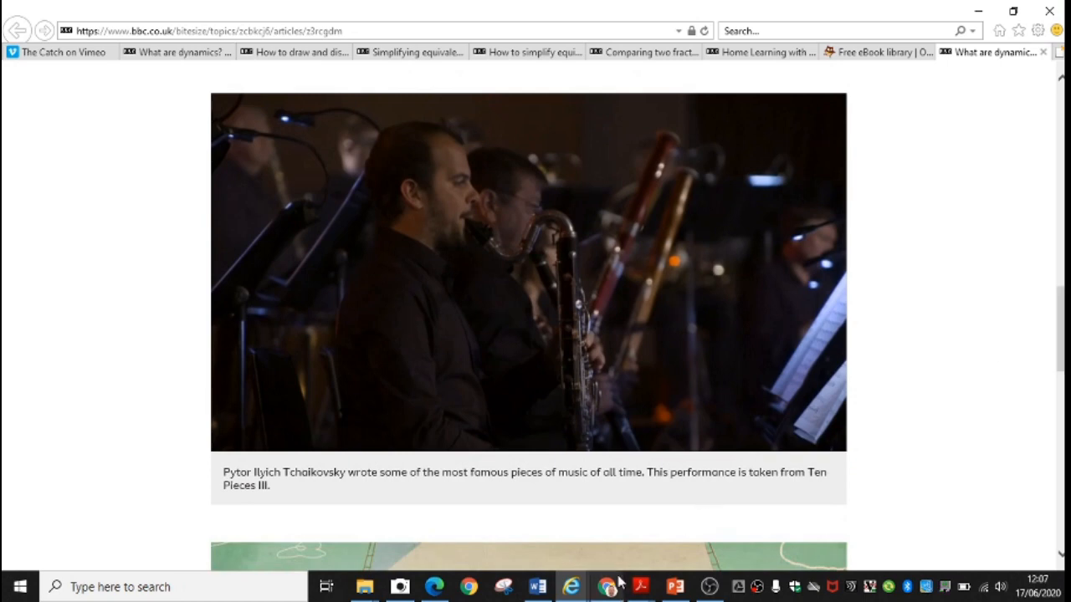
click(534, 586)
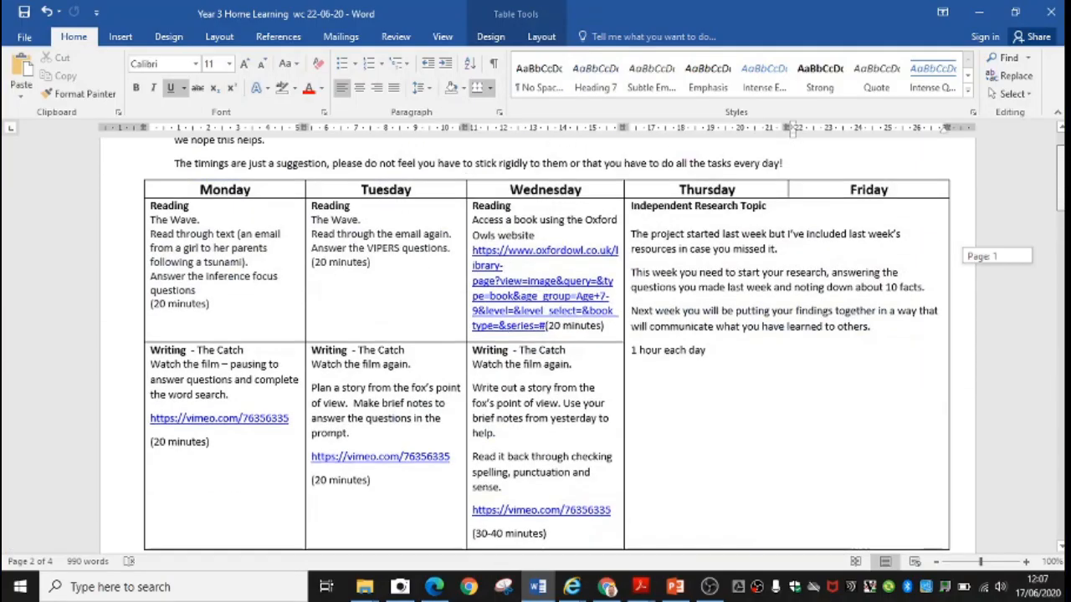
Scroll to Thursday's Independent Research Topic task and open the Week 2 research sheet.
scroll(down, 3)
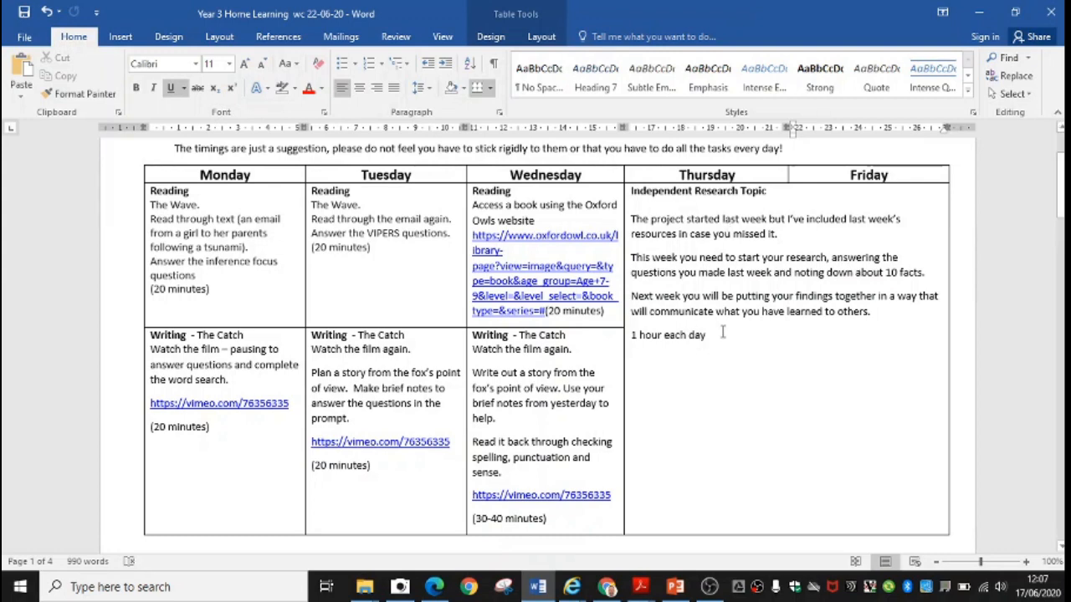
click(572, 585)
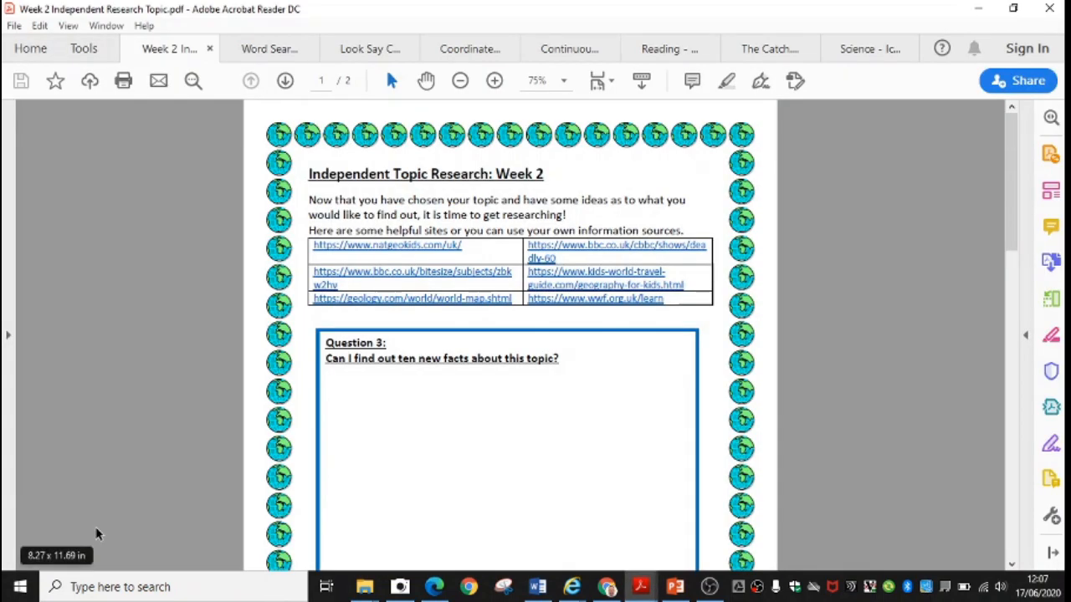
mouse_move(511, 414)
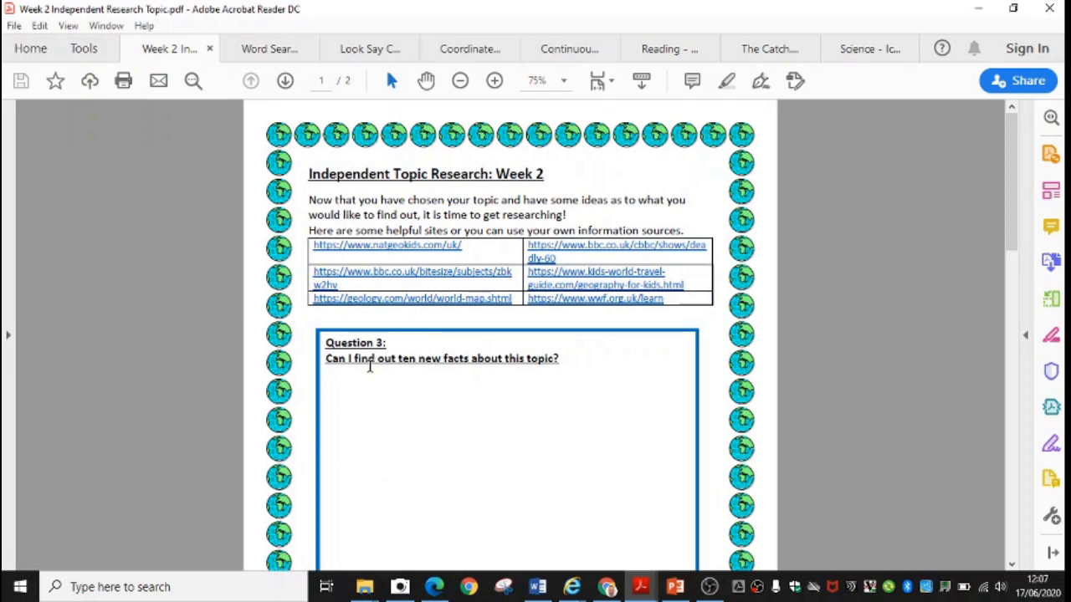
mouse_move(495, 359)
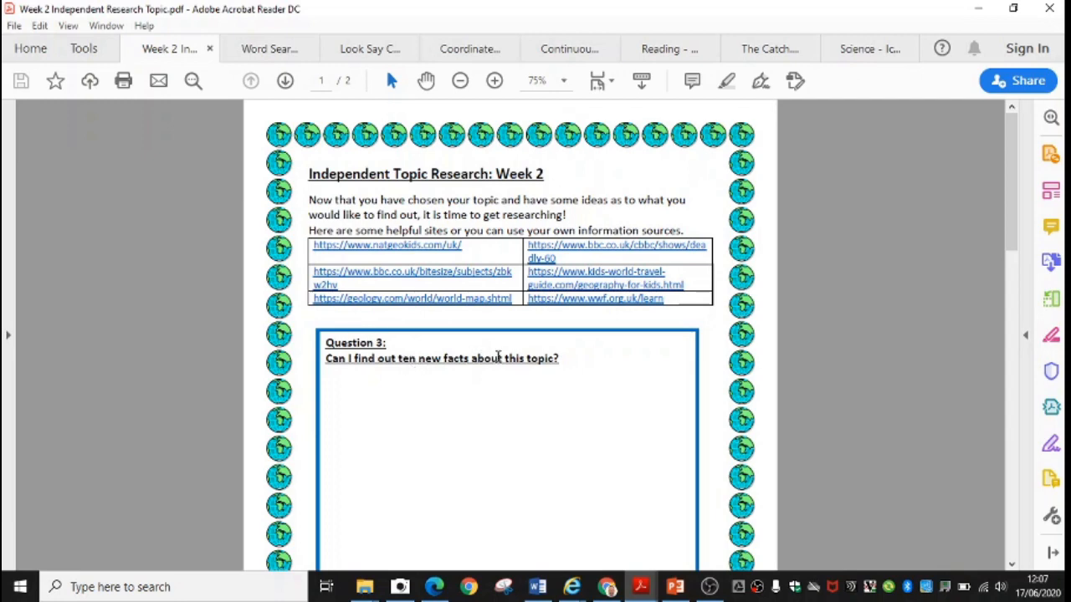
mouse_move(575, 368)
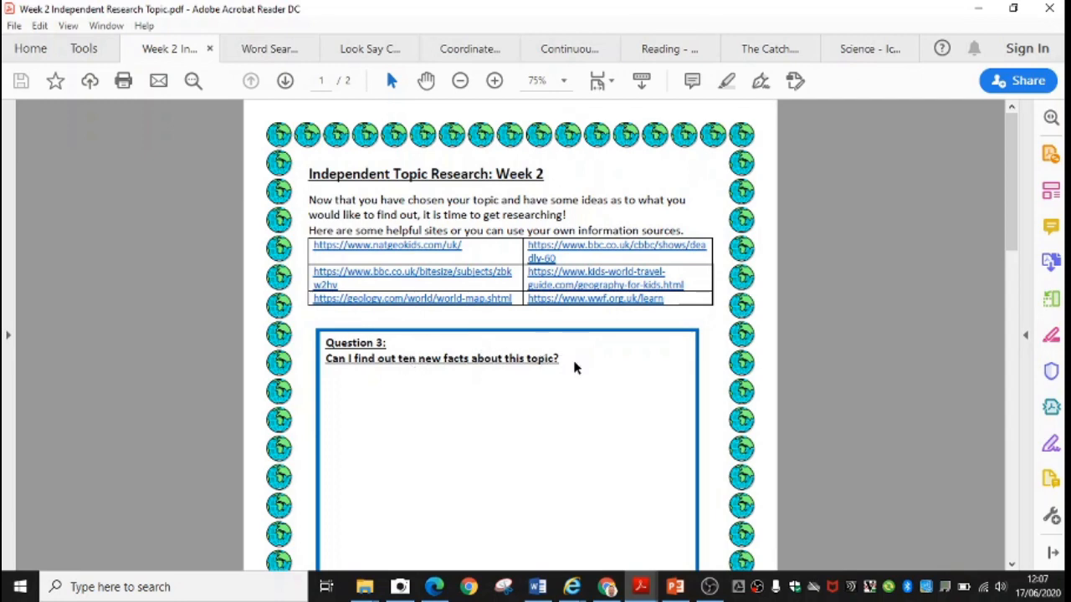
mouse_move(1009, 242)
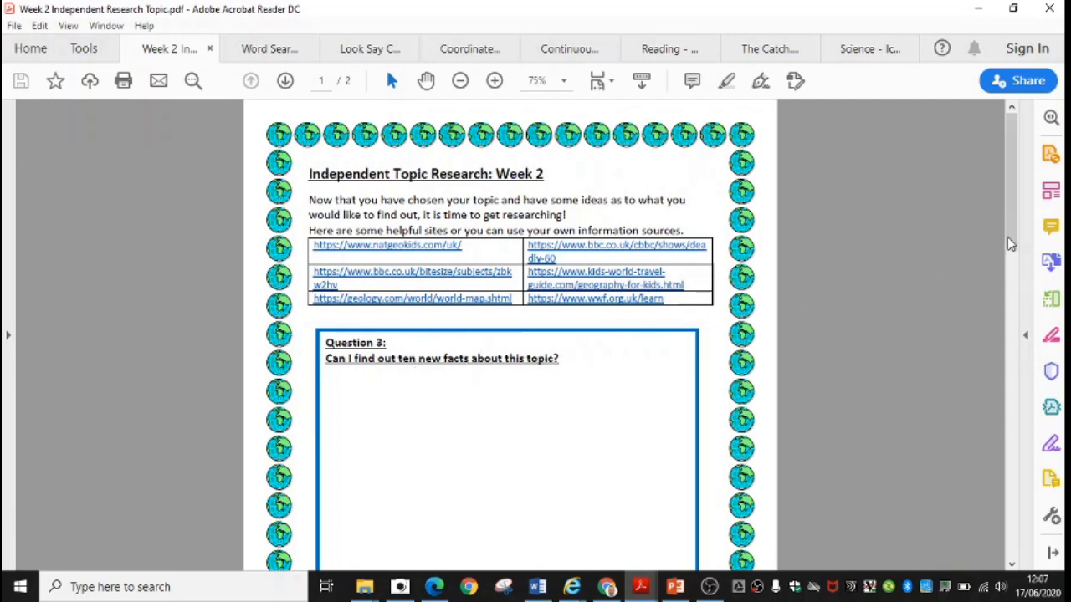
Scroll the Week 2 research sheet past the ten-facts box to Question 4 on page 2.
scroll(down, 3)
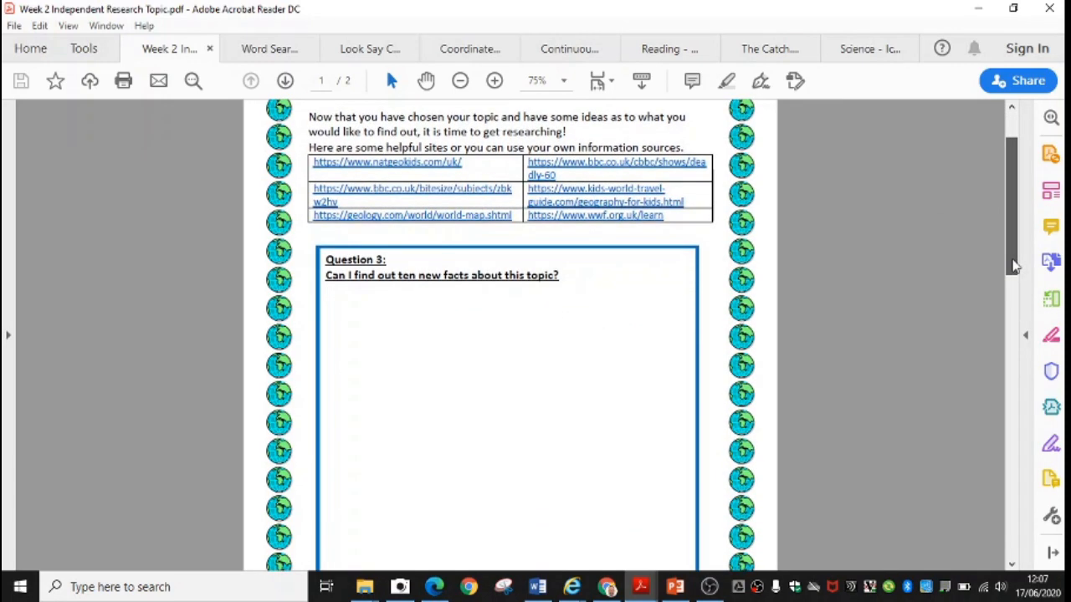
scroll(down, 3)
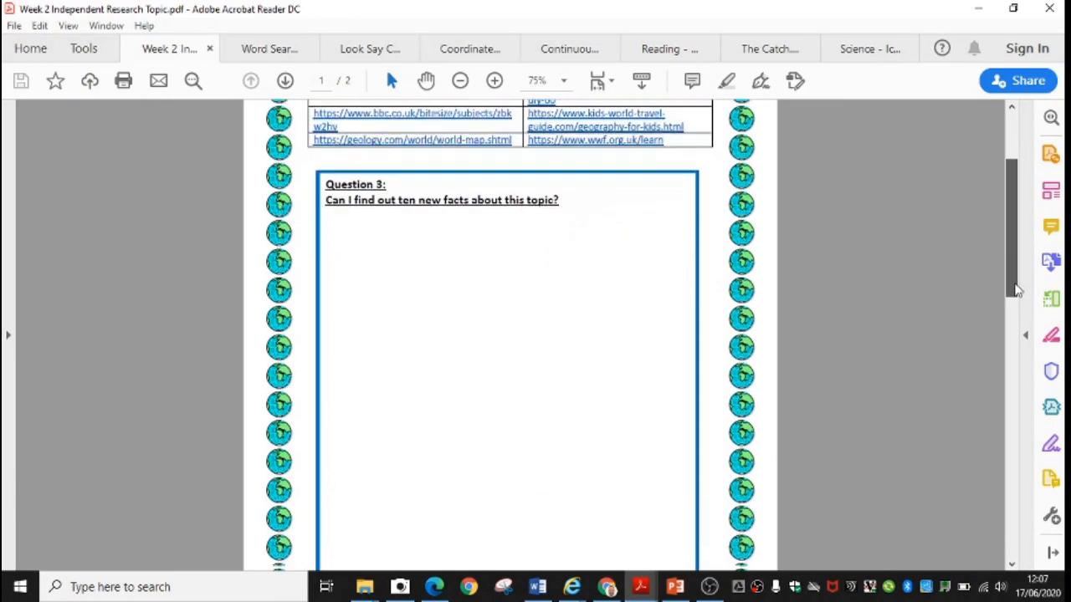
scroll(down, 3)
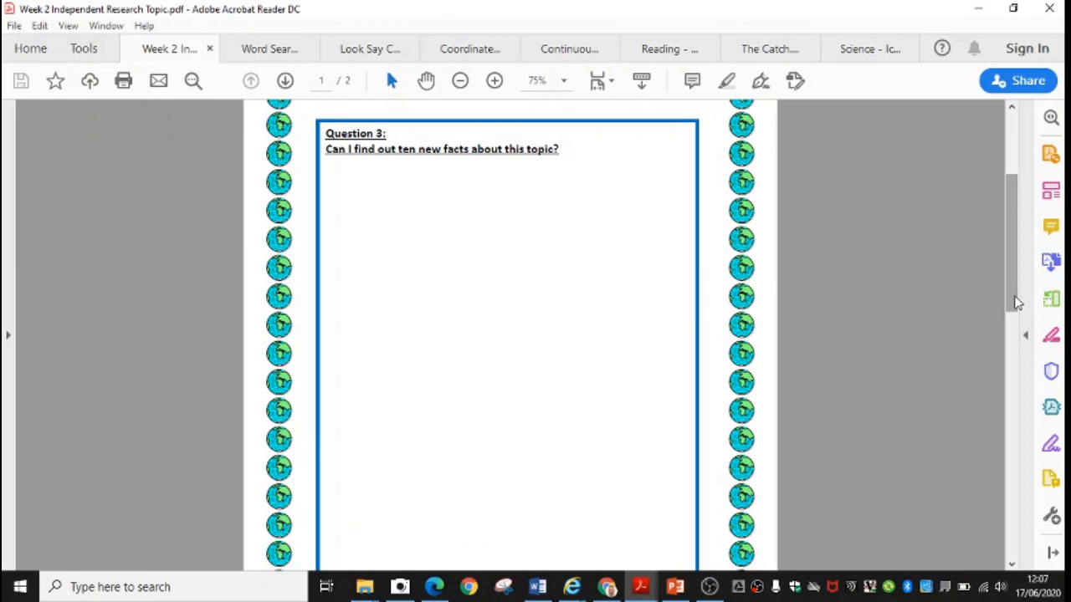
scroll(down, 3)
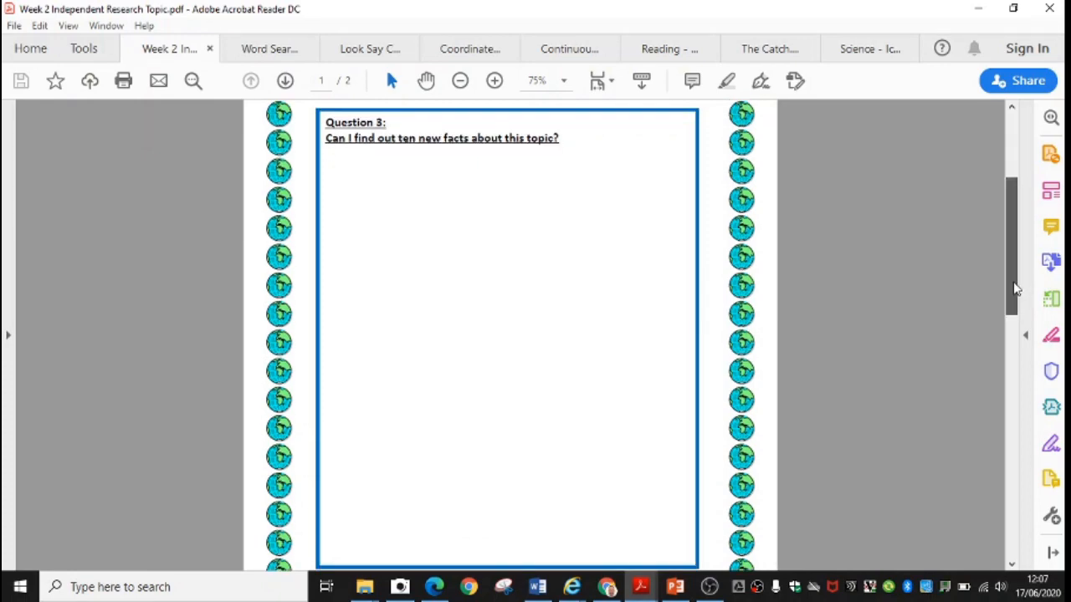
scroll(down, 3)
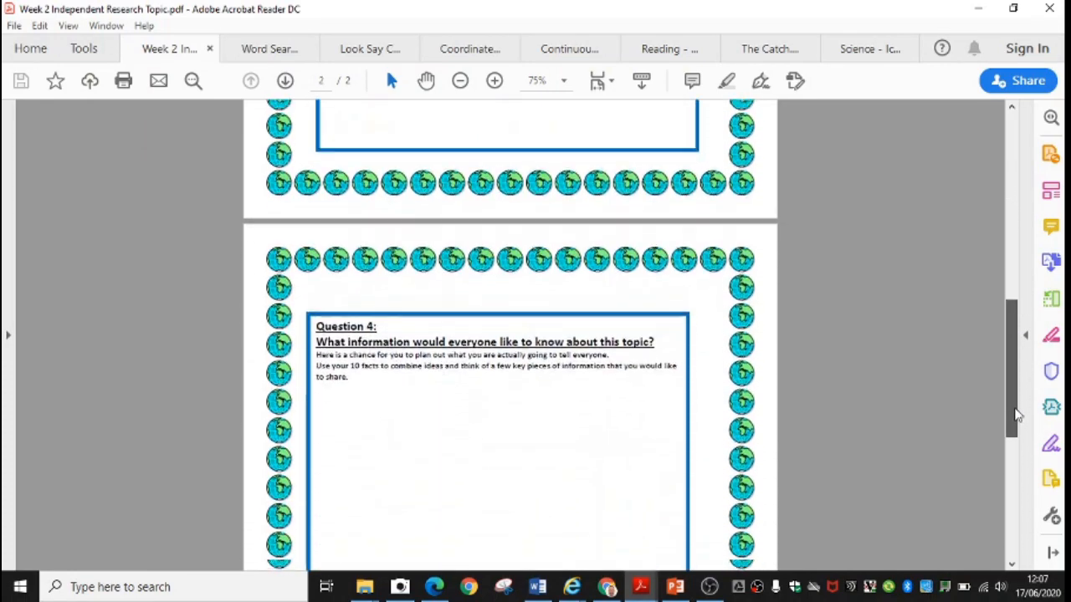
scroll(down, 3)
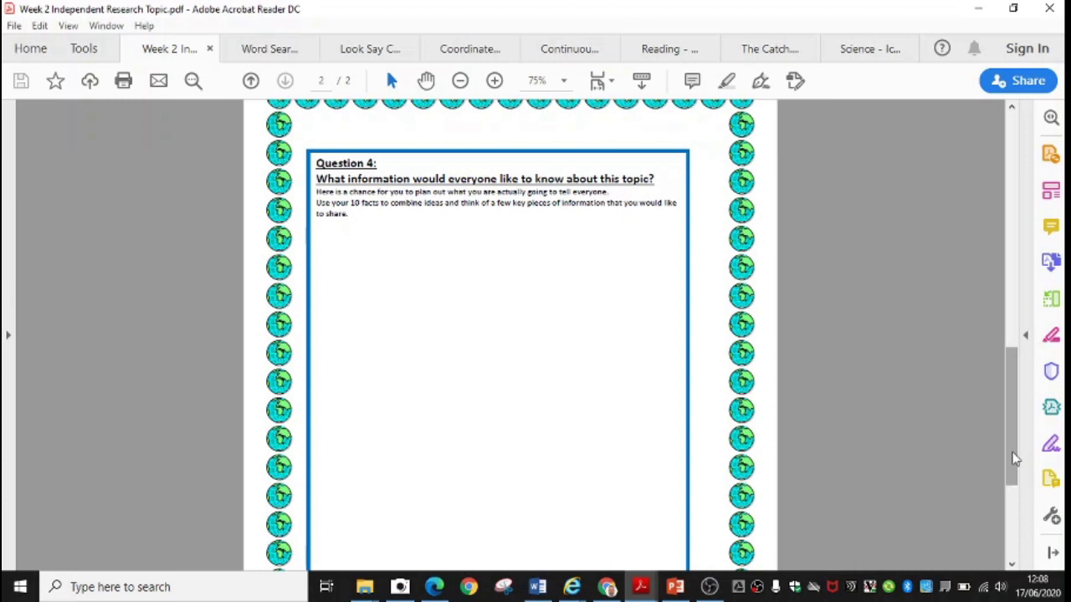
scroll(down, 3)
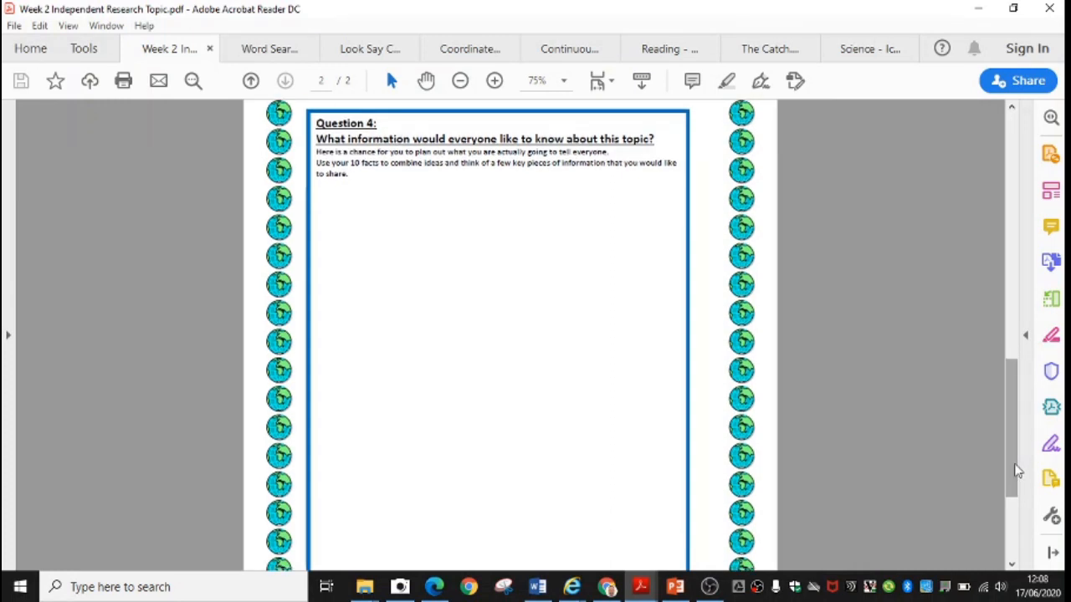
scroll(down, 3)
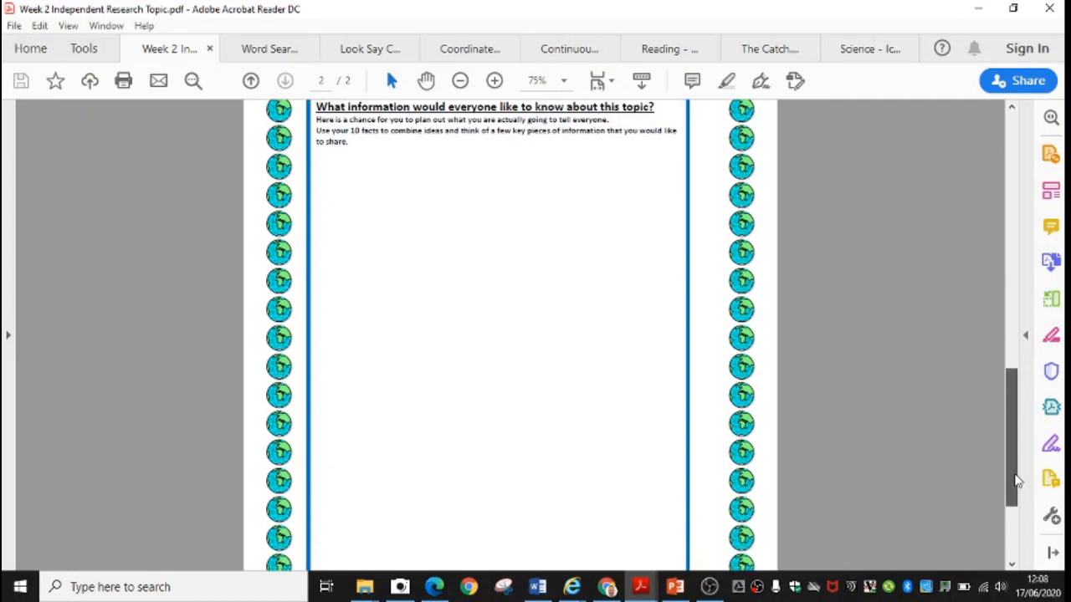
scroll(down, 3)
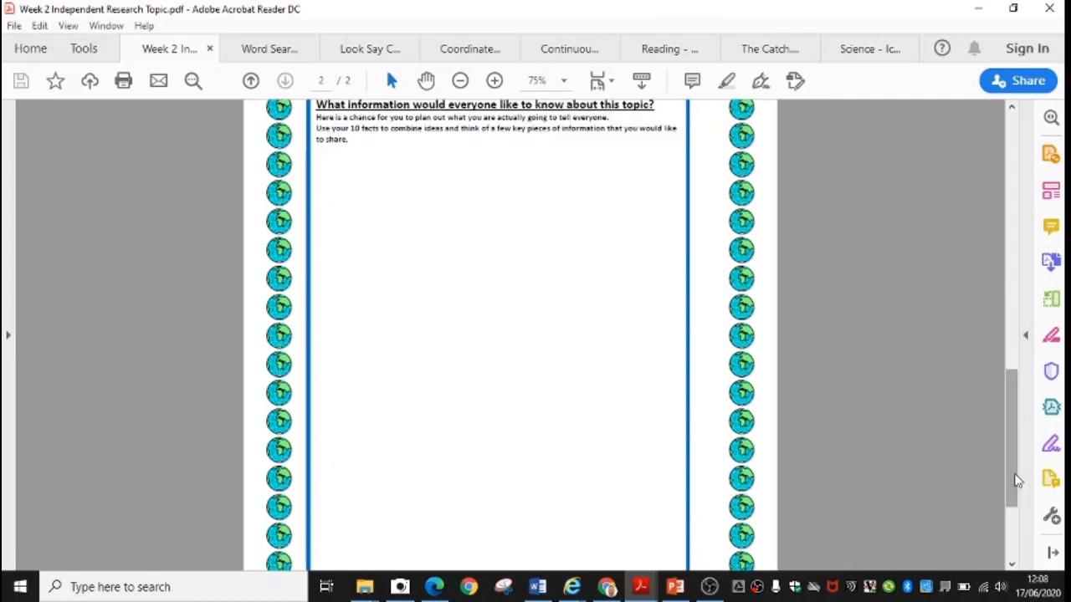